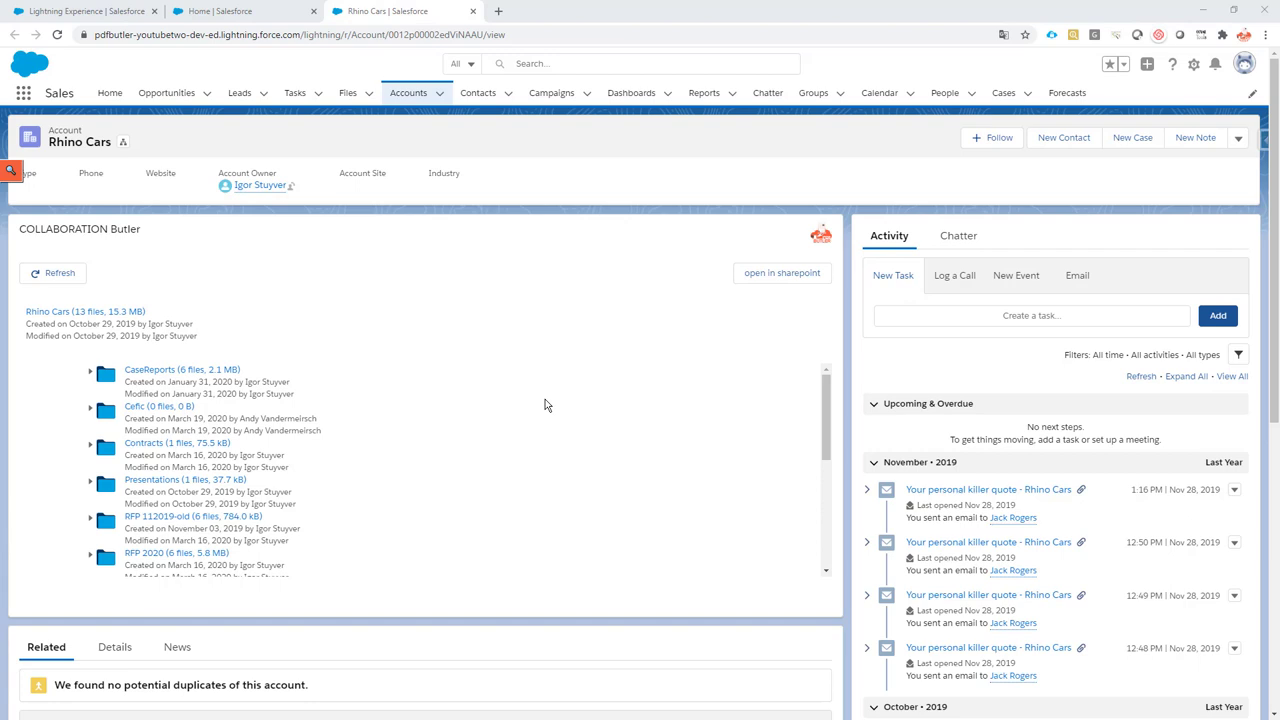
- Review the data source's query fields and filter, then select all of Demo.csv's contents in Notepad++
{"action": "scroll", "scroll_direction": "down", "scroll_amount": 3}
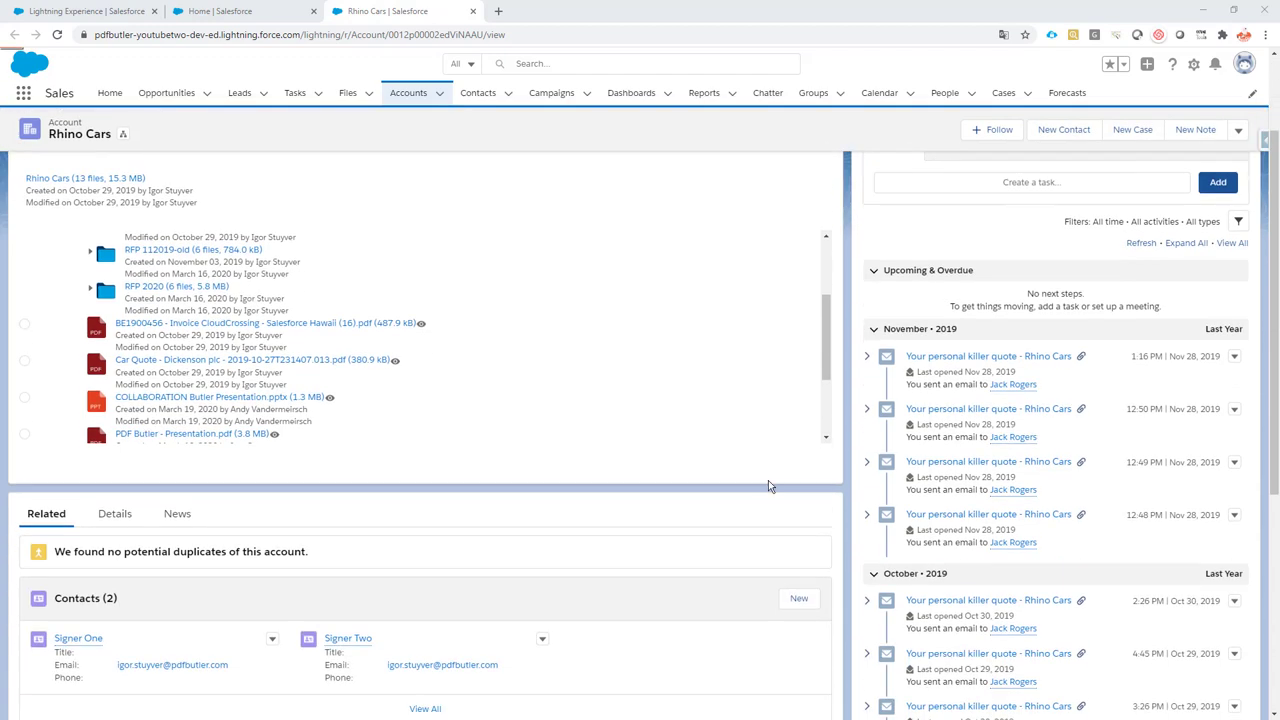
{"action": "scroll", "scroll_direction": "down", "scroll_amount": 3}
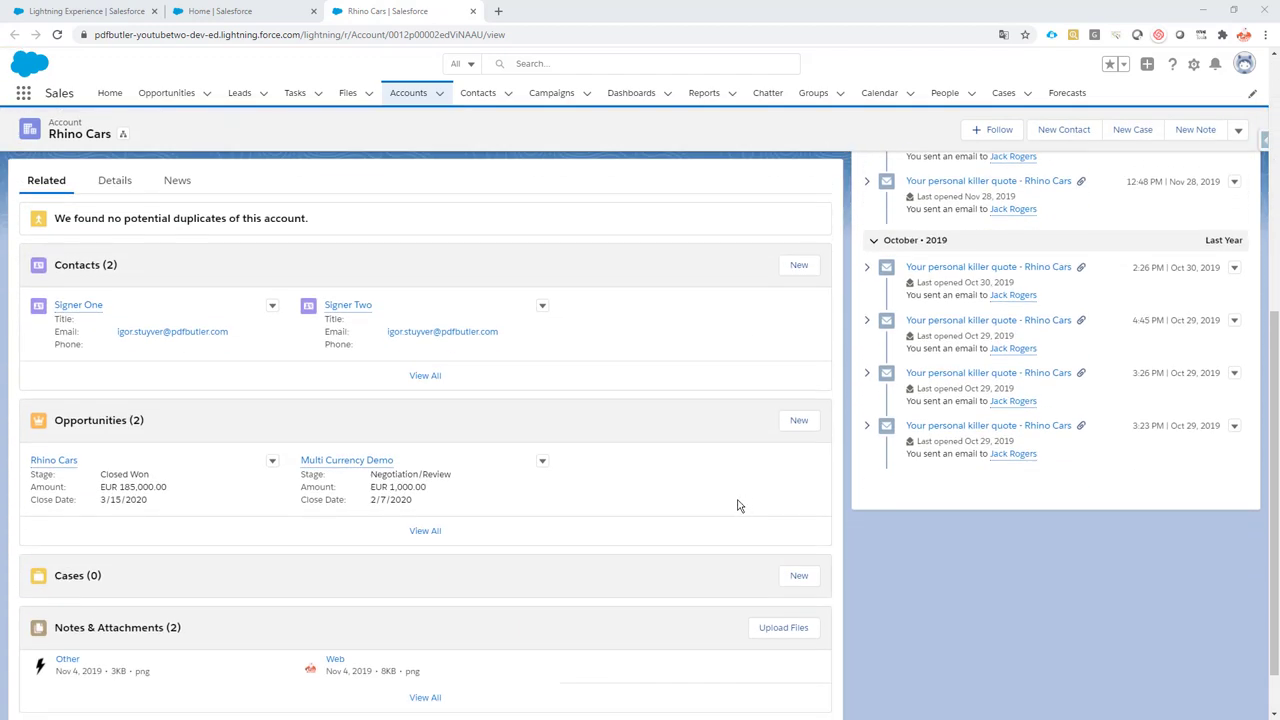
{"action": "mouse_move", "coordinate": [88, 436]}
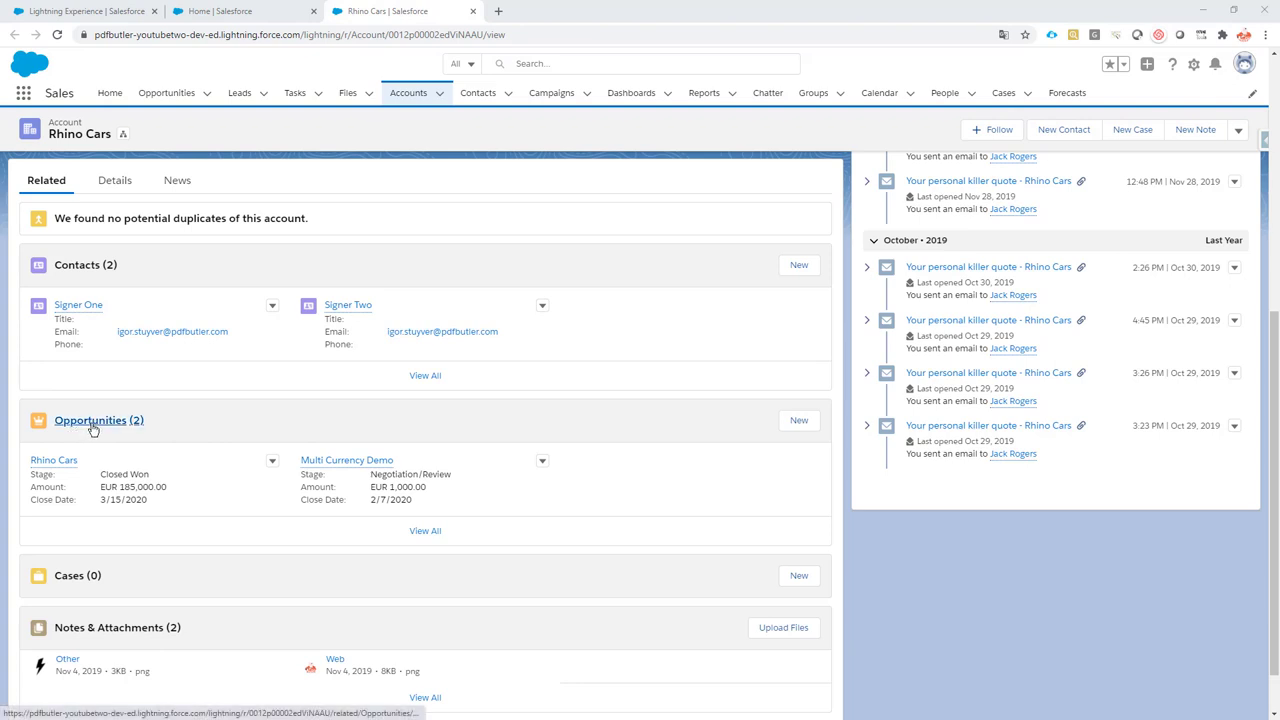
{"action": "mouse_move", "coordinate": [132, 334]}
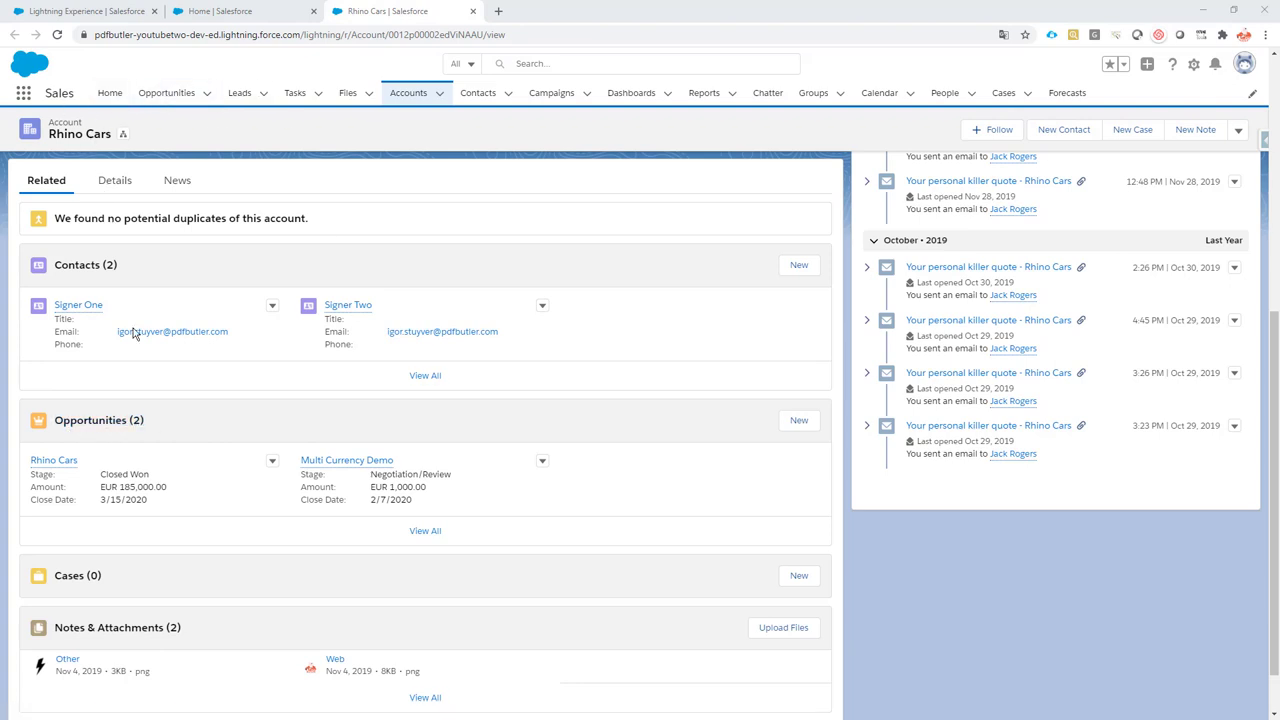
{"action": "mouse_move", "coordinate": [180, 468]}
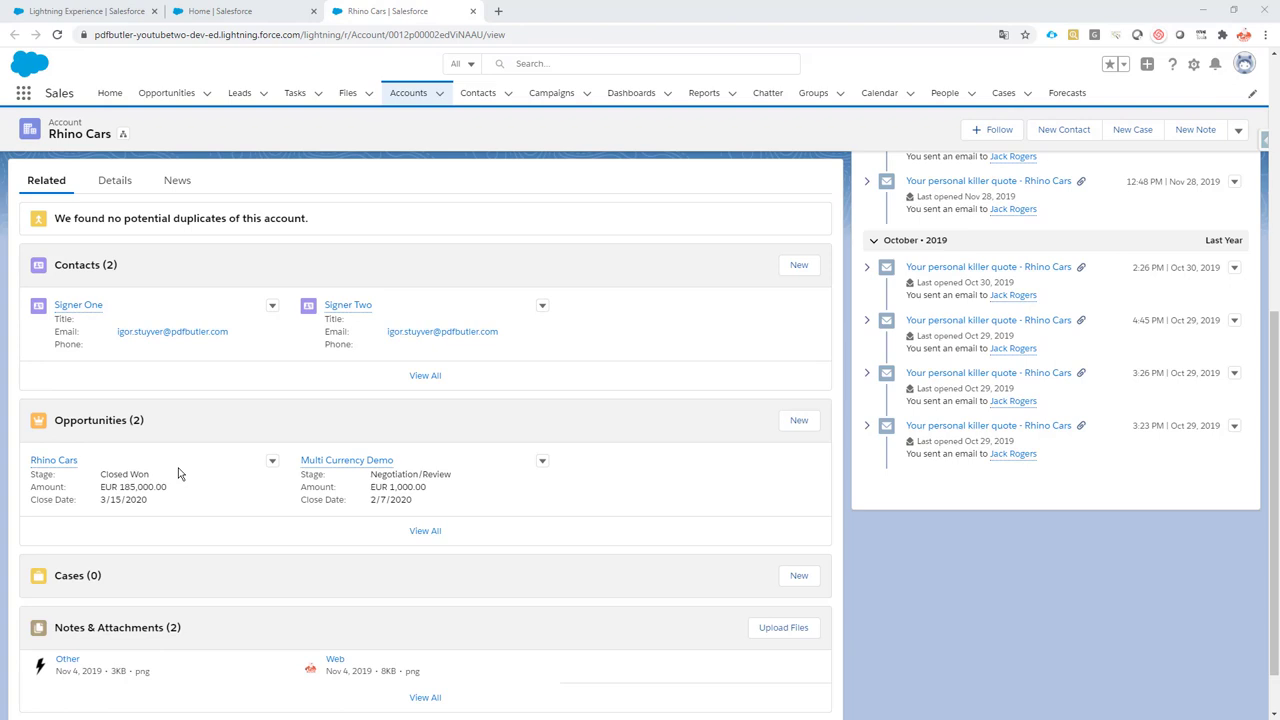
{"action": "mouse_move", "coordinate": [372, 488]}
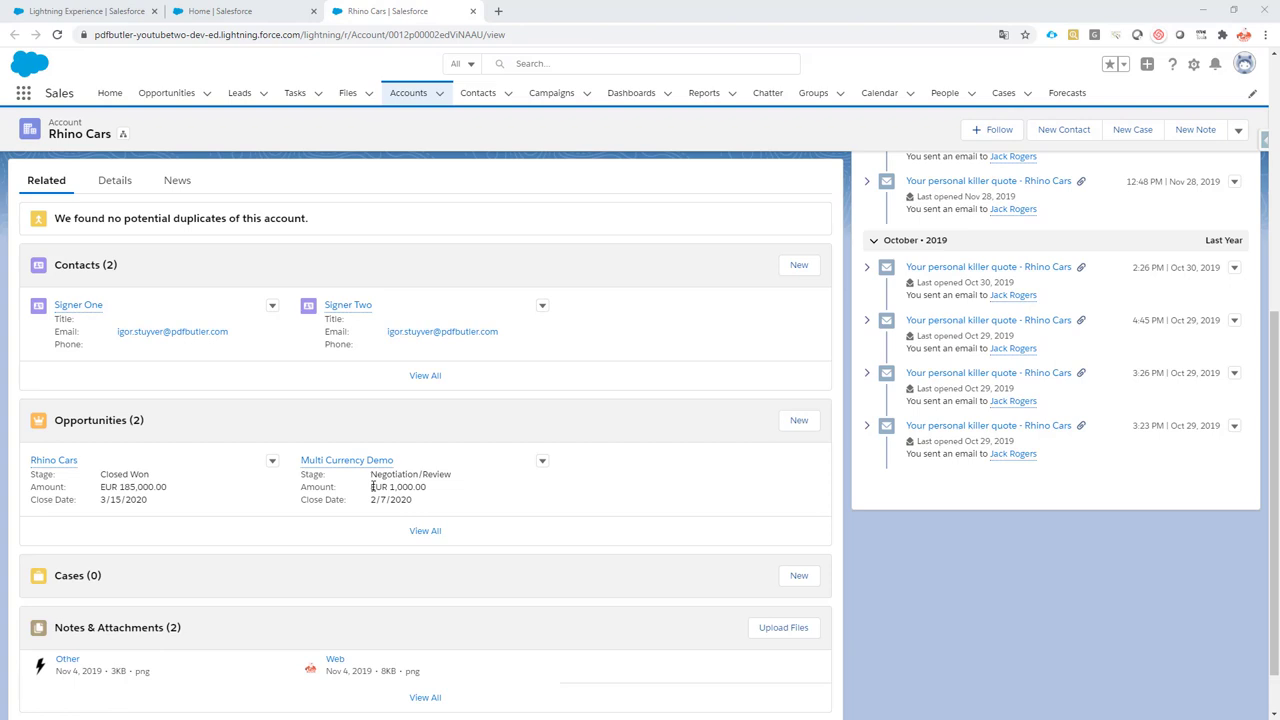
{"action": "mouse_move", "coordinate": [294, 496]}
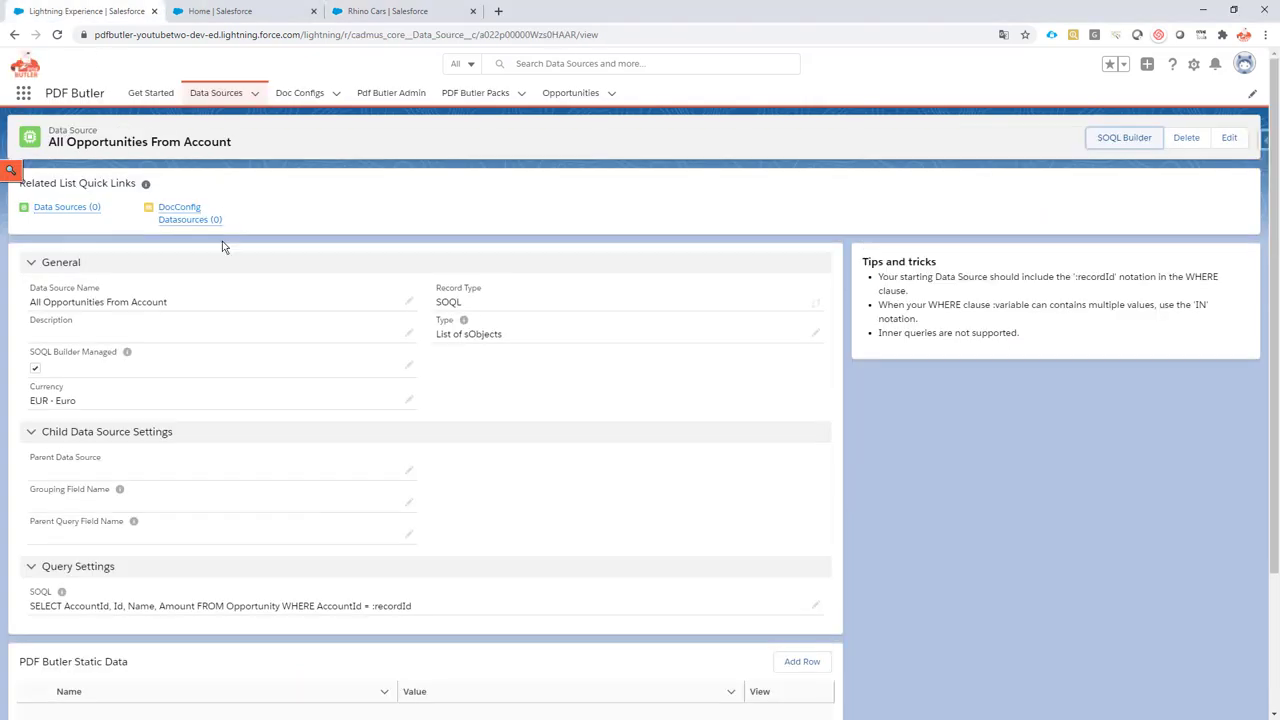
{"action": "mouse_move", "coordinate": [156, 630]}
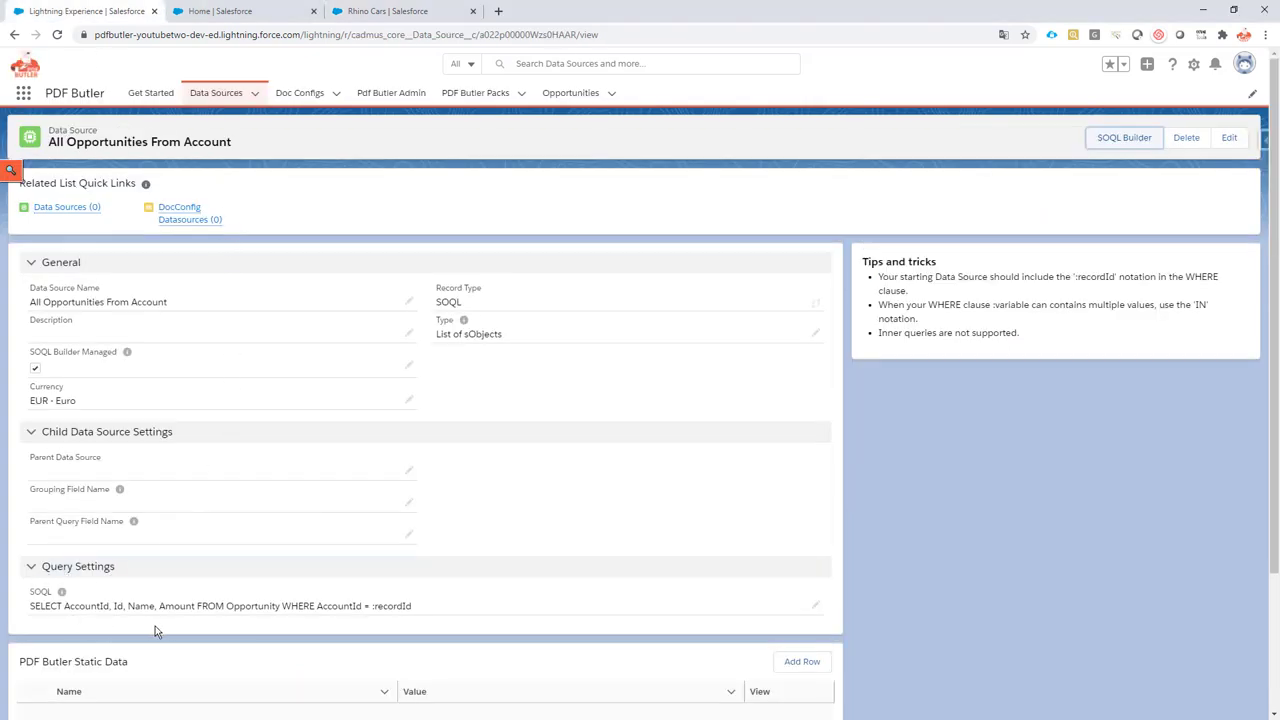
{"action": "mouse_move", "coordinate": [1148, 178]}
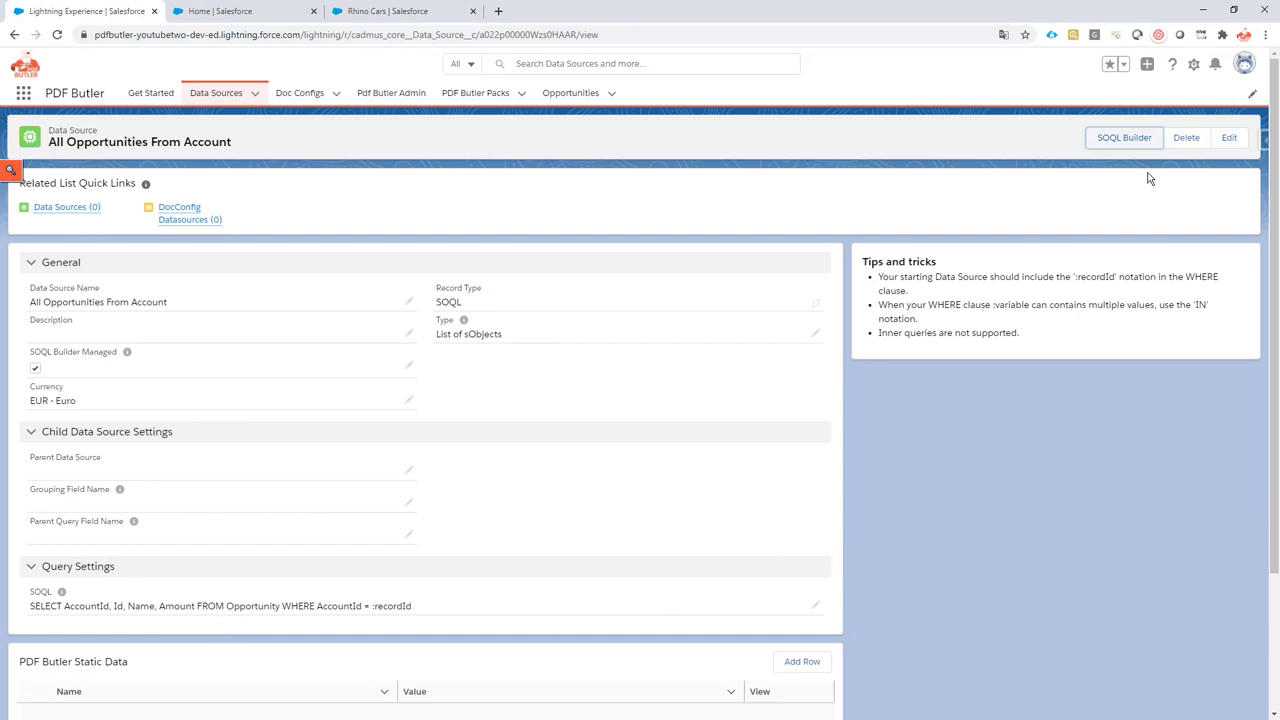
{"action": "left_click", "coordinate": [1124, 138]}
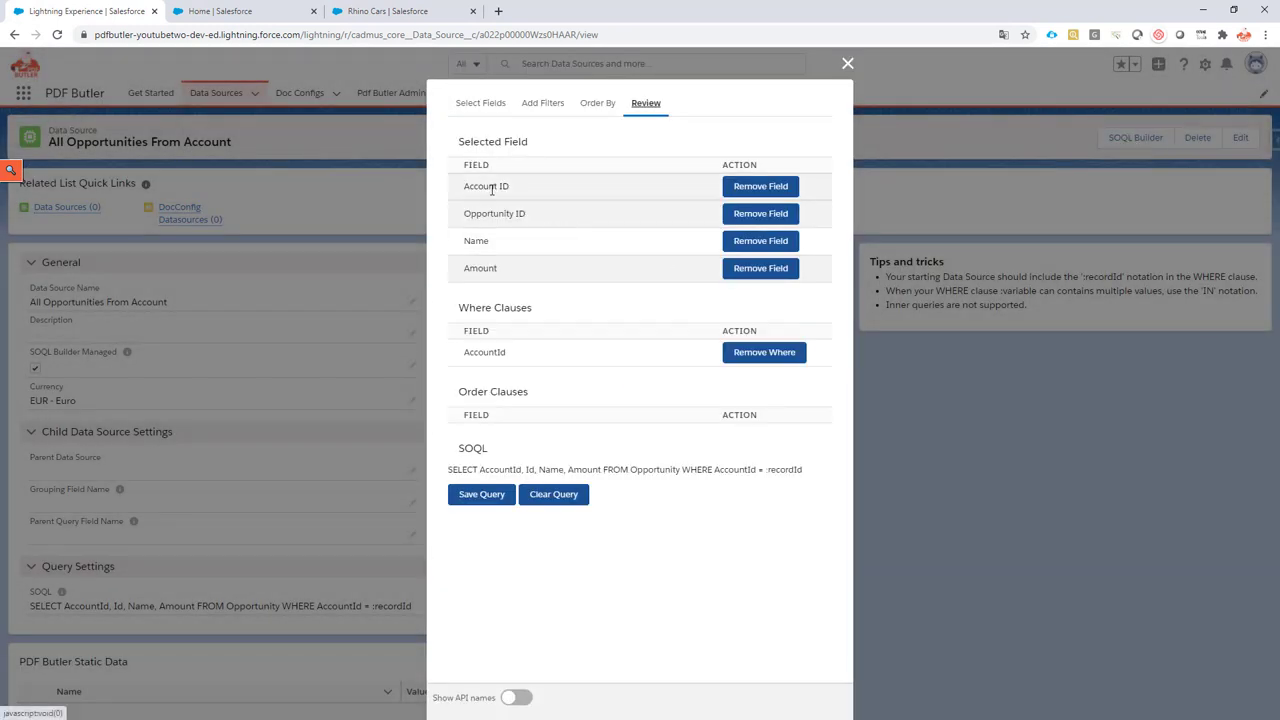
{"action": "mouse_move", "coordinate": [492, 228]}
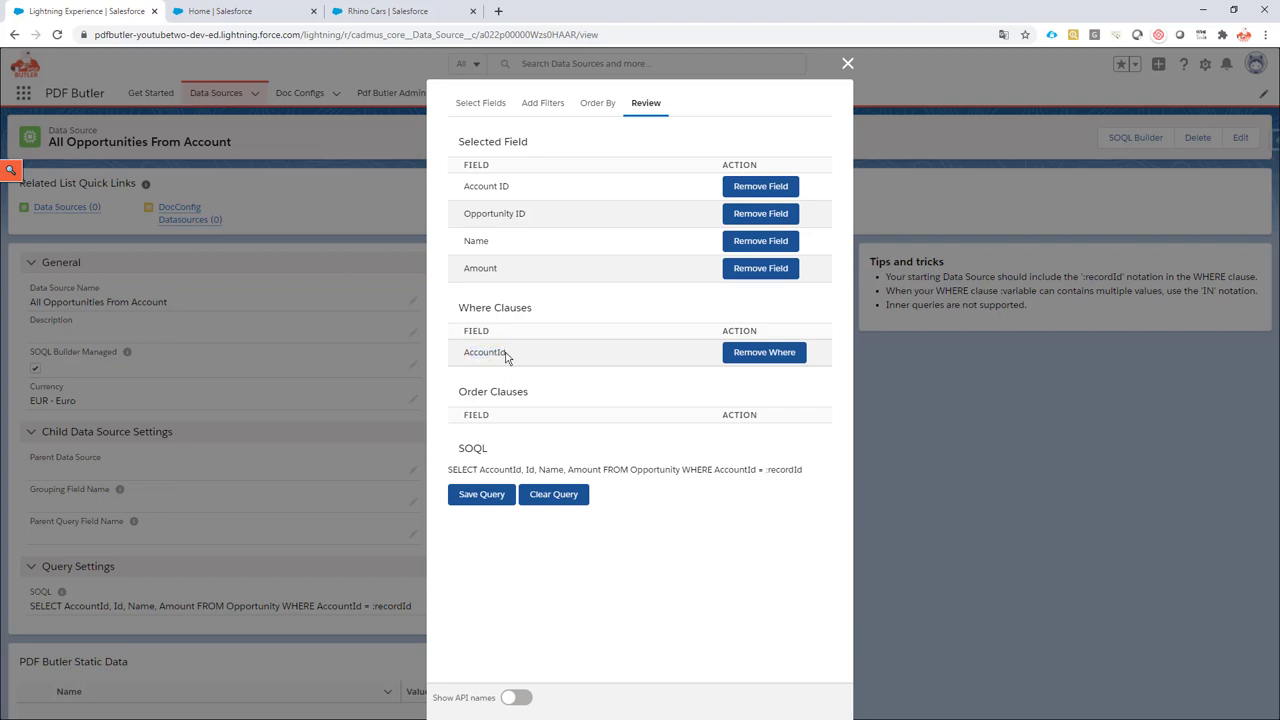
{"action": "mouse_move", "coordinate": [486, 352]}
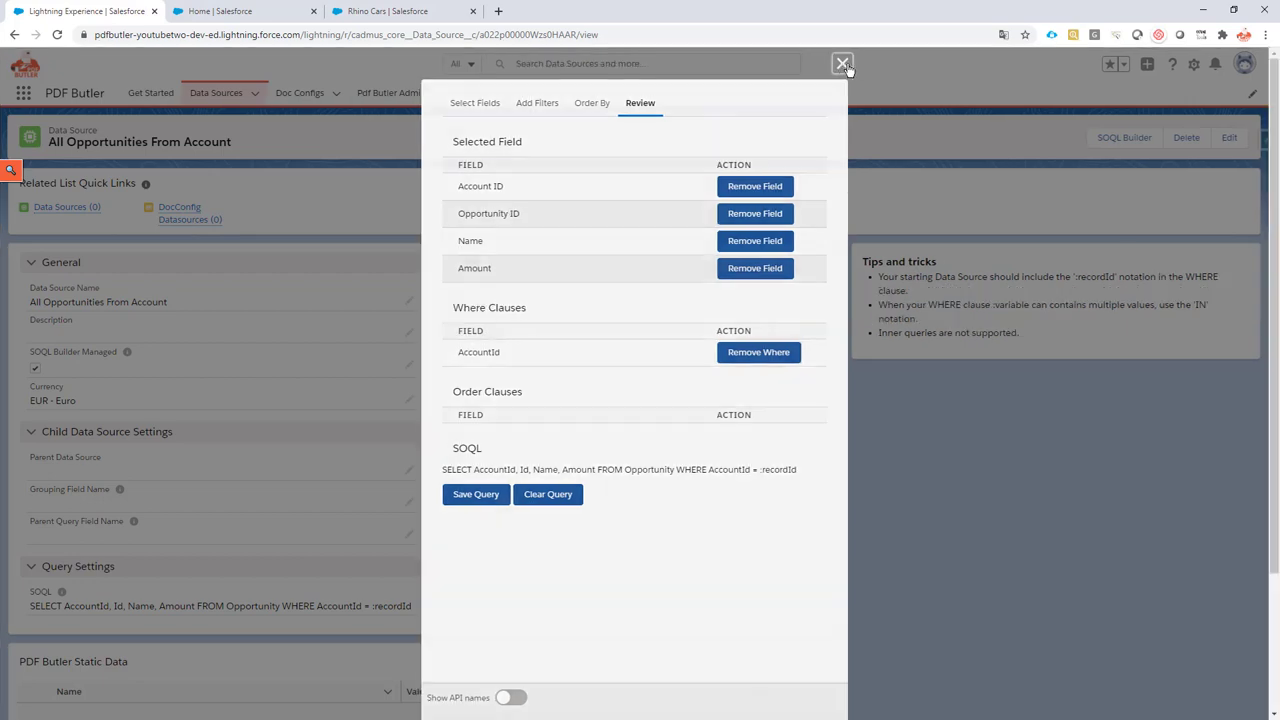
{"action": "left_click", "coordinate": [840, 64]}
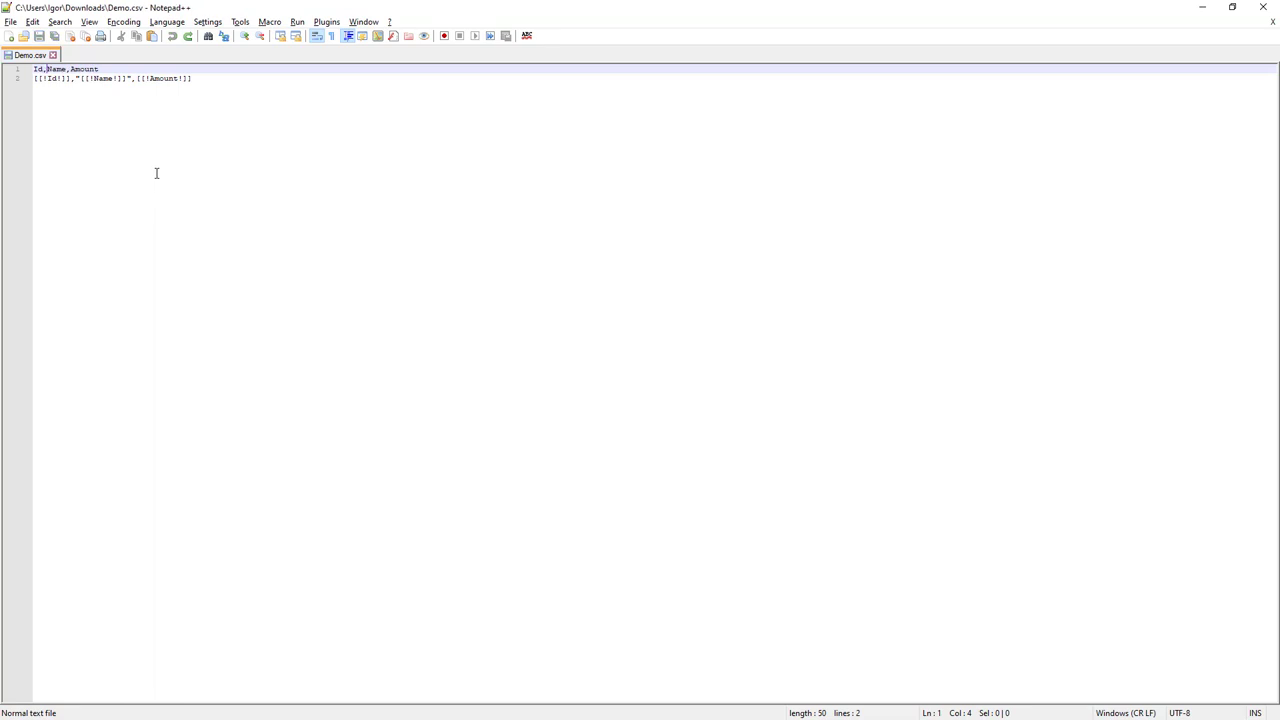
{"action": "mouse_move", "coordinate": [168, 84]}
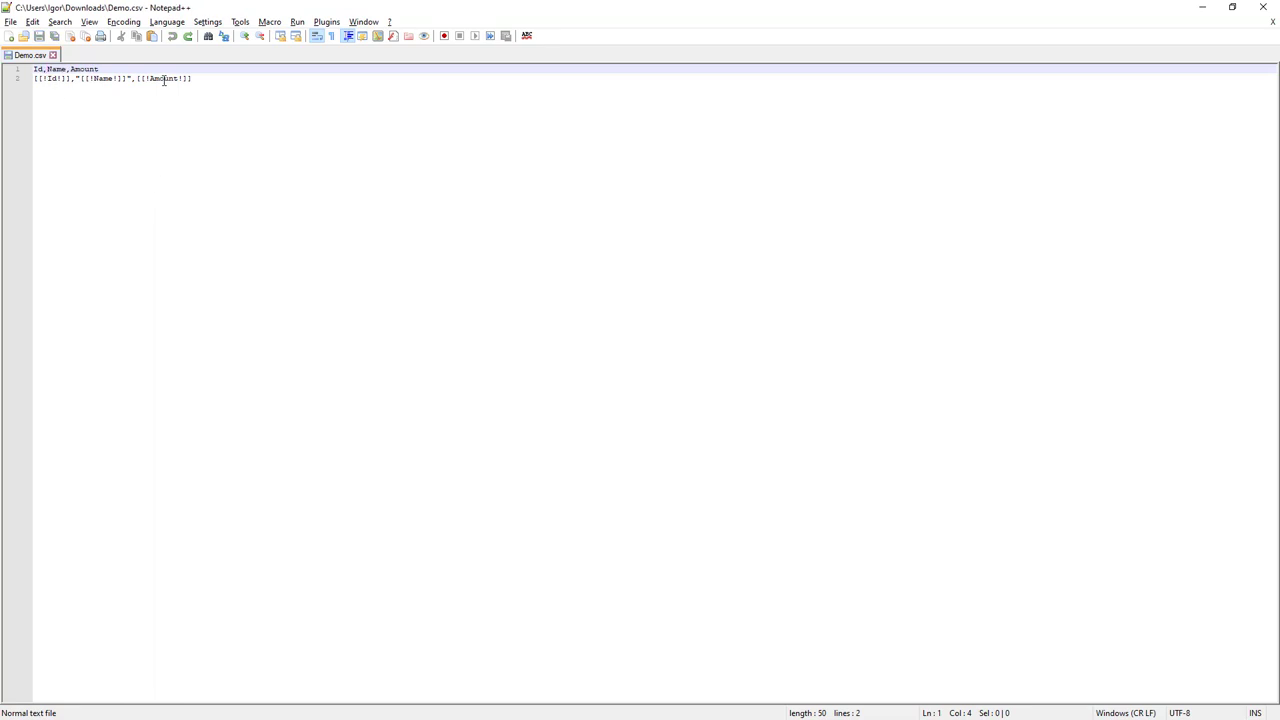
{"action": "key", "text": "ctrl+a"}
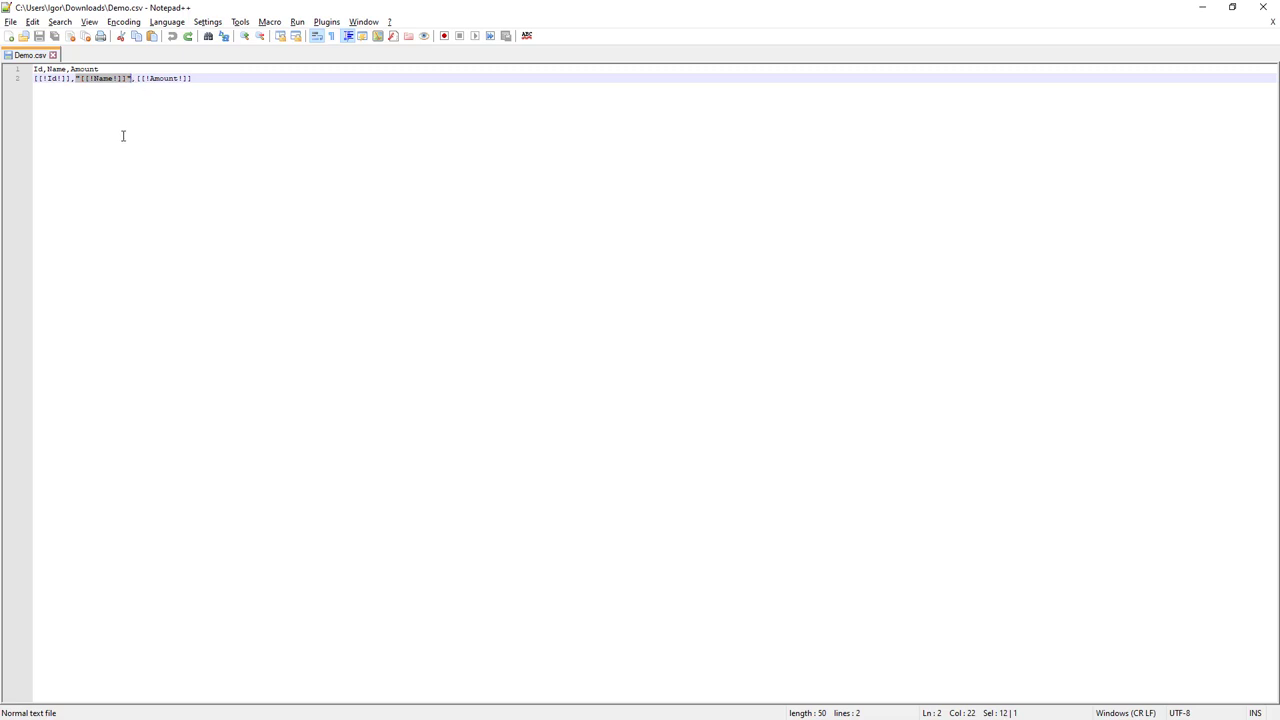
{"action": "mouse_move", "coordinate": [112, 100]}
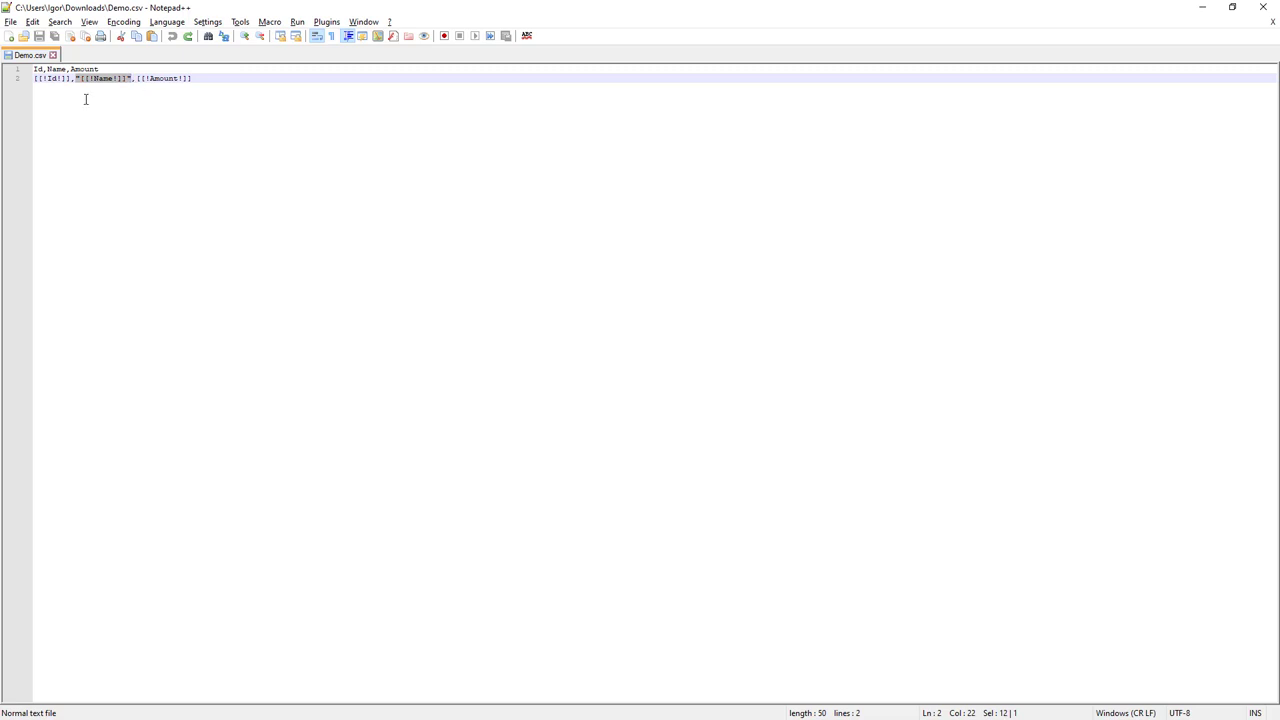
{"action": "mouse_move", "coordinate": [116, 92]}
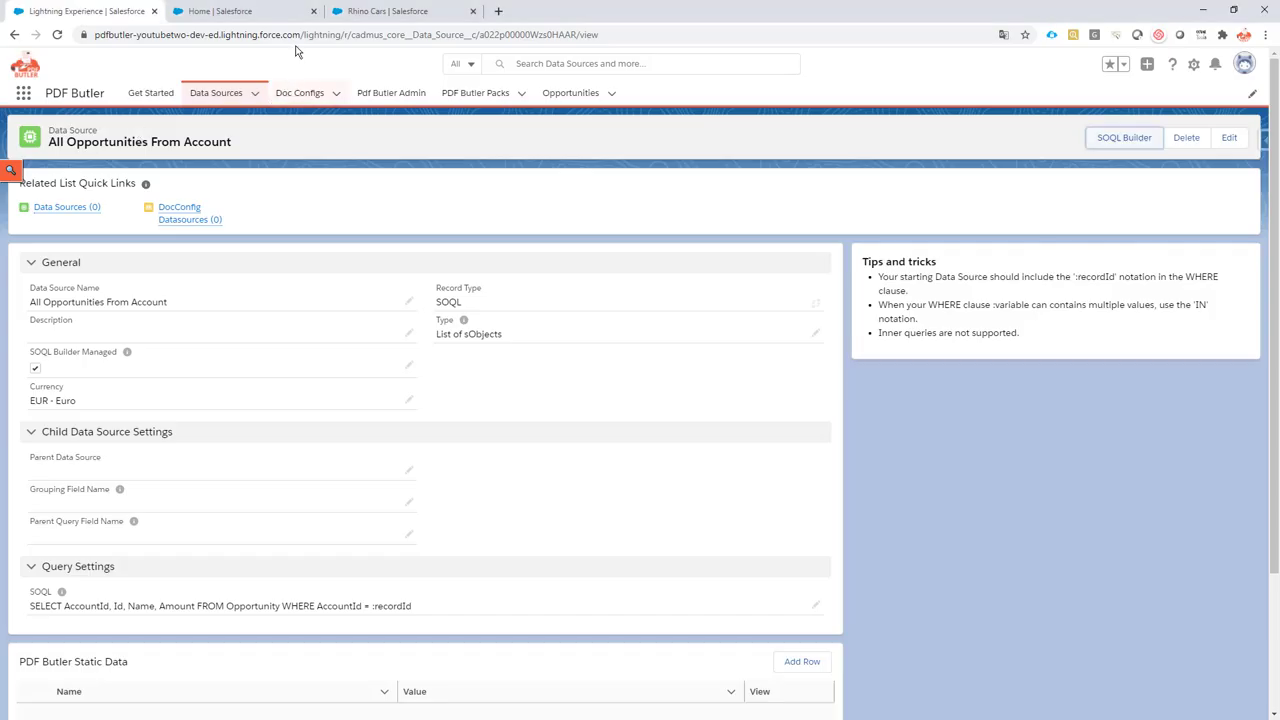
- Start a new Doc Config of the Character-separated values (CSV) record type
{"action": "left_click", "coordinate": [308, 94]}
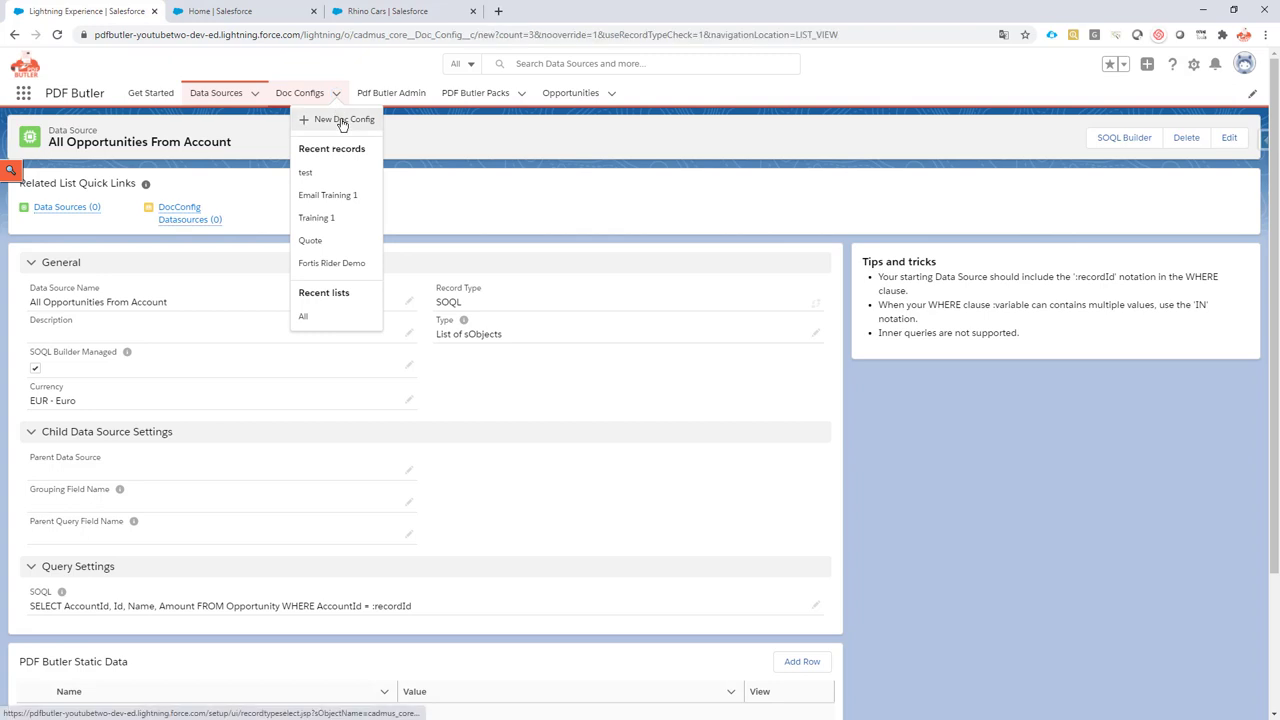
{"action": "left_click", "coordinate": [340, 120]}
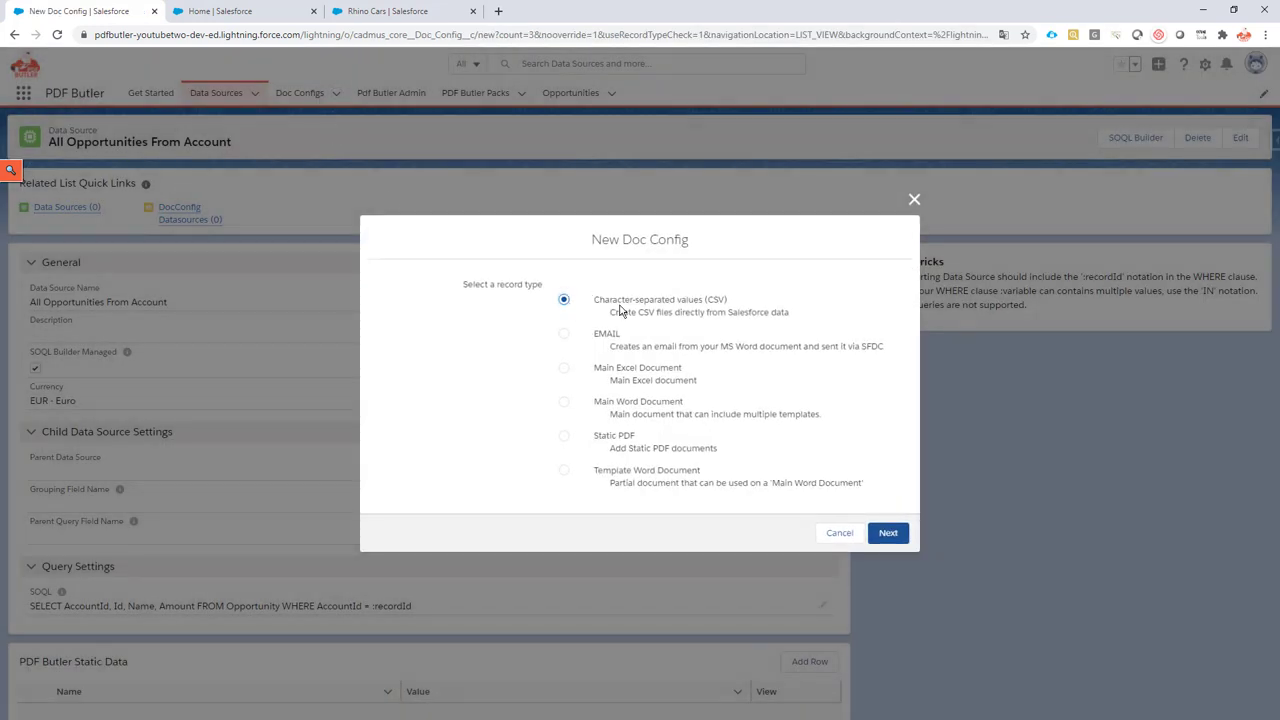
{"action": "mouse_move", "coordinate": [752, 364]}
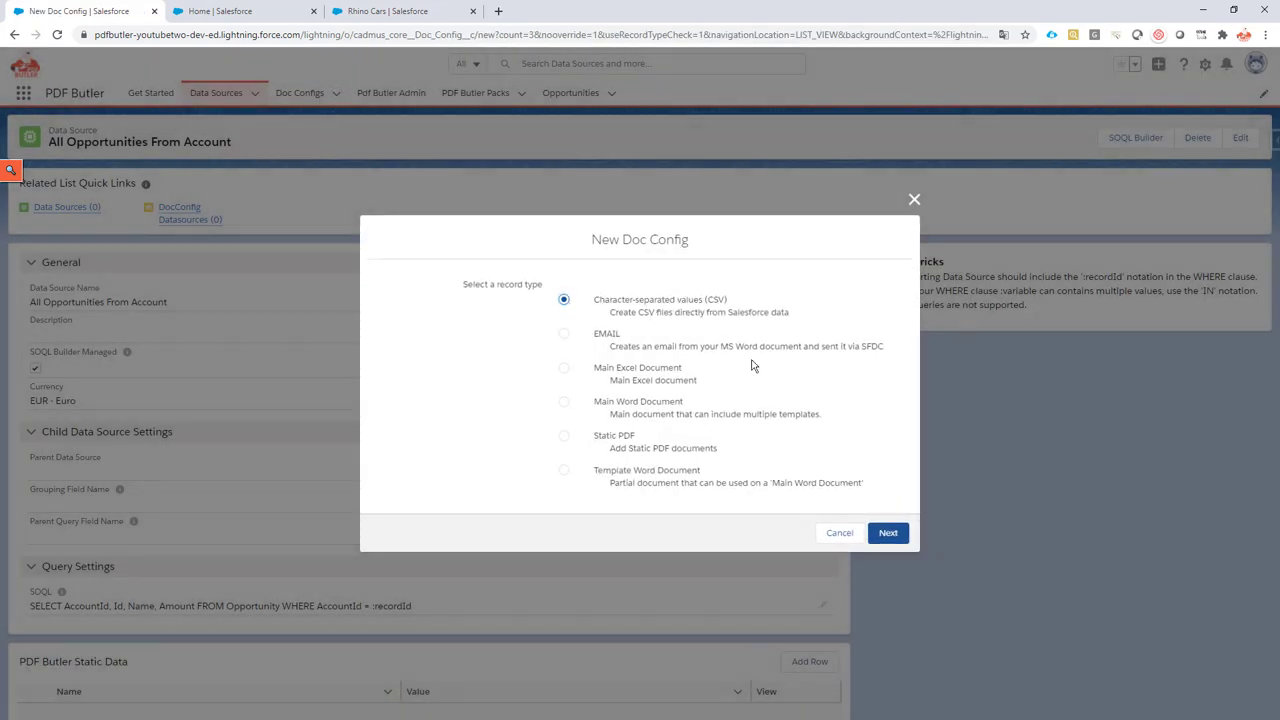
{"action": "mouse_move", "coordinate": [536, 286]}
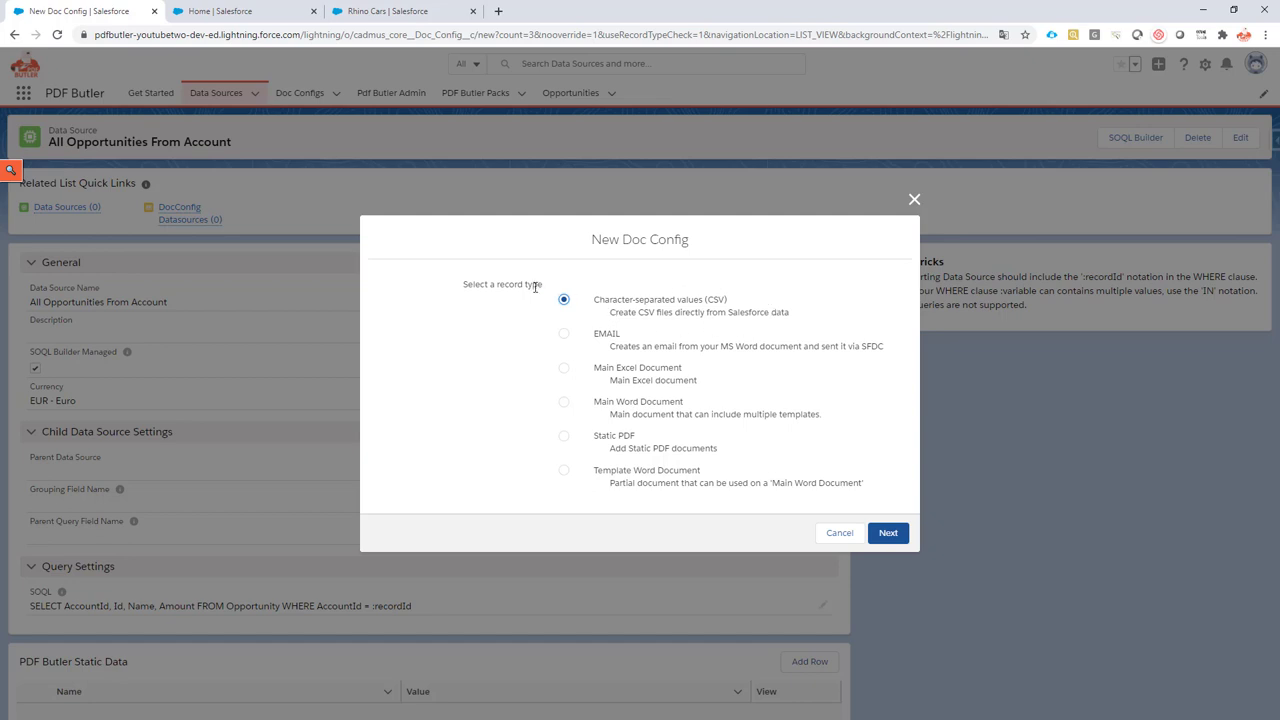
{"action": "mouse_move", "coordinate": [548, 324]}
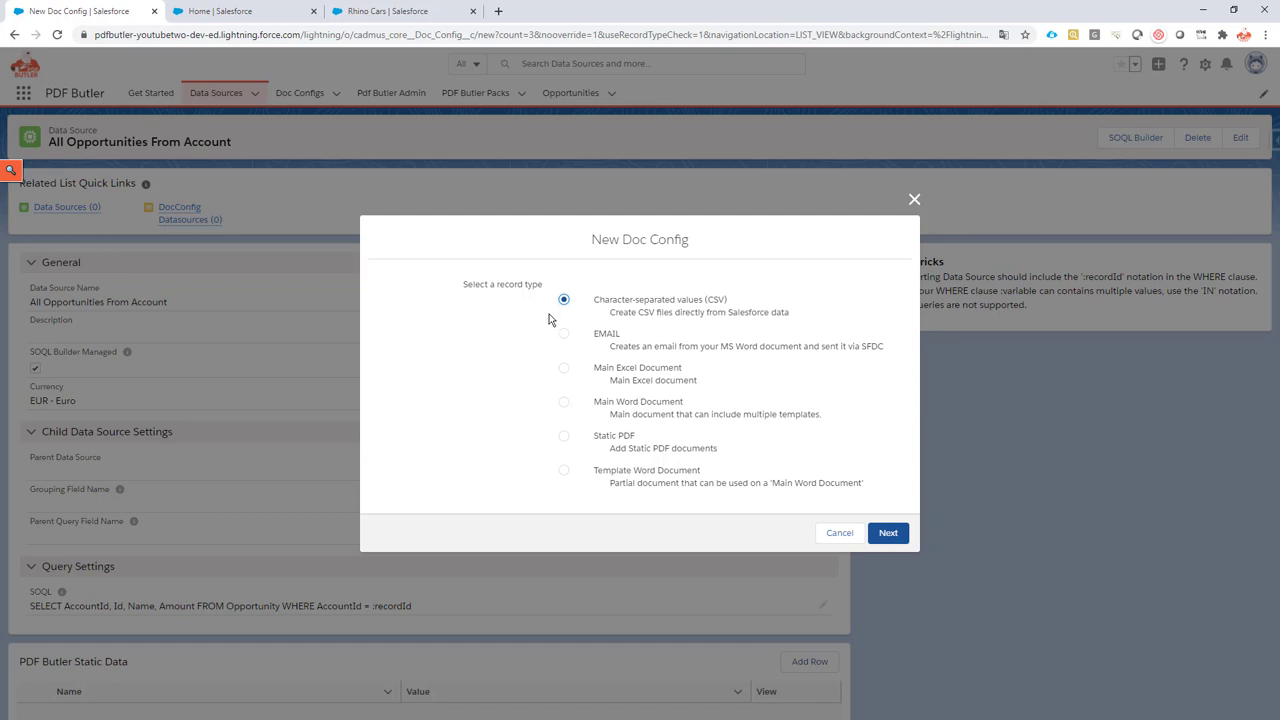
{"action": "mouse_move", "coordinate": [554, 292]}
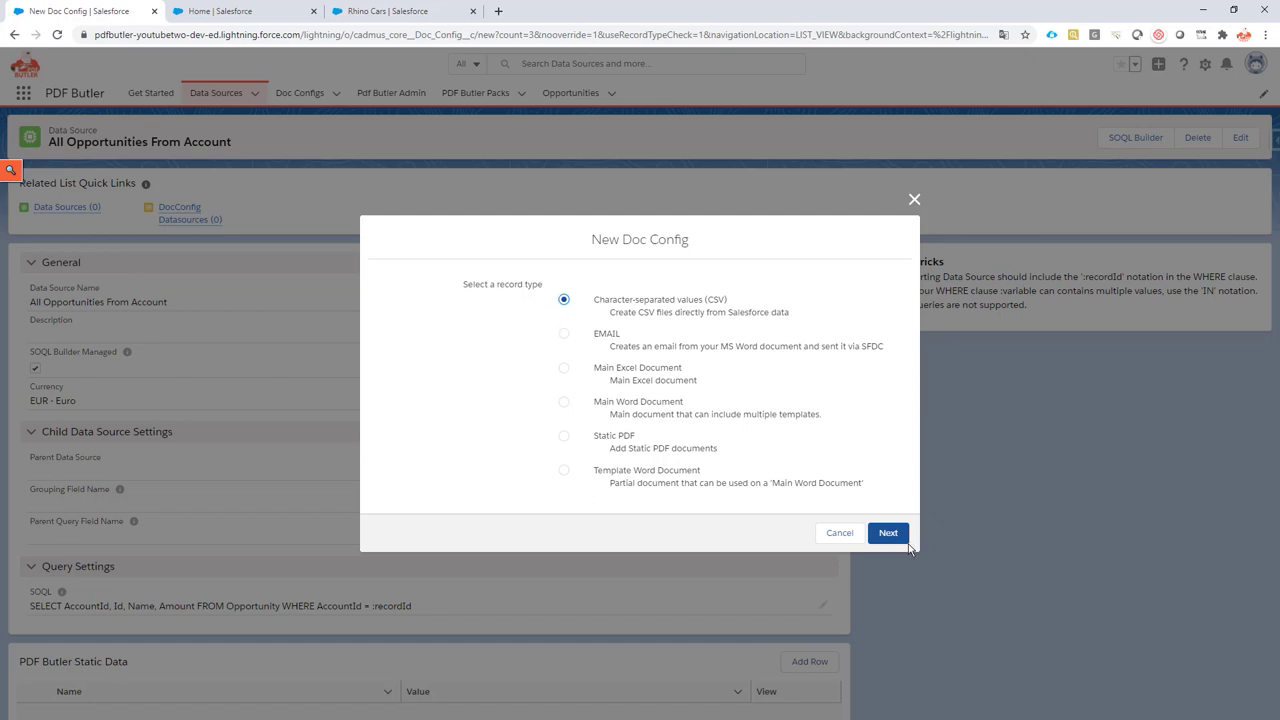
{"action": "left_click", "coordinate": [888, 532]}
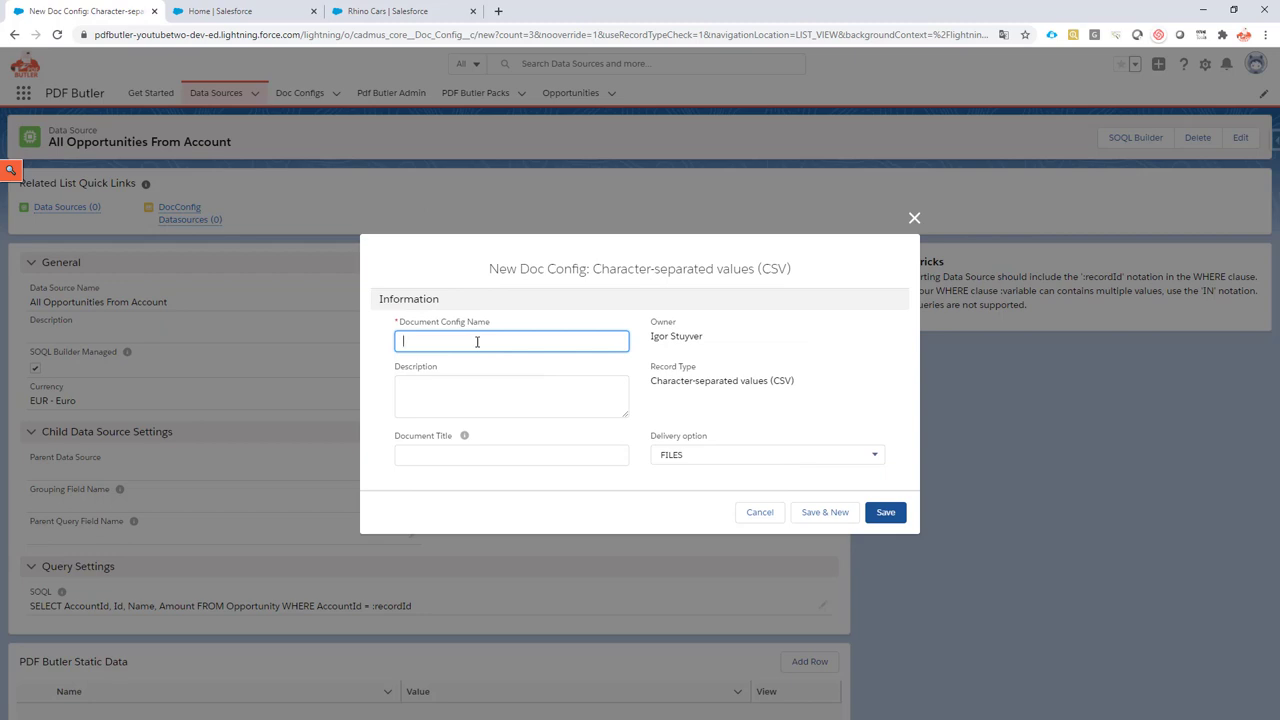
- Name it 'Extract All Opportunities for Account' with title 'Extract - {{!ACC_NAME_TITLE}}.csv' and save
{"action": "type", "text": "E"}
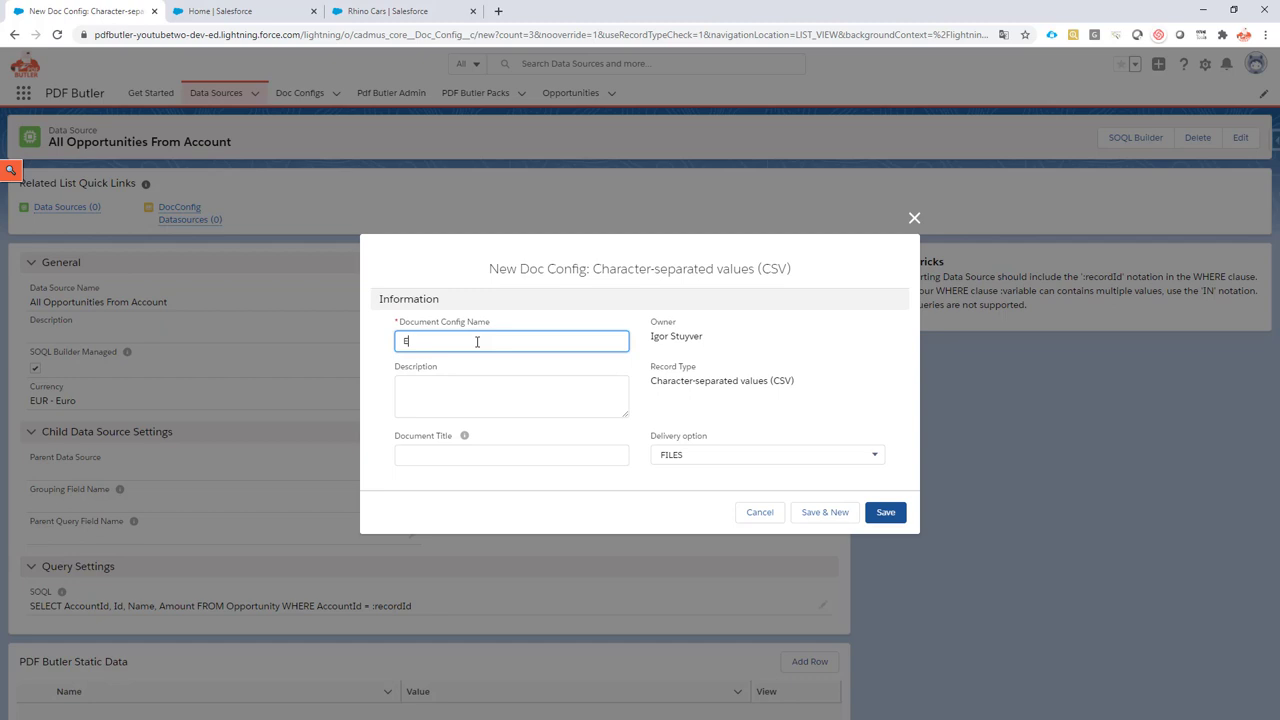
{"action": "type", "text": "xtract All A"}
{"action": "left_click", "coordinate": [510, 454]}
{"action": "type", "text": "Extract All Opportunities for Account"}
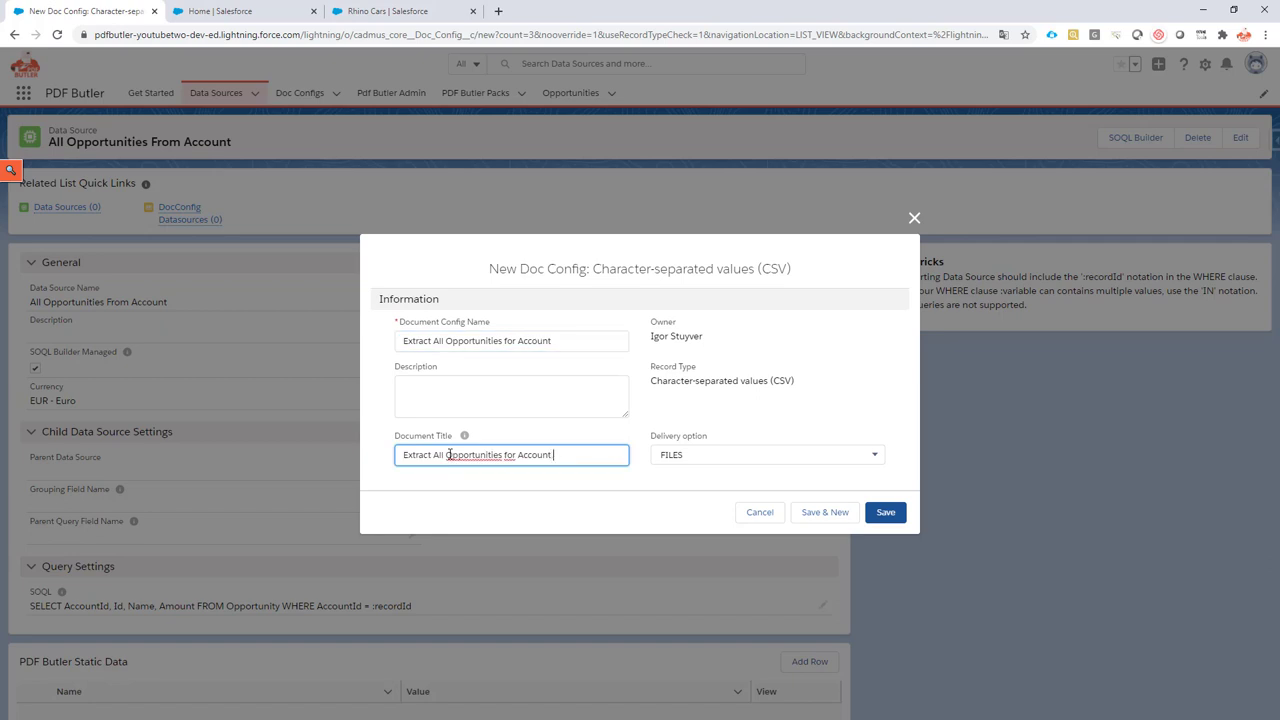
{"action": "type", "text": ".csv"}
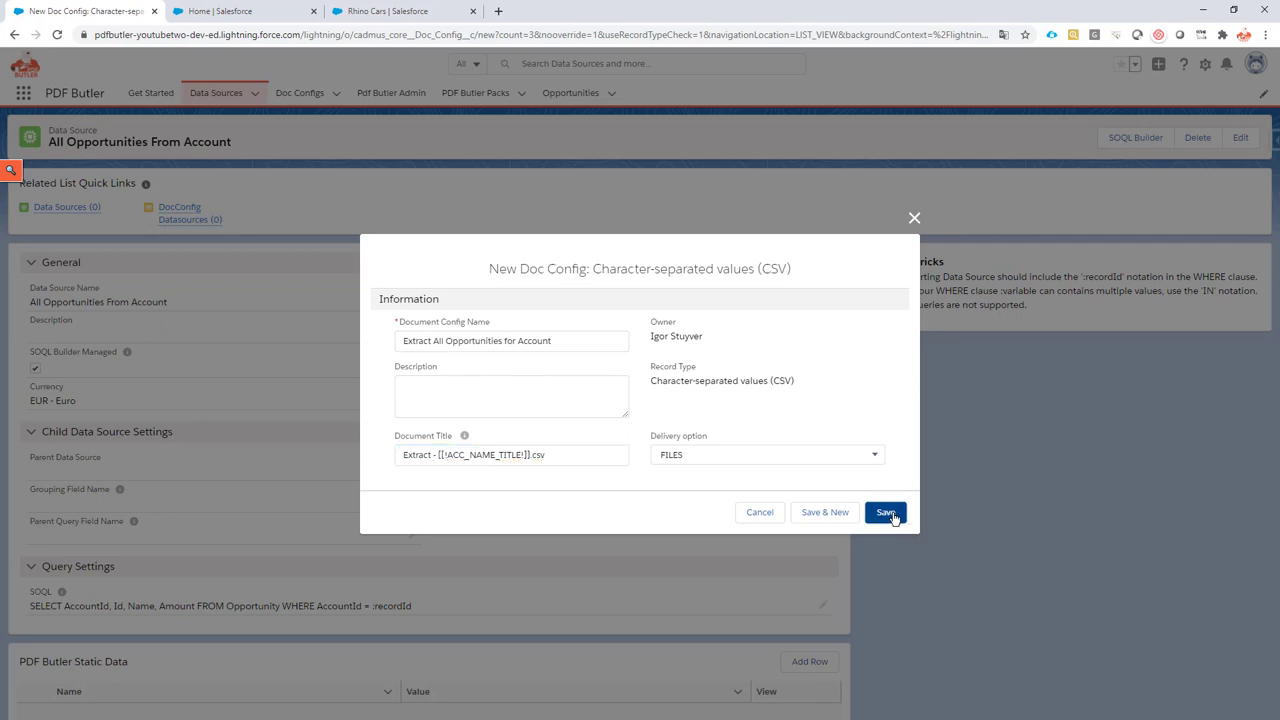
{"action": "left_click", "coordinate": [886, 512]}
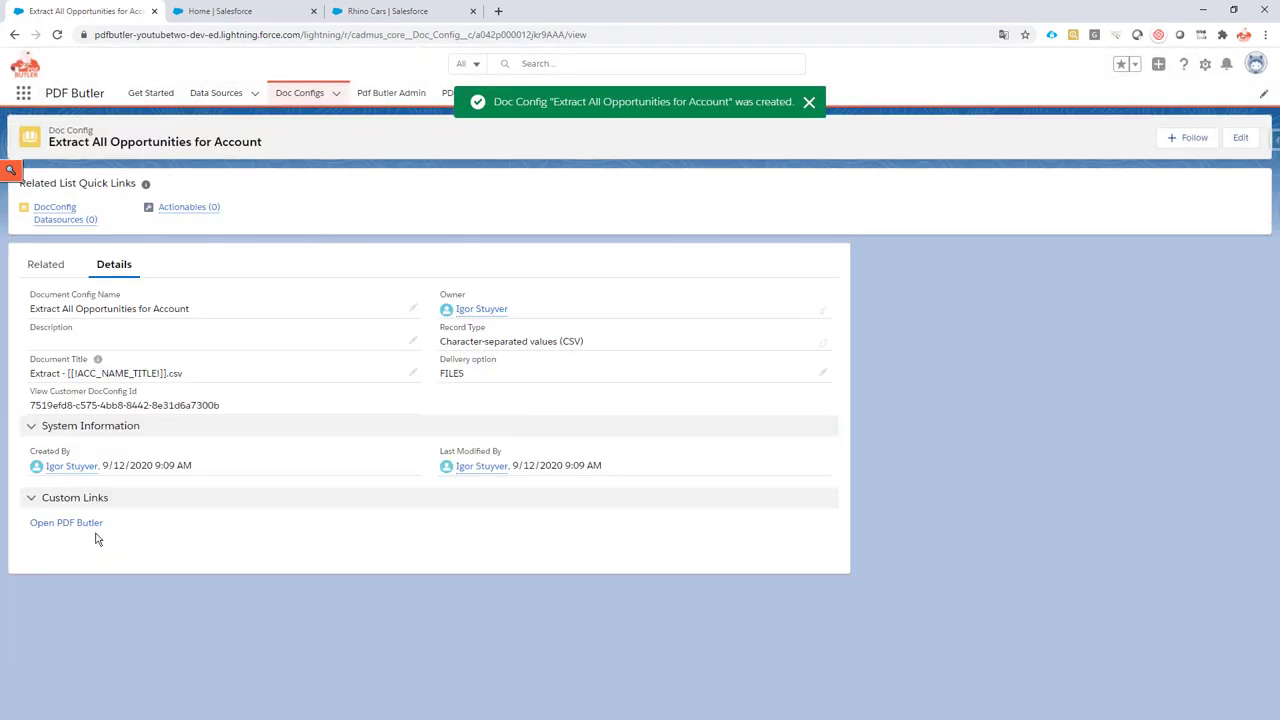
- Attach Demo.csv from Downloads as the default document template
{"action": "left_click", "coordinate": [64, 524]}
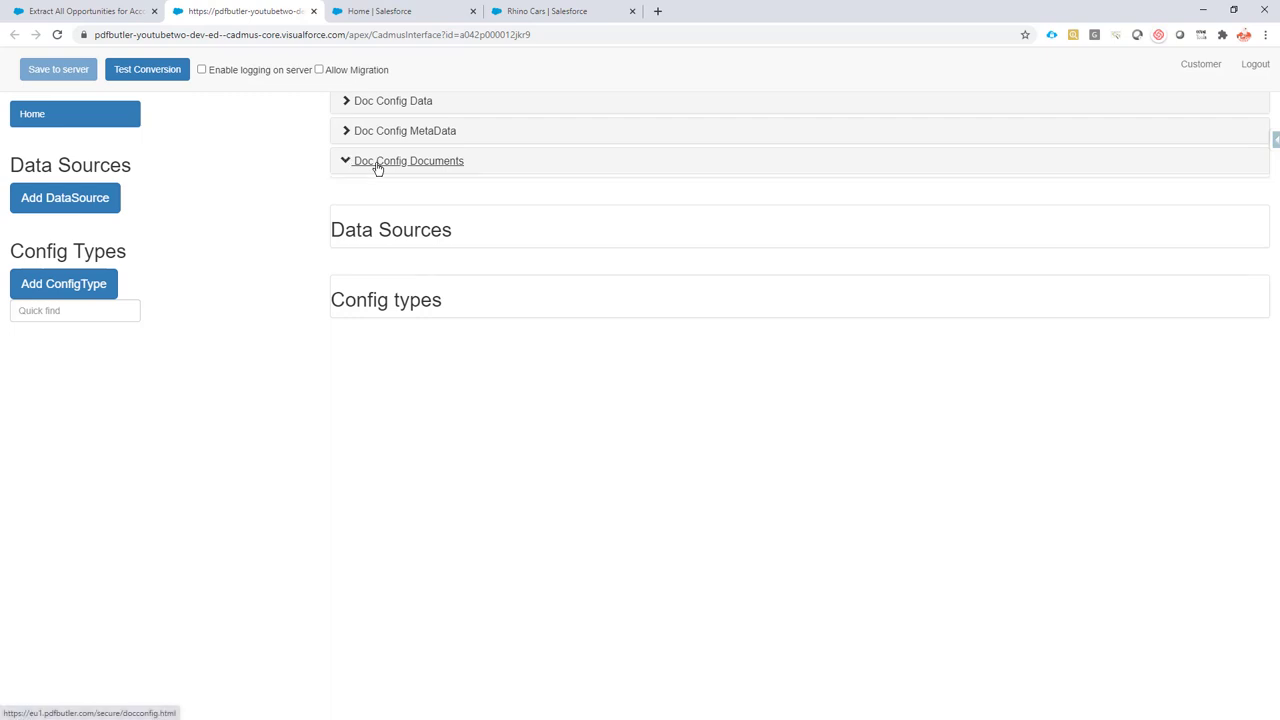
{"action": "left_click", "coordinate": [406, 160]}
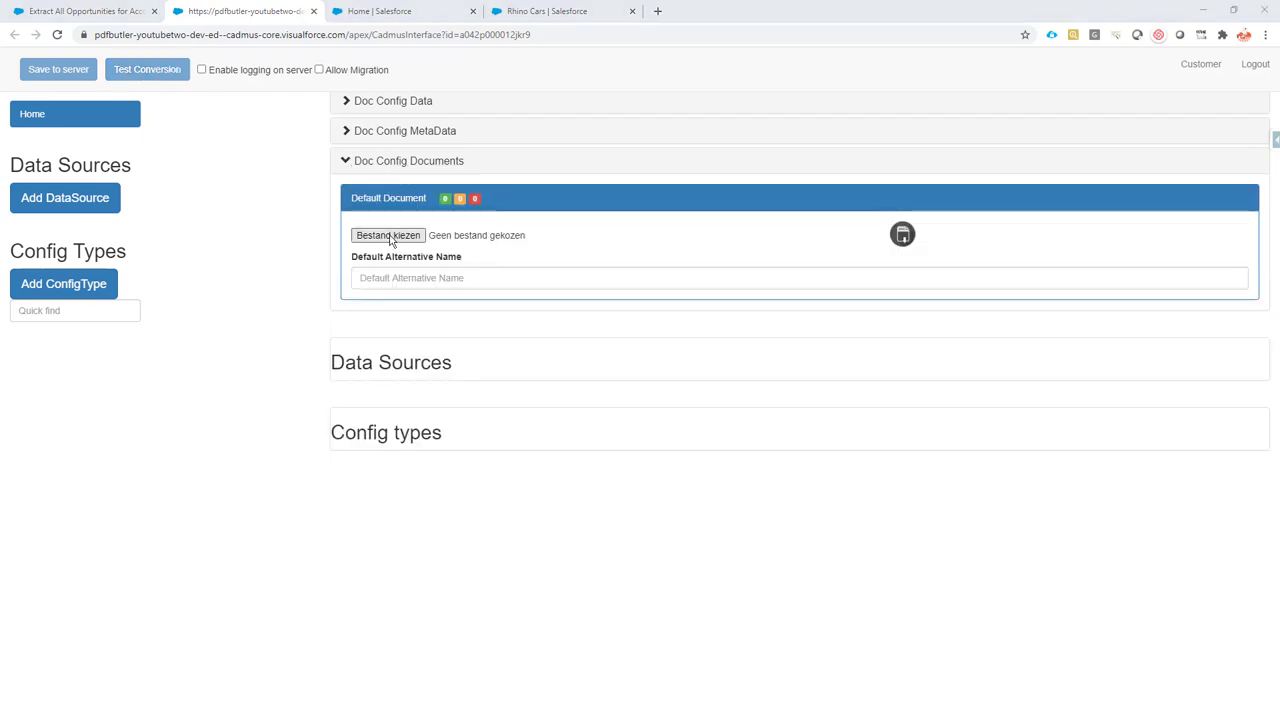
{"action": "left_click", "coordinate": [388, 236]}
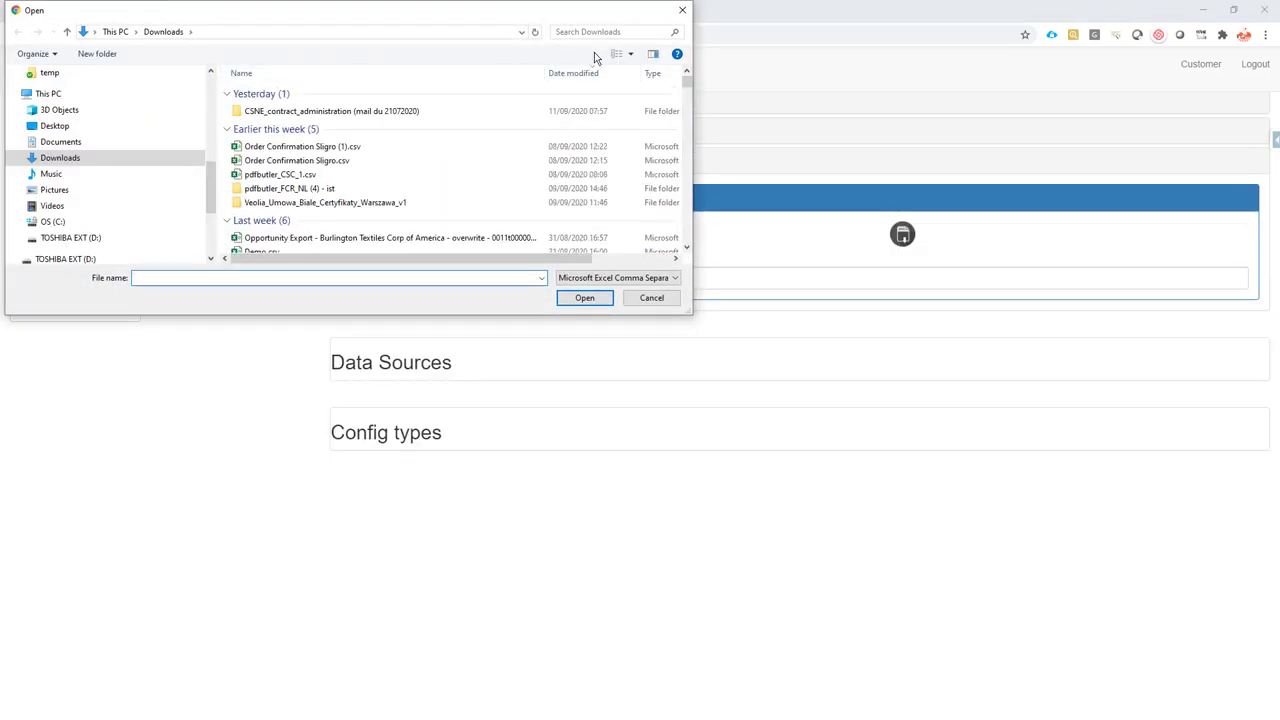
{"action": "type", "text": "dd"}
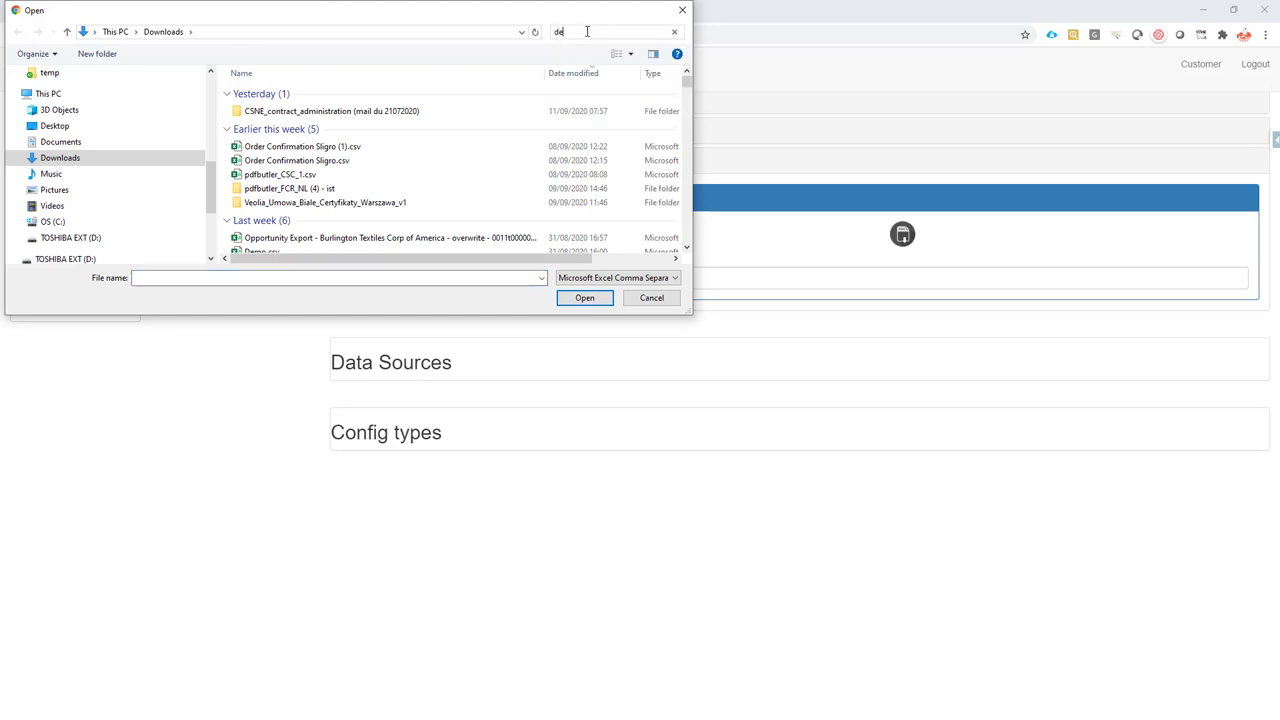
{"action": "type", "text": "emo.csv"}
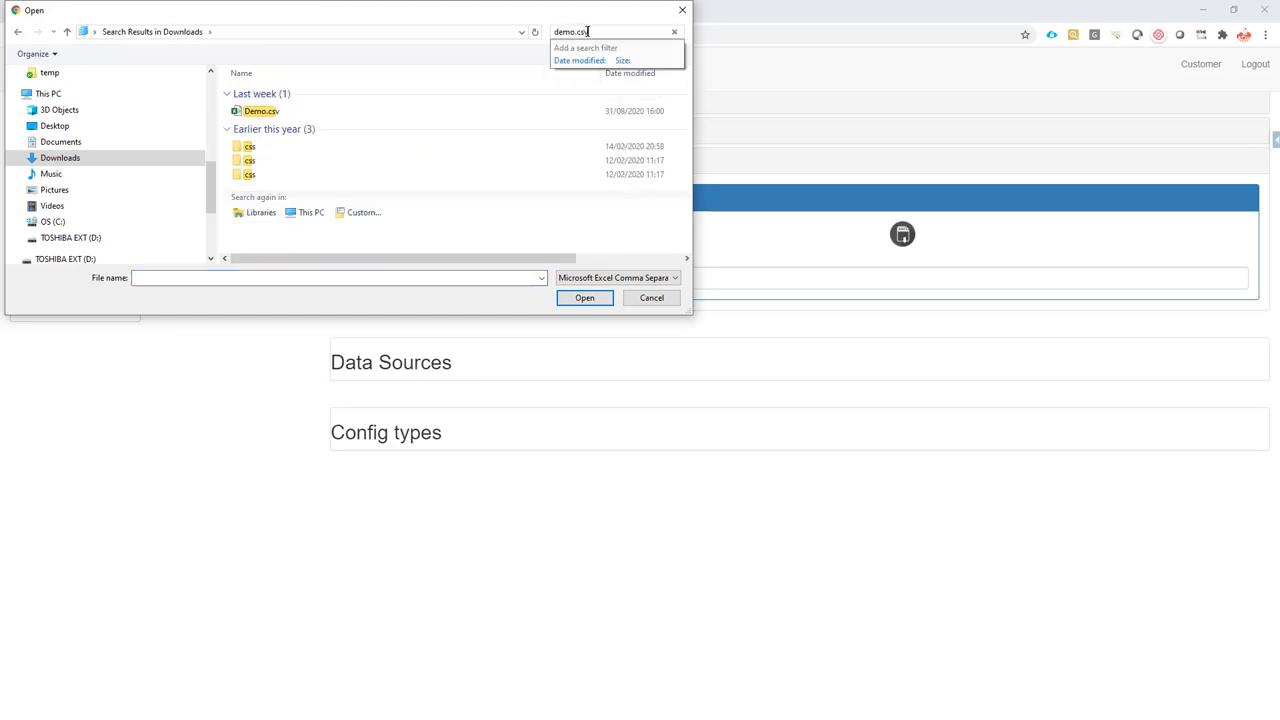
{"action": "left_click", "coordinate": [262, 110]}
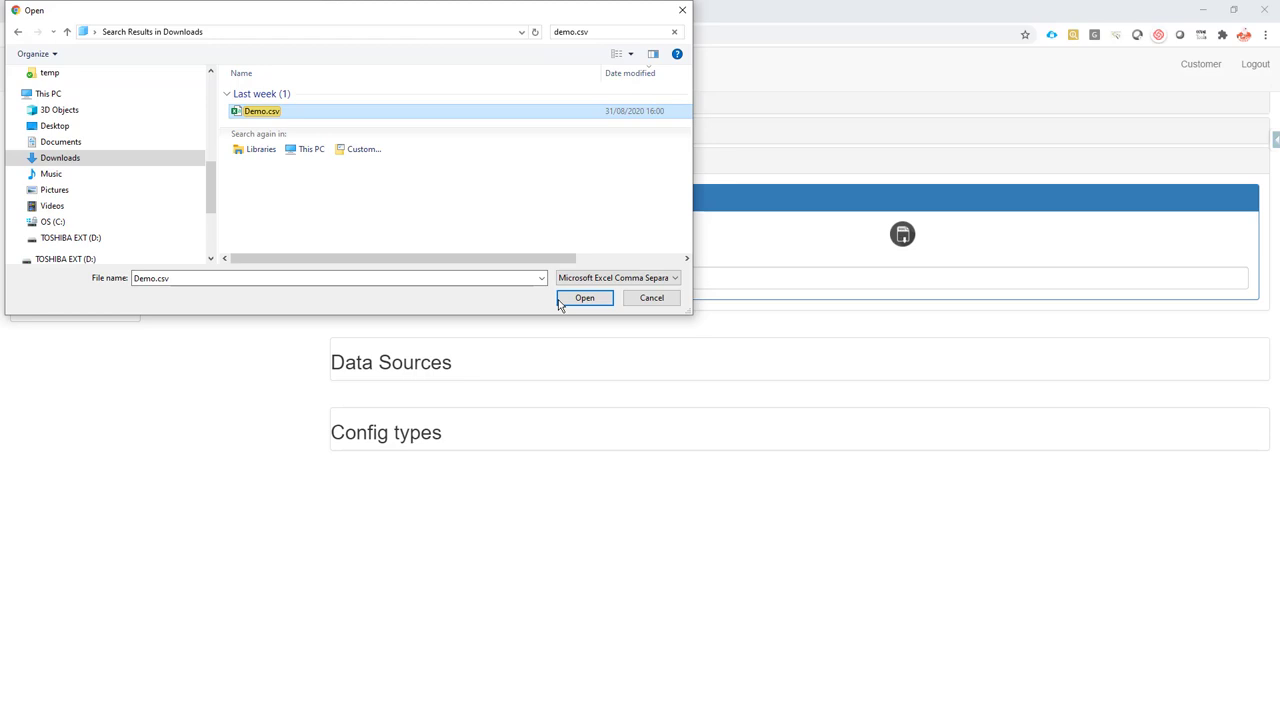
{"action": "left_click", "coordinate": [584, 298]}
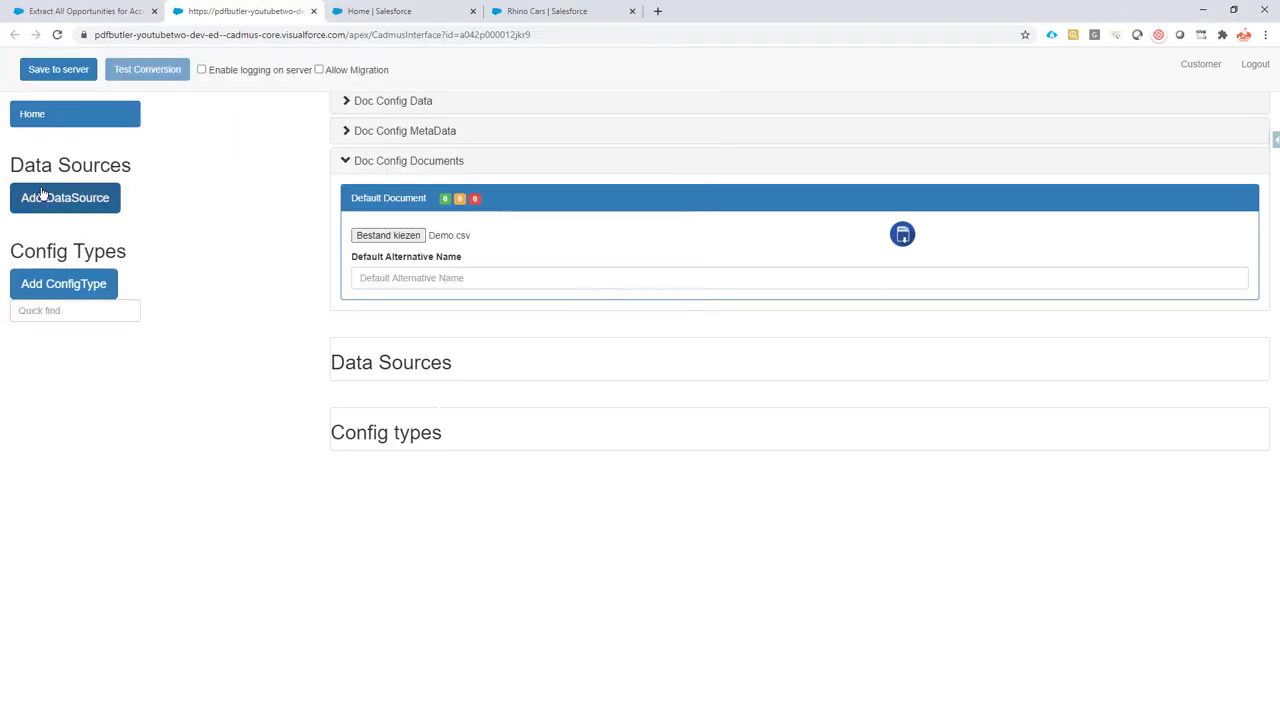
- Add the All Opportunities From Account data source and begin a new config type
{"action": "left_click", "coordinate": [64, 198]}
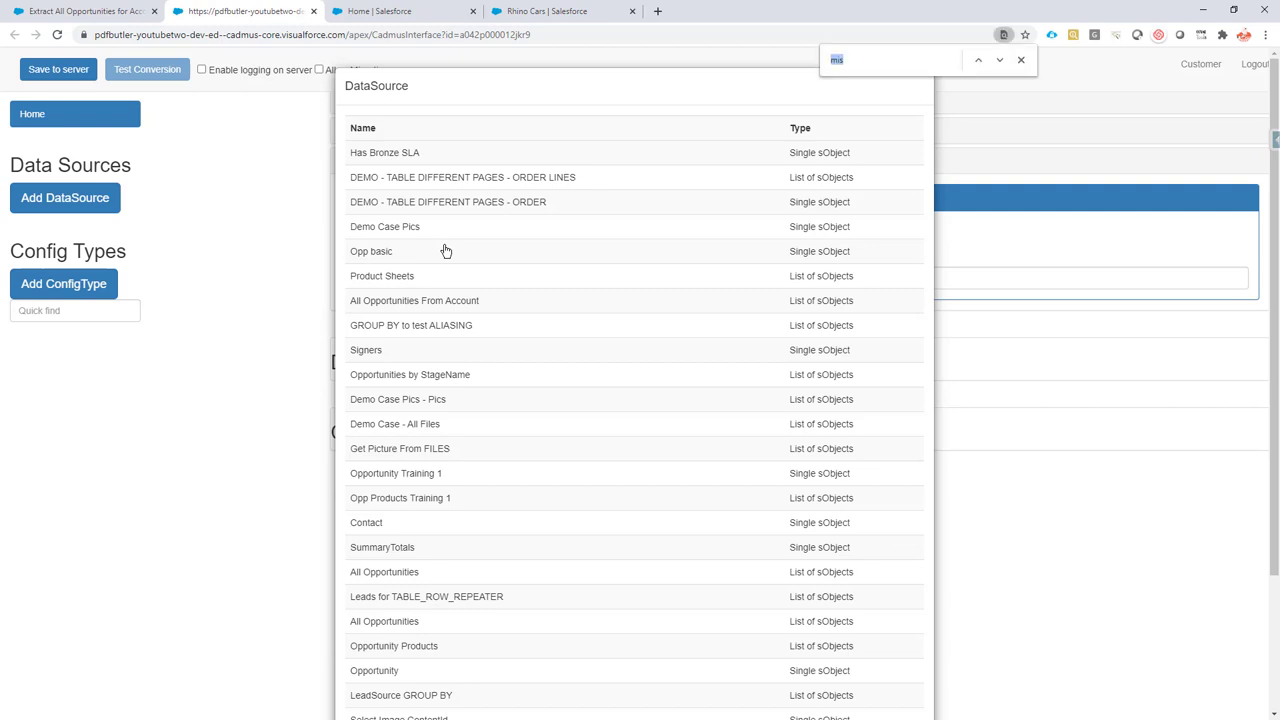
{"action": "type", "text": "opp"}
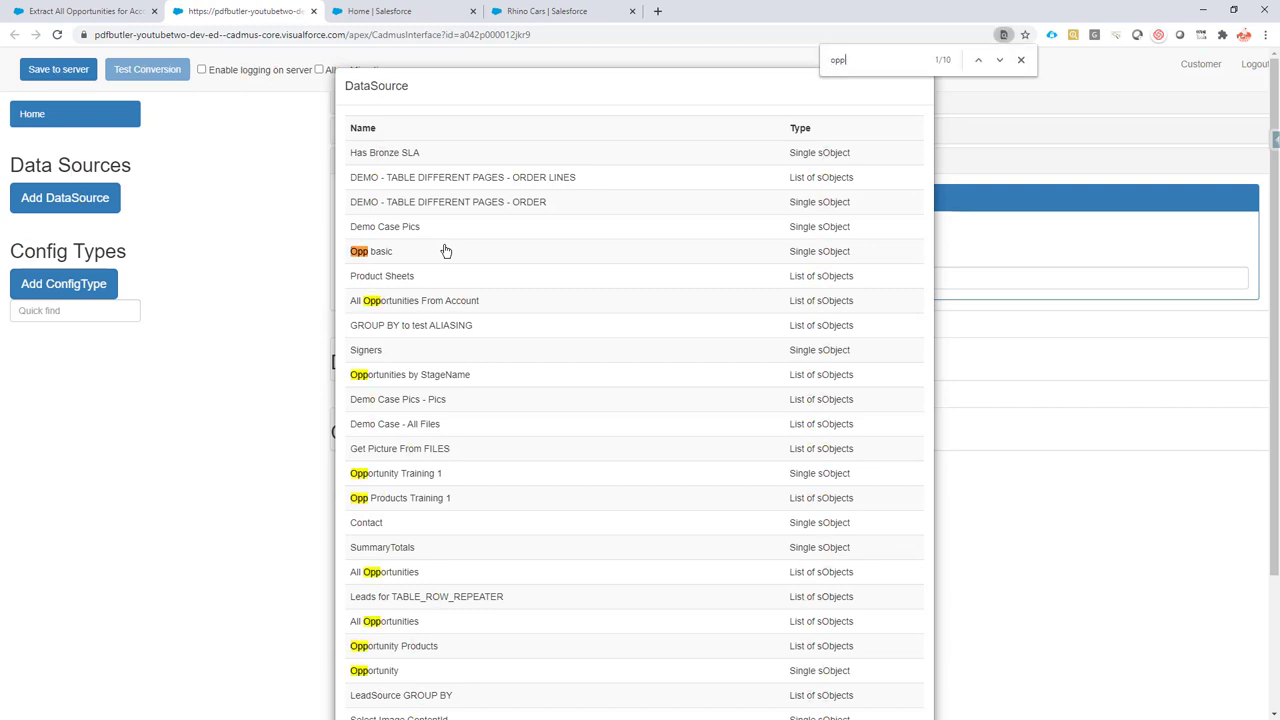
{"action": "left_click", "coordinate": [414, 300]}
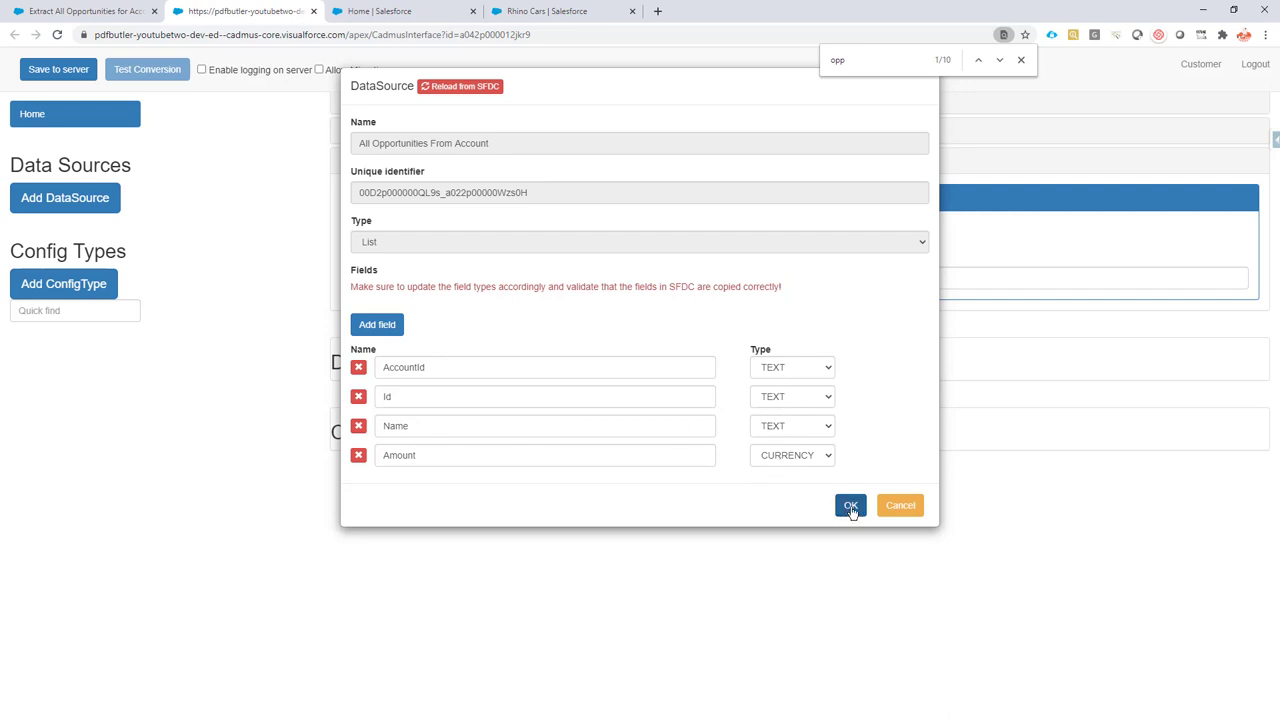
{"action": "left_click", "coordinate": [850, 504]}
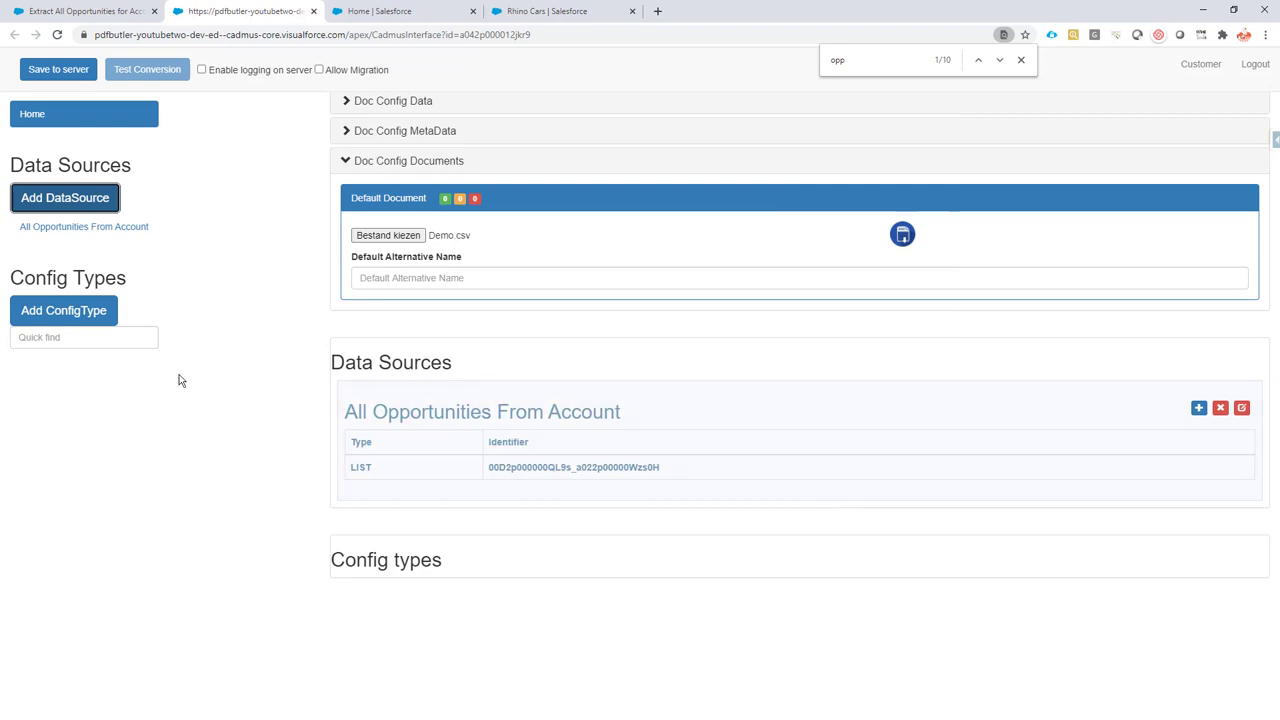
{"action": "left_click", "coordinate": [64, 310]}
{"action": "type", "text": "Id"}
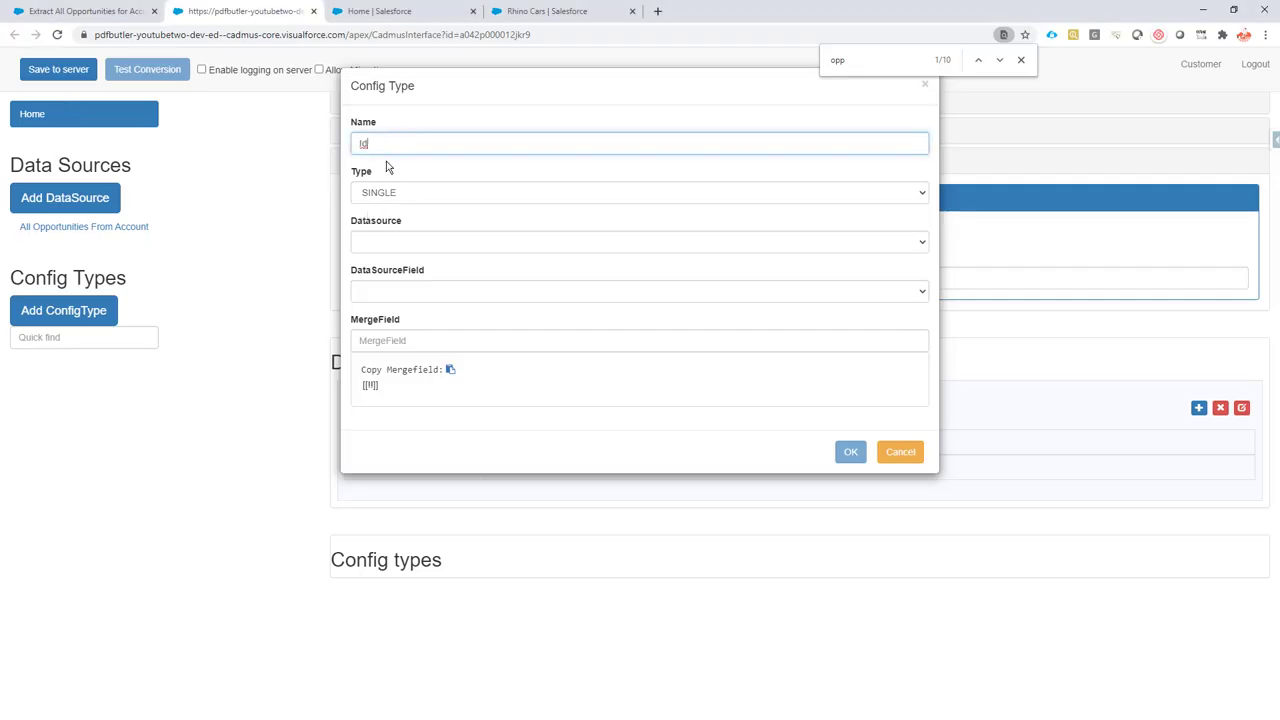
- Create a PARAGRAPH config type 'Row Id' on All Opportunities From Account with merge field Id
{"action": "left_click", "coordinate": [636, 192]}
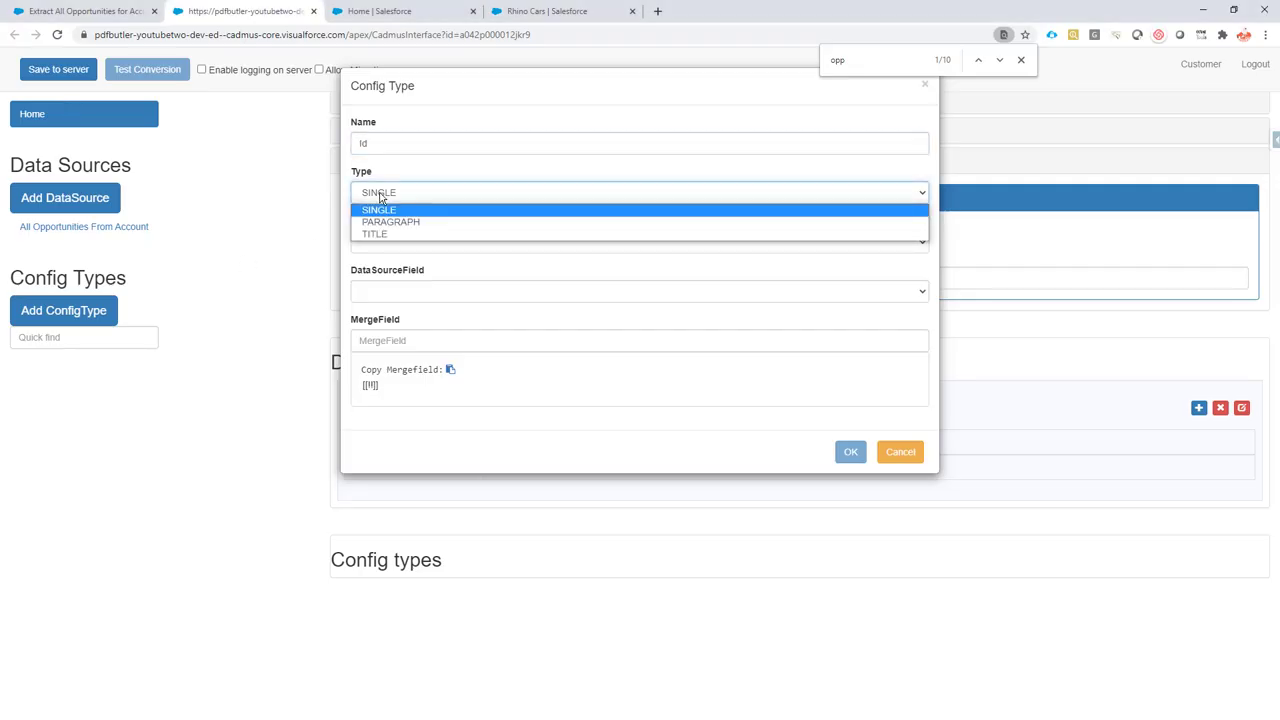
{"action": "left_click", "coordinate": [392, 220]}
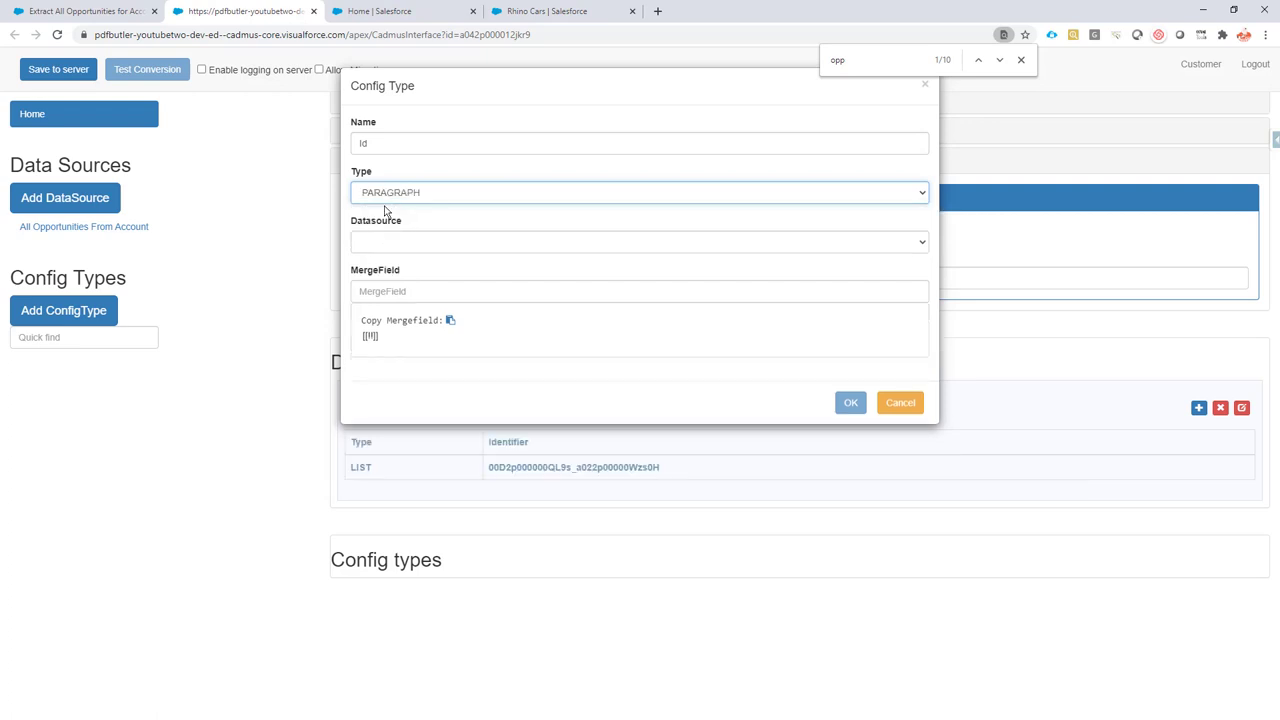
{"action": "mouse_move", "coordinate": [402, 236]}
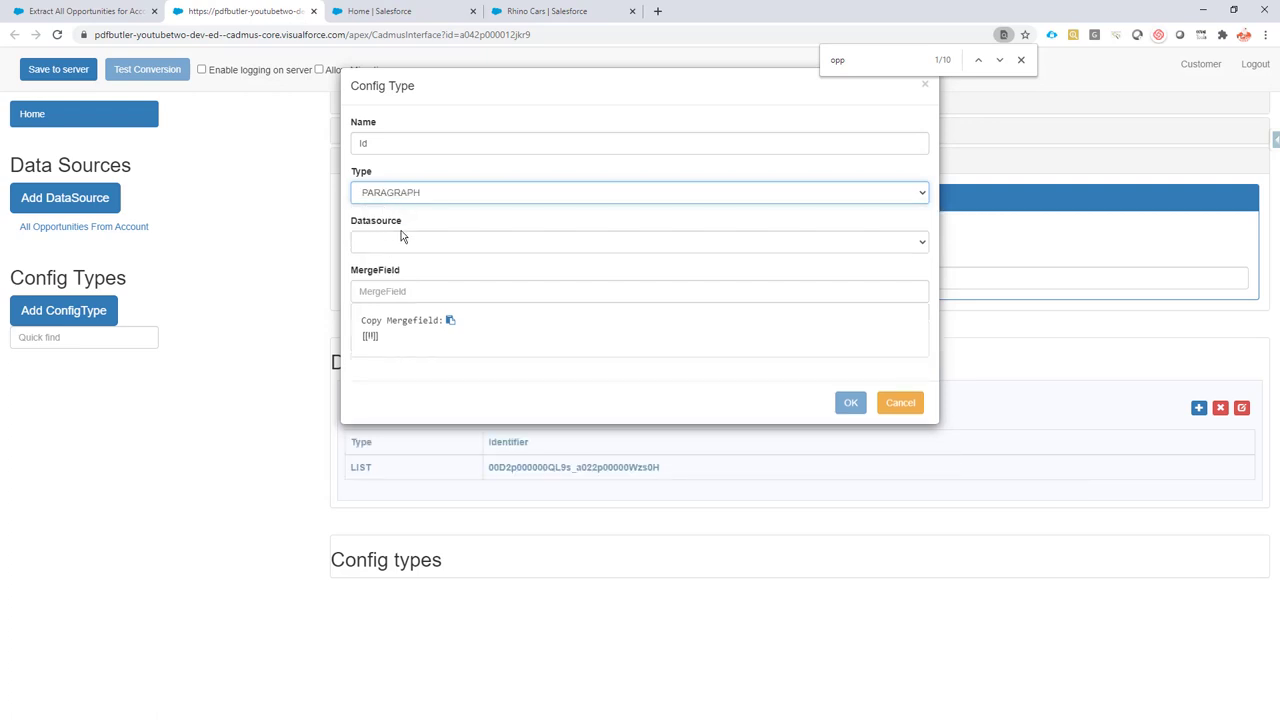
{"action": "left_click", "coordinate": [636, 240]}
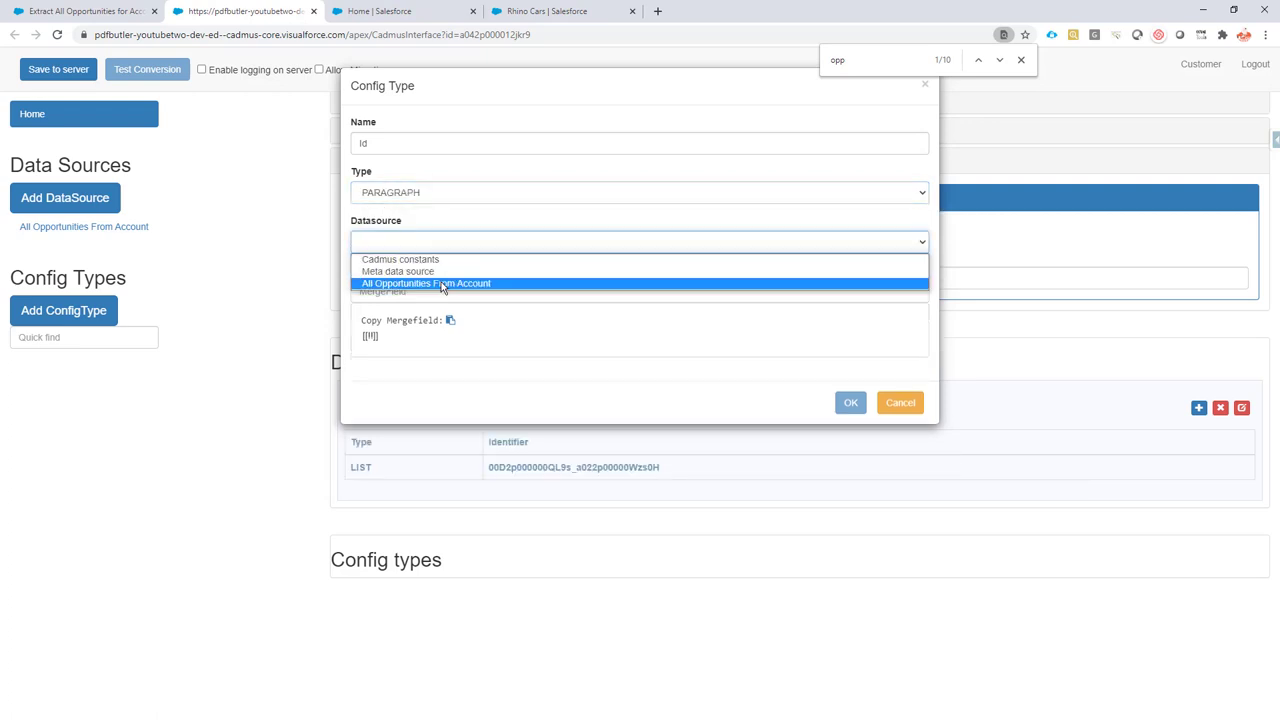
{"action": "mouse_move", "coordinate": [424, 288]}
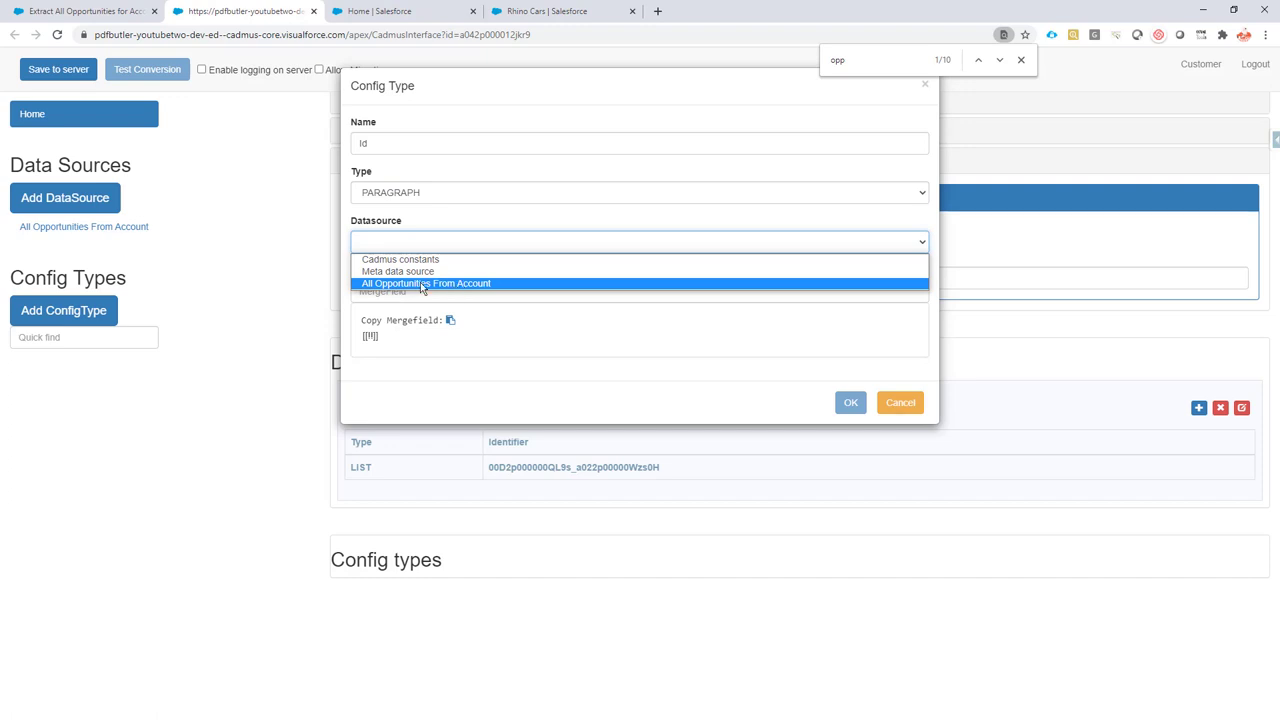
{"action": "left_click", "coordinate": [424, 284]}
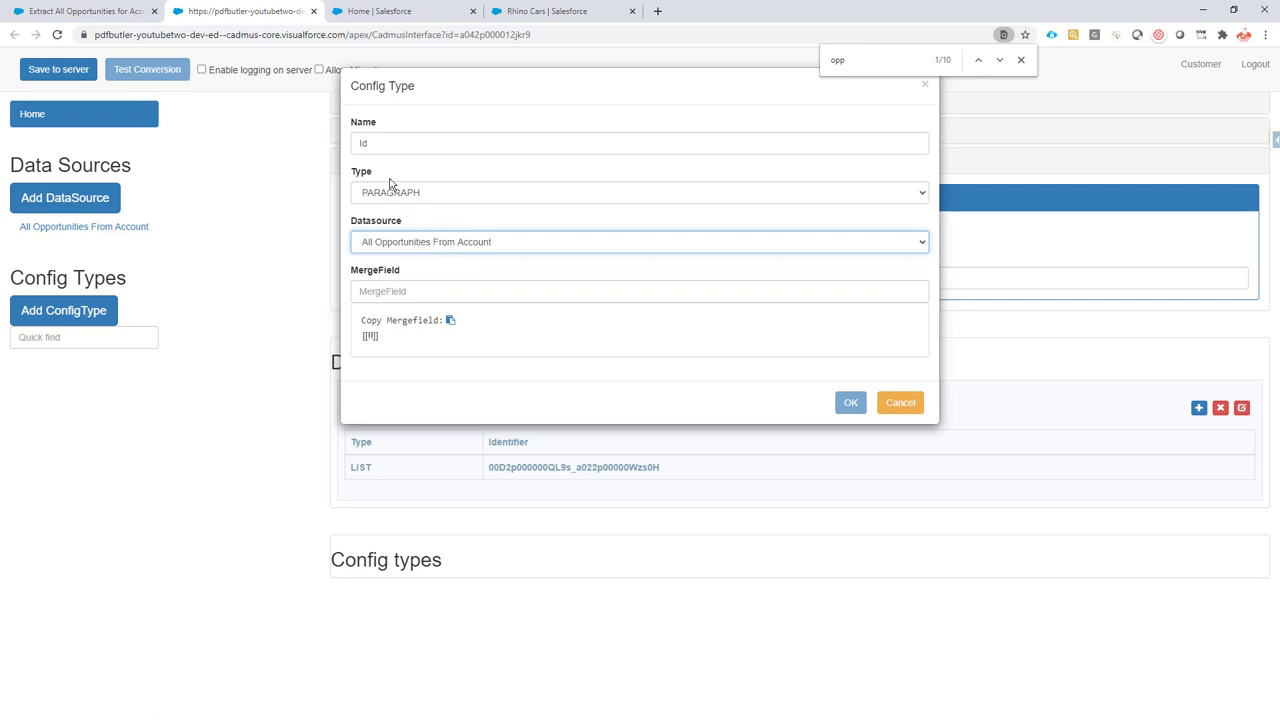
{"action": "left_click", "coordinate": [636, 144]}
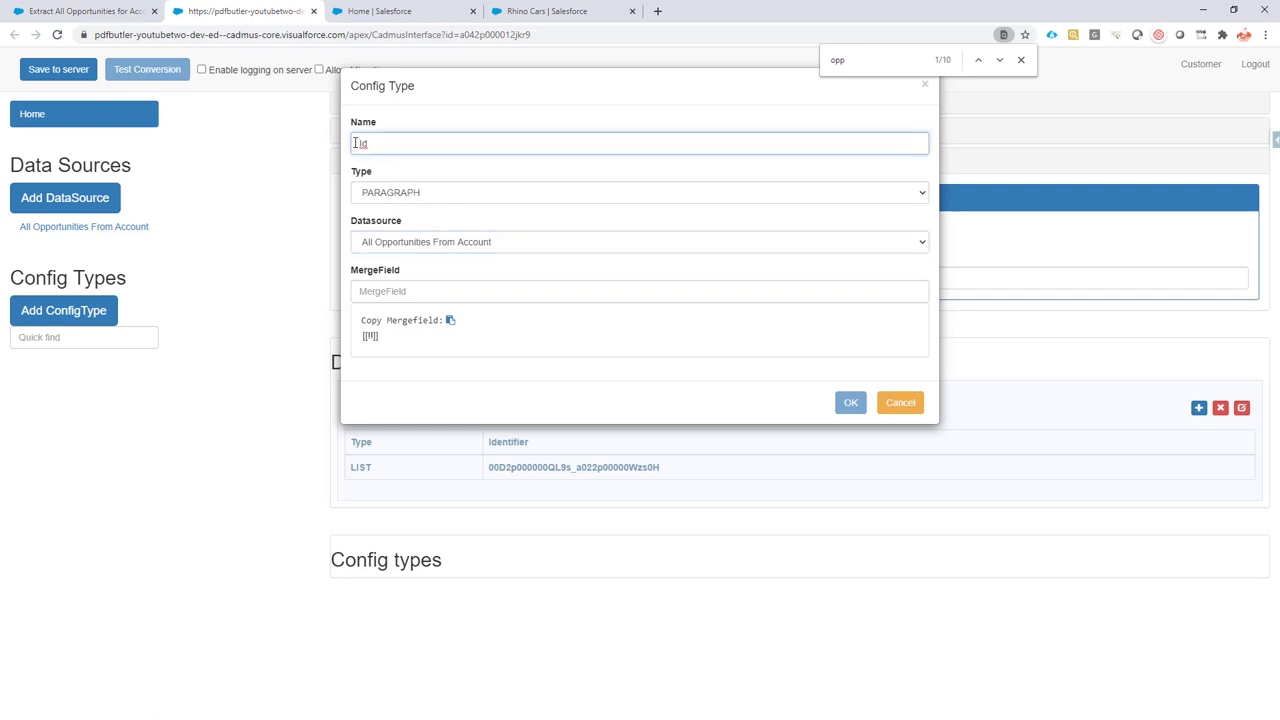
{"action": "type", "text": "Row Id"}
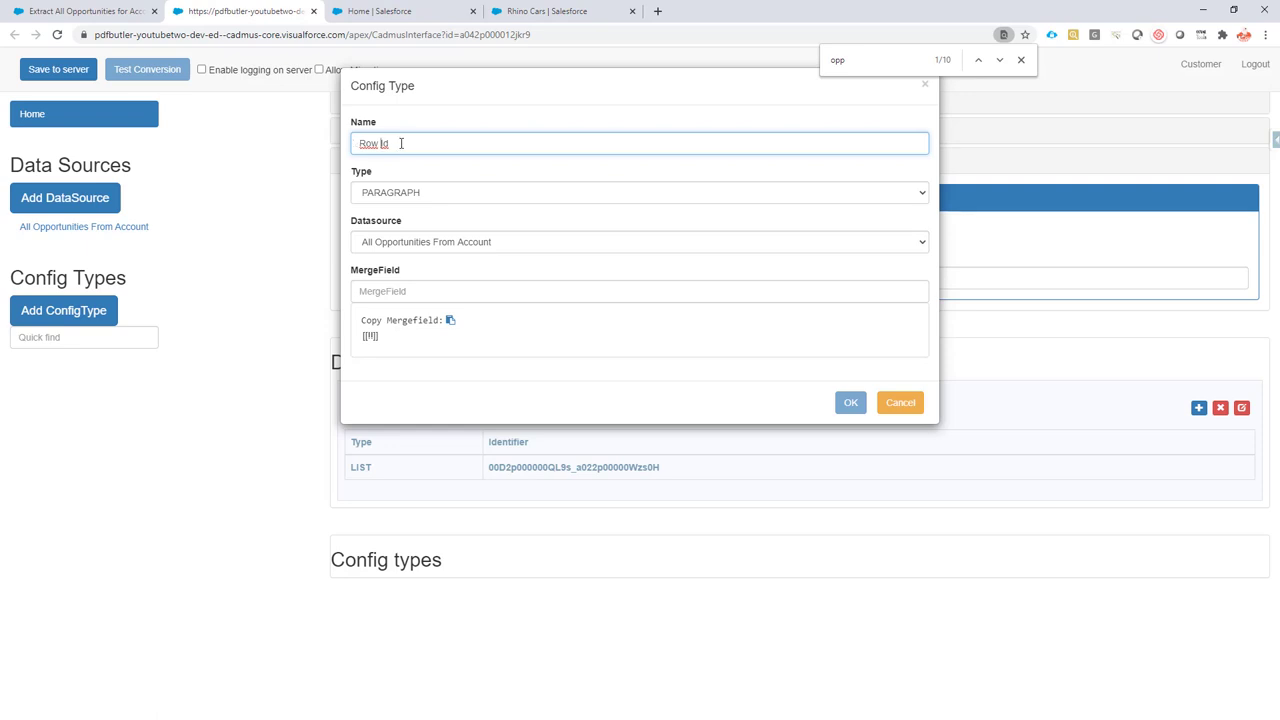
{"action": "mouse_move", "coordinate": [388, 212]}
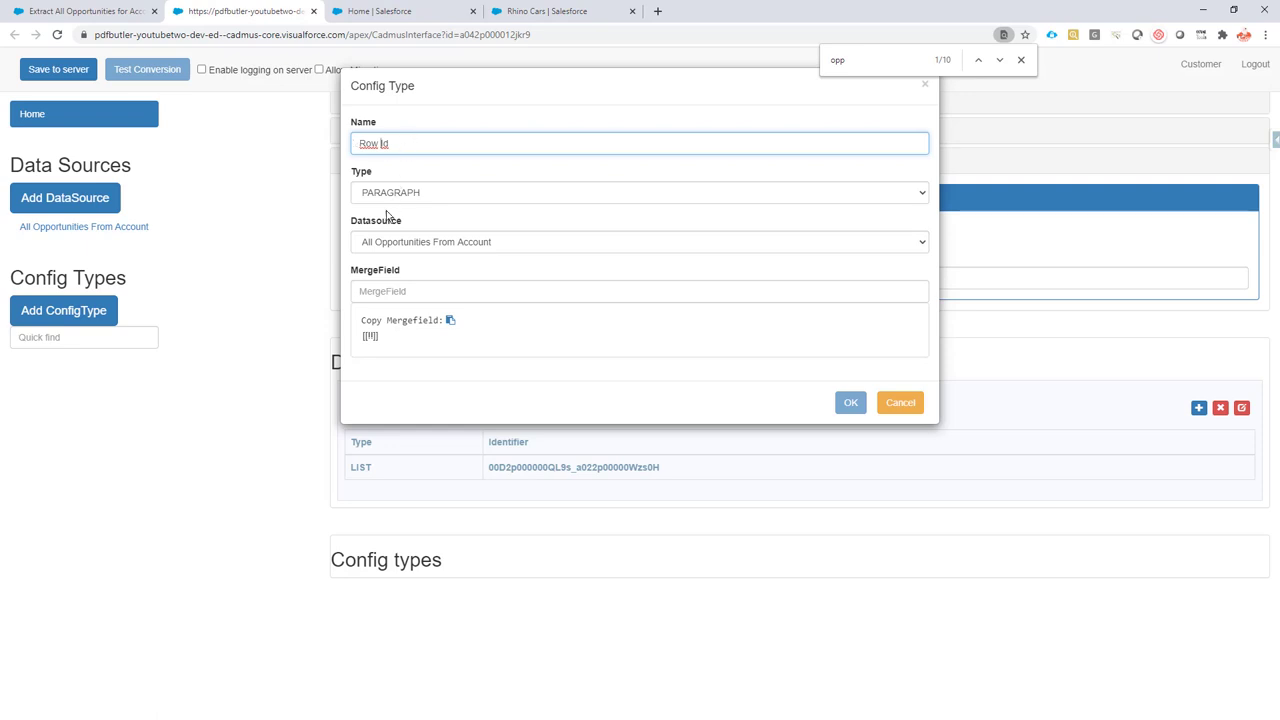
{"action": "type", "text": "Id"}
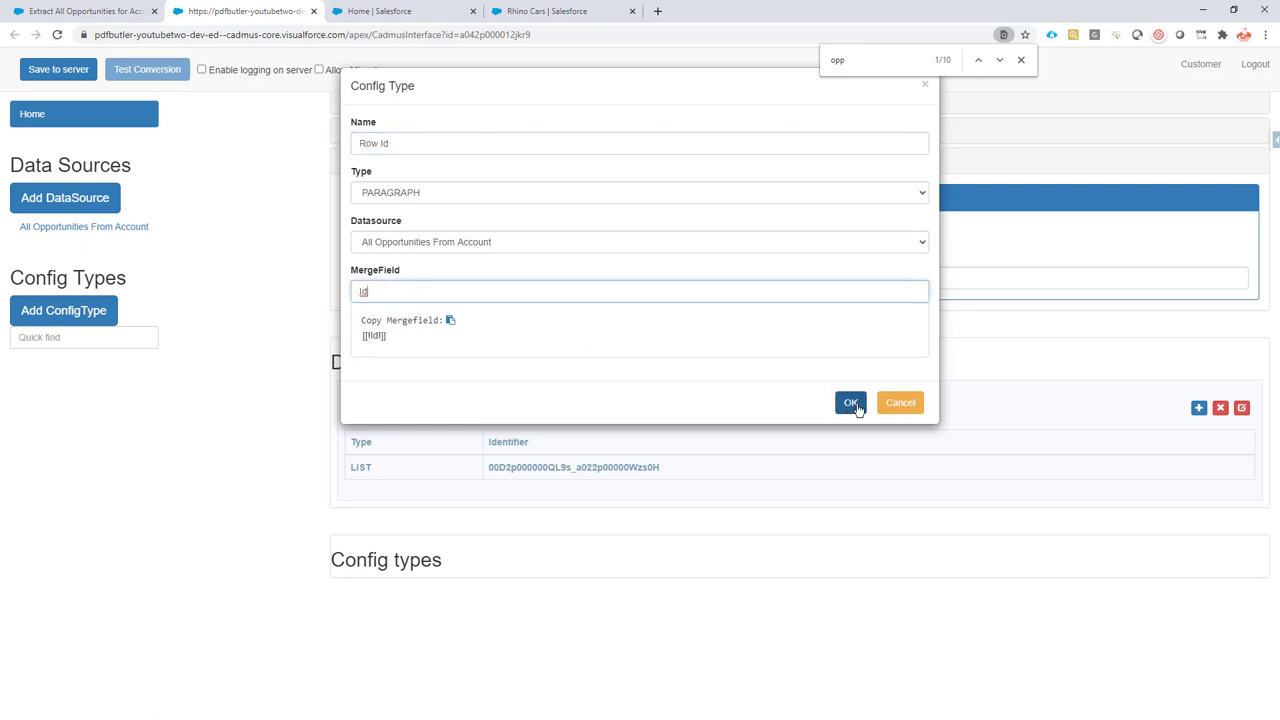
{"action": "left_click", "coordinate": [852, 402]}
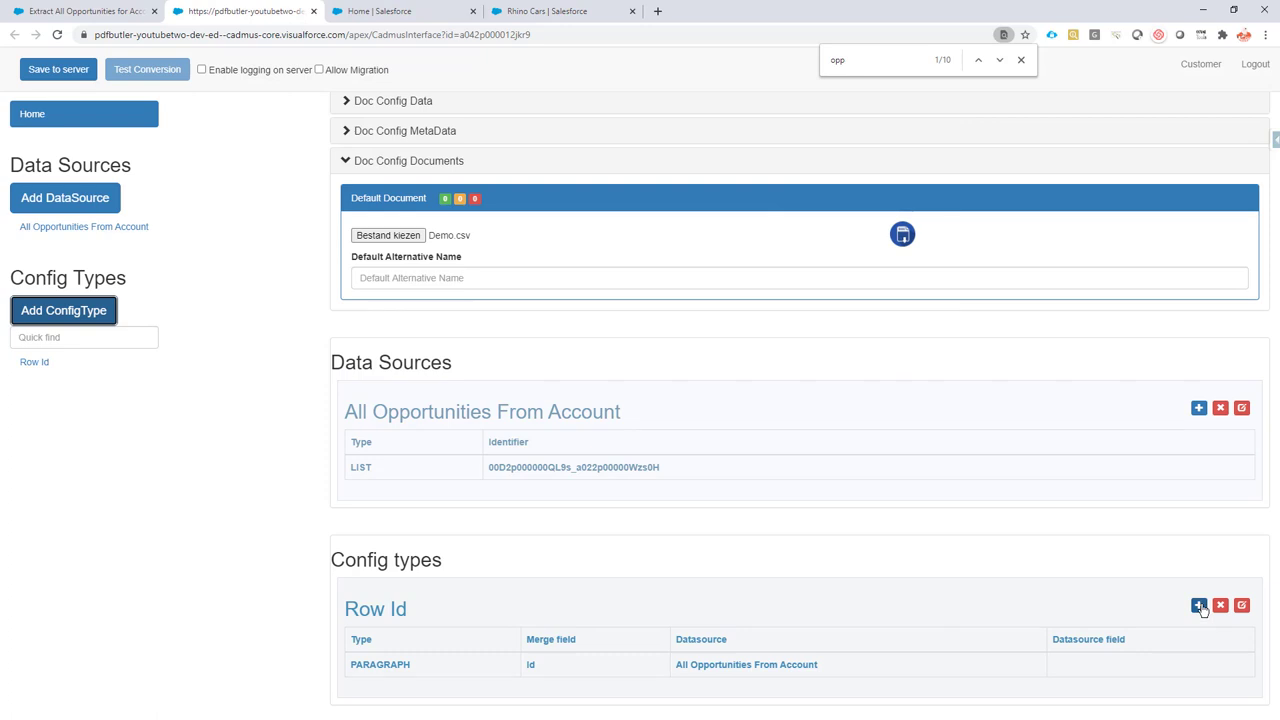
- Add an Id child type under Row Id mapped to the Id field with merge field Id
{"action": "left_click", "coordinate": [1198, 604]}
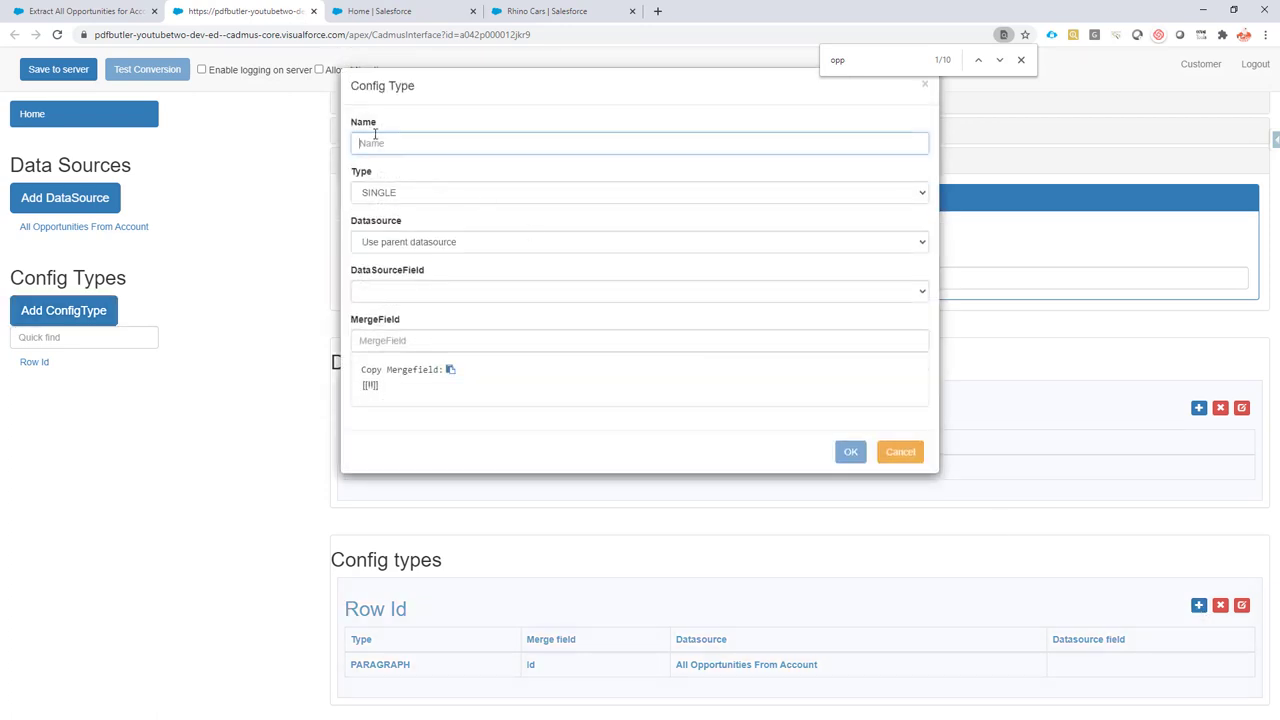
{"action": "type", "text": "Id"}
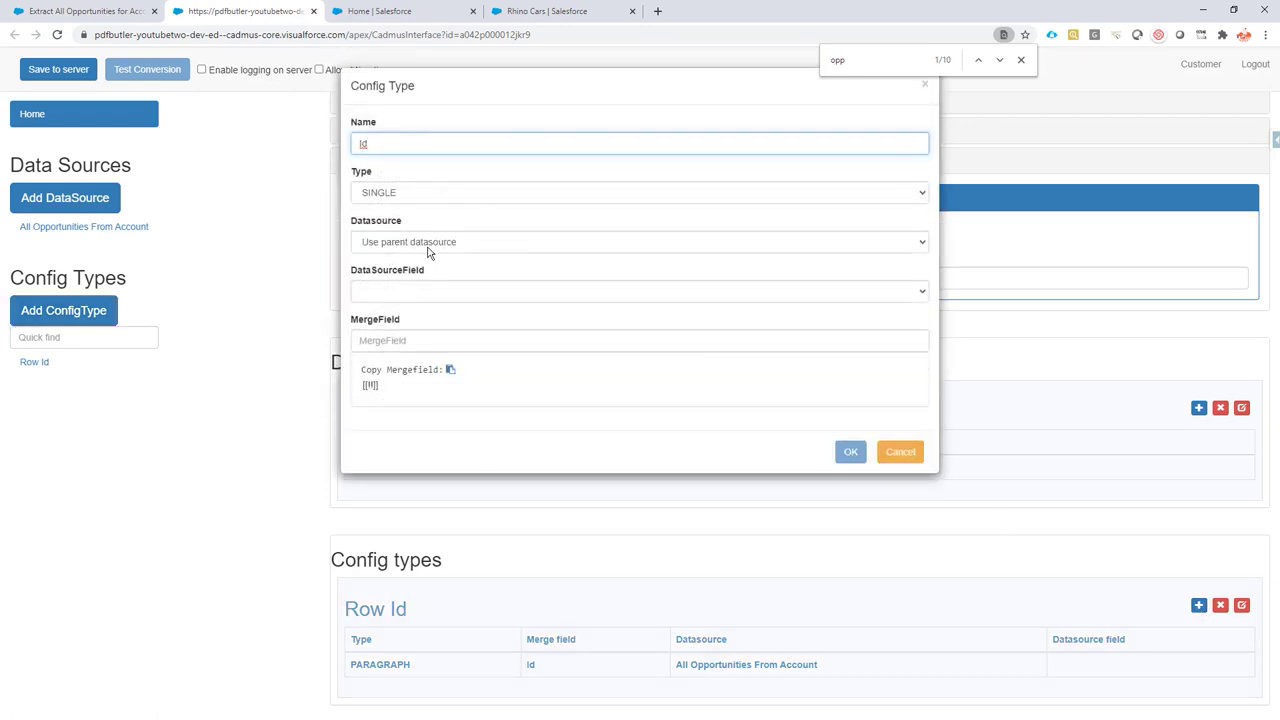
{"action": "mouse_move", "coordinate": [412, 288]}
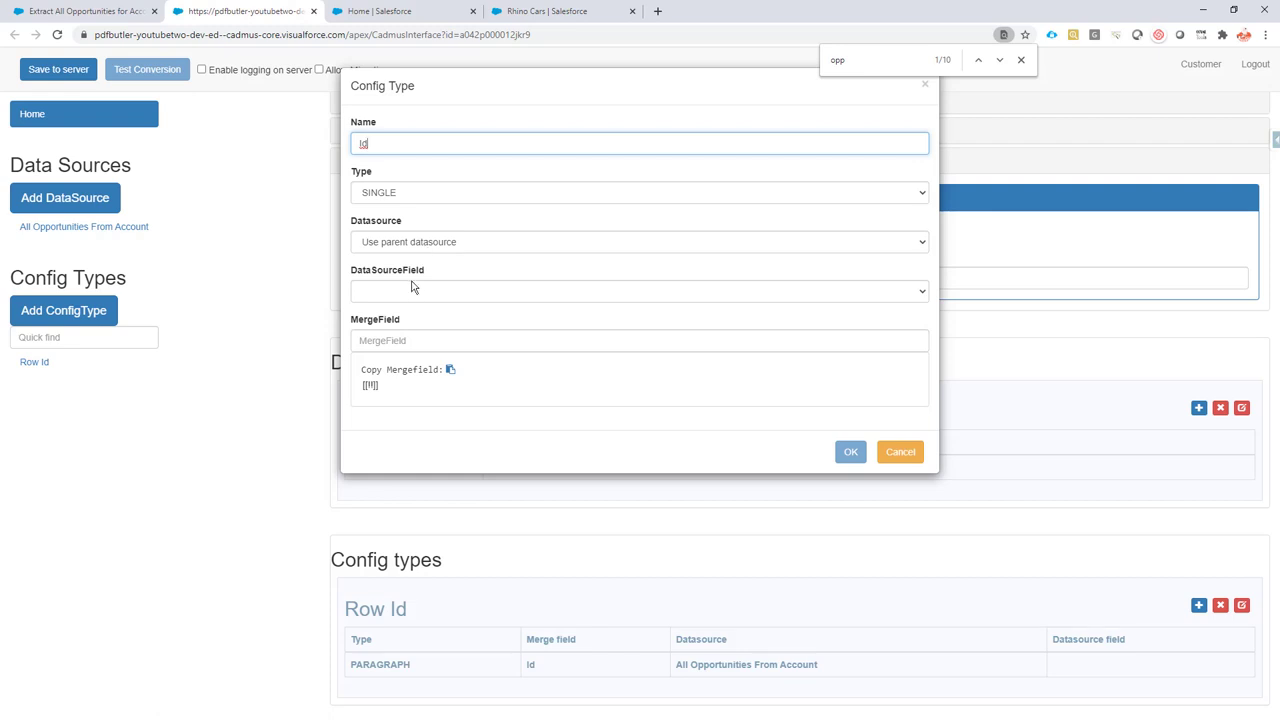
{"action": "left_click", "coordinate": [638, 292]}
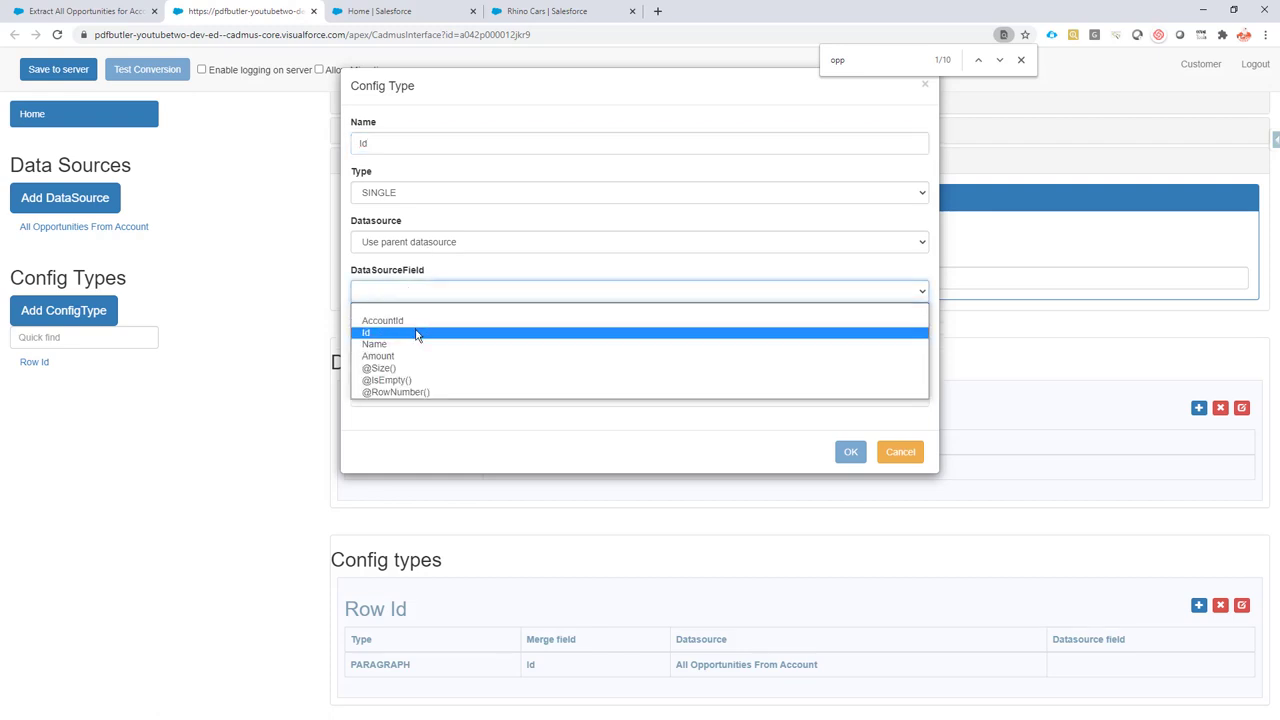
{"action": "left_click", "coordinate": [364, 332]}
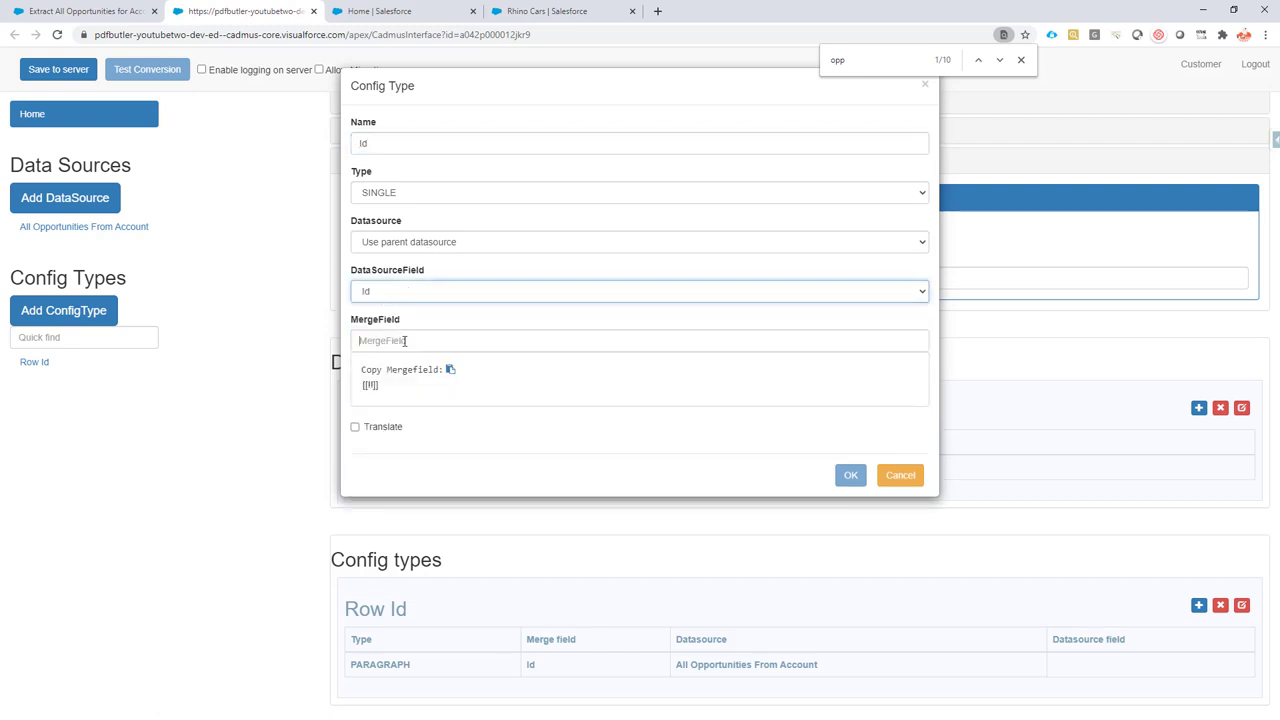
{"action": "type", "text": "Id"}
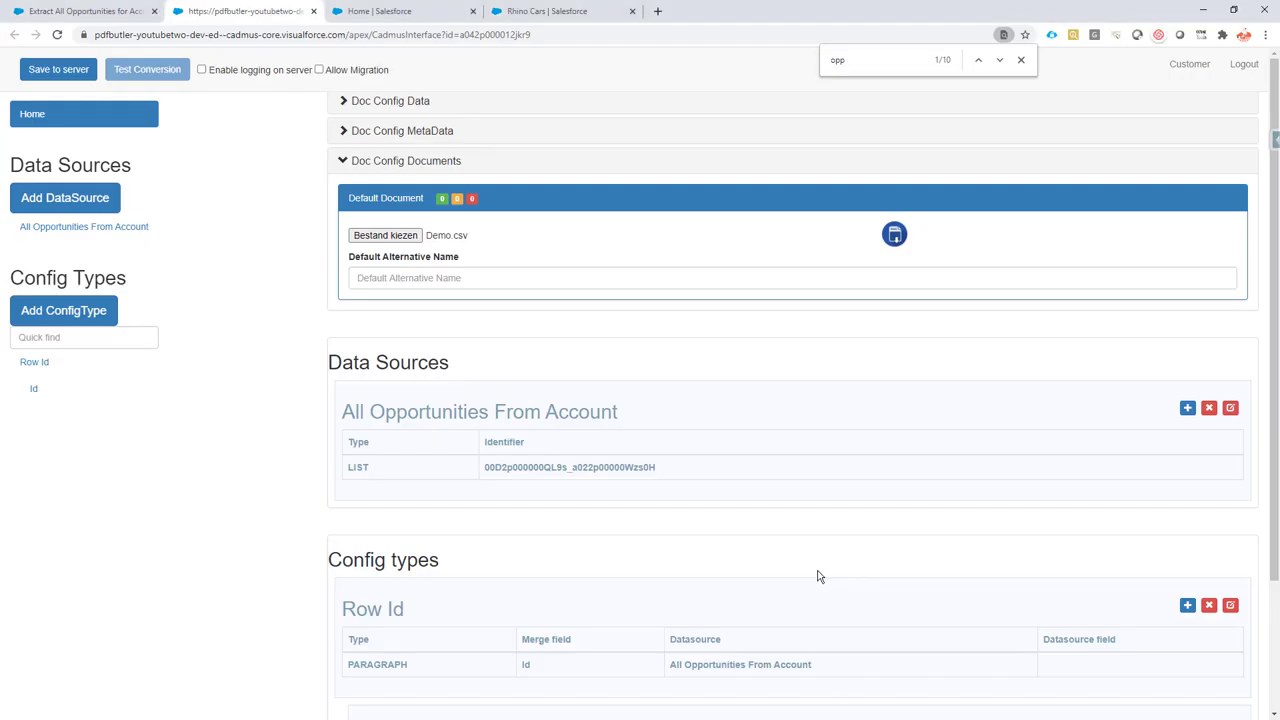
- Add a Name child type under Row Id mapped to the Name field
{"action": "left_click", "coordinate": [64, 310]}
{"action": "type", "text": "Name"}
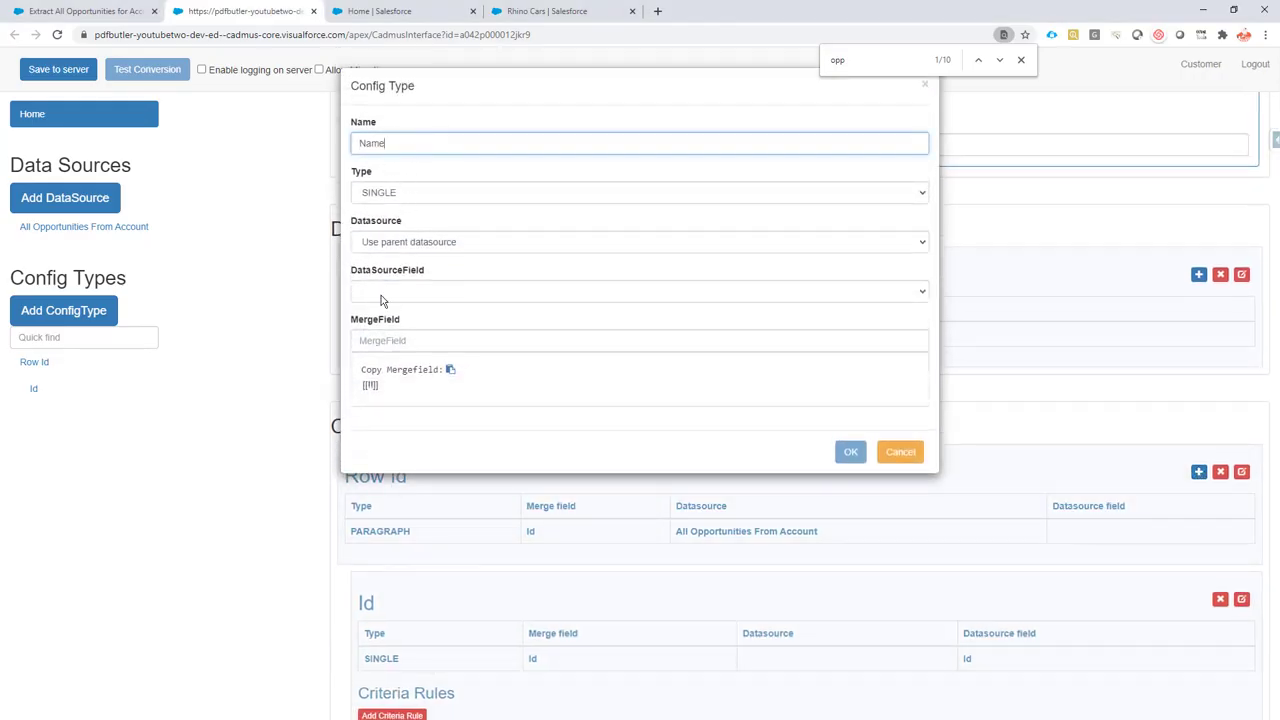
{"action": "left_click", "coordinate": [636, 292]}
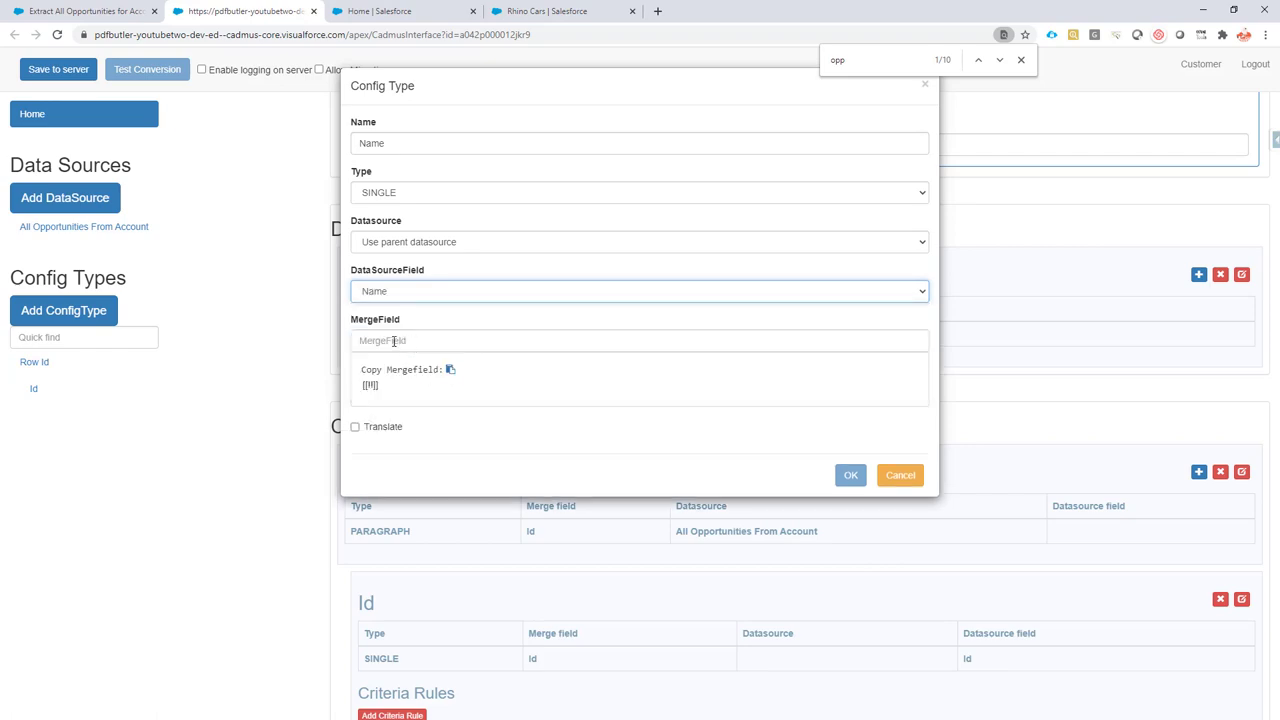
{"action": "left_click", "coordinate": [850, 476]}
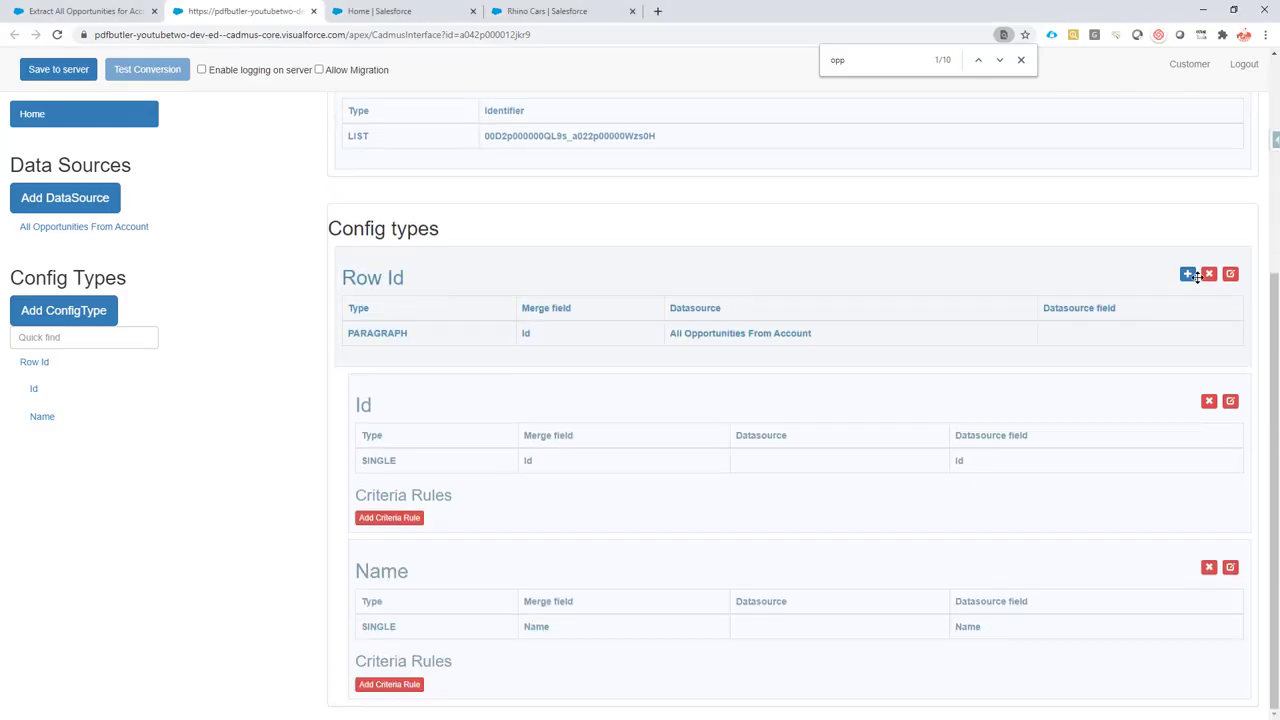
- Add an unformatted Amount child type under Row Id with merge field Amount
{"action": "left_click", "coordinate": [1192, 272]}
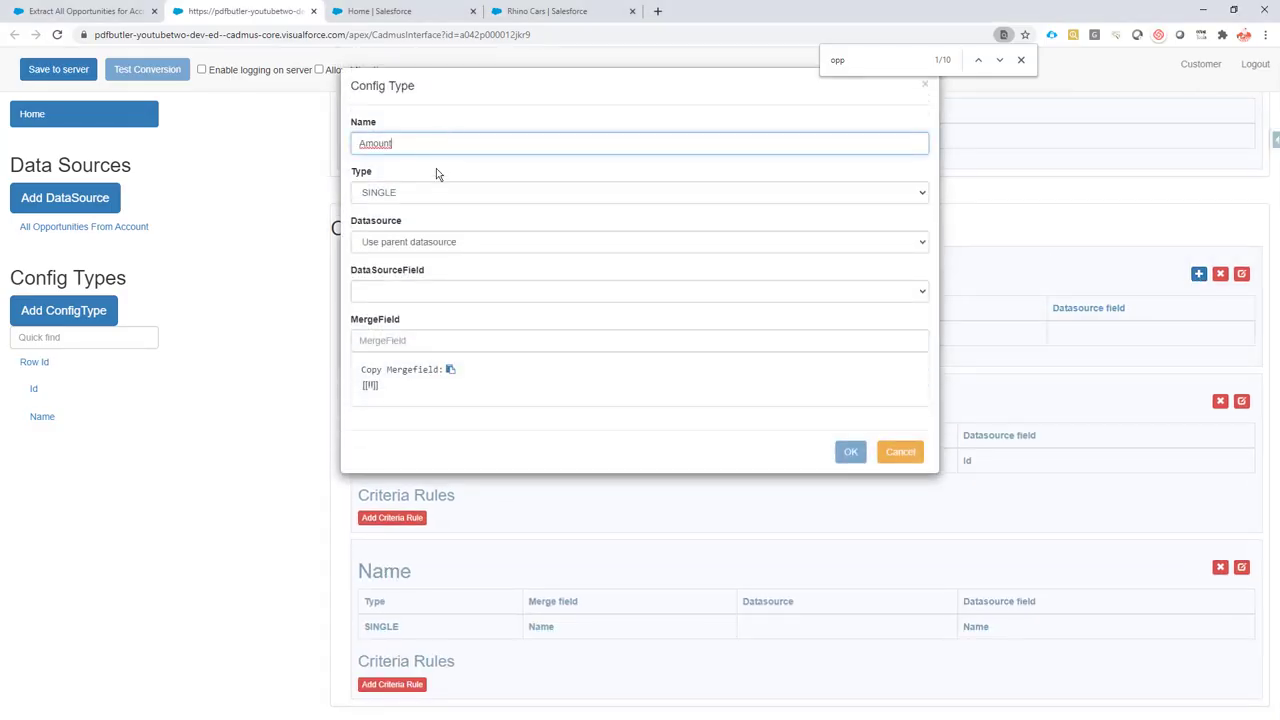
{"action": "left_click", "coordinate": [636, 292]}
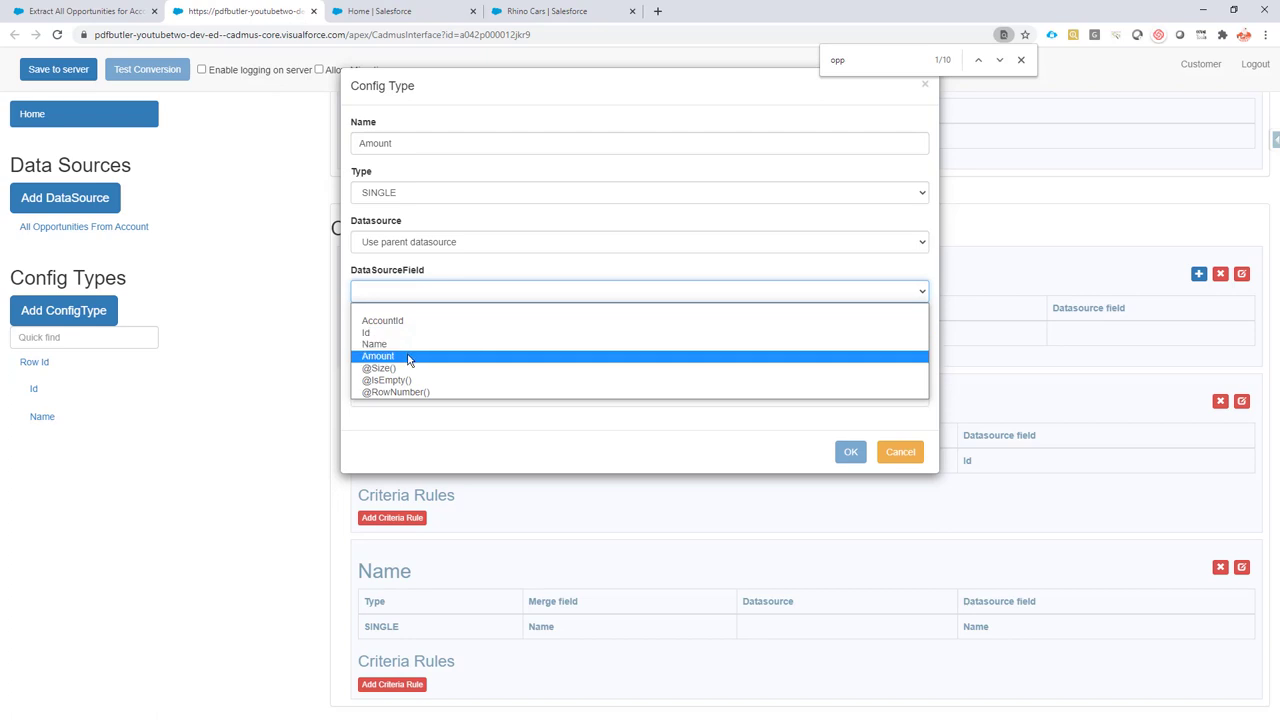
{"action": "left_click", "coordinate": [378, 356]}
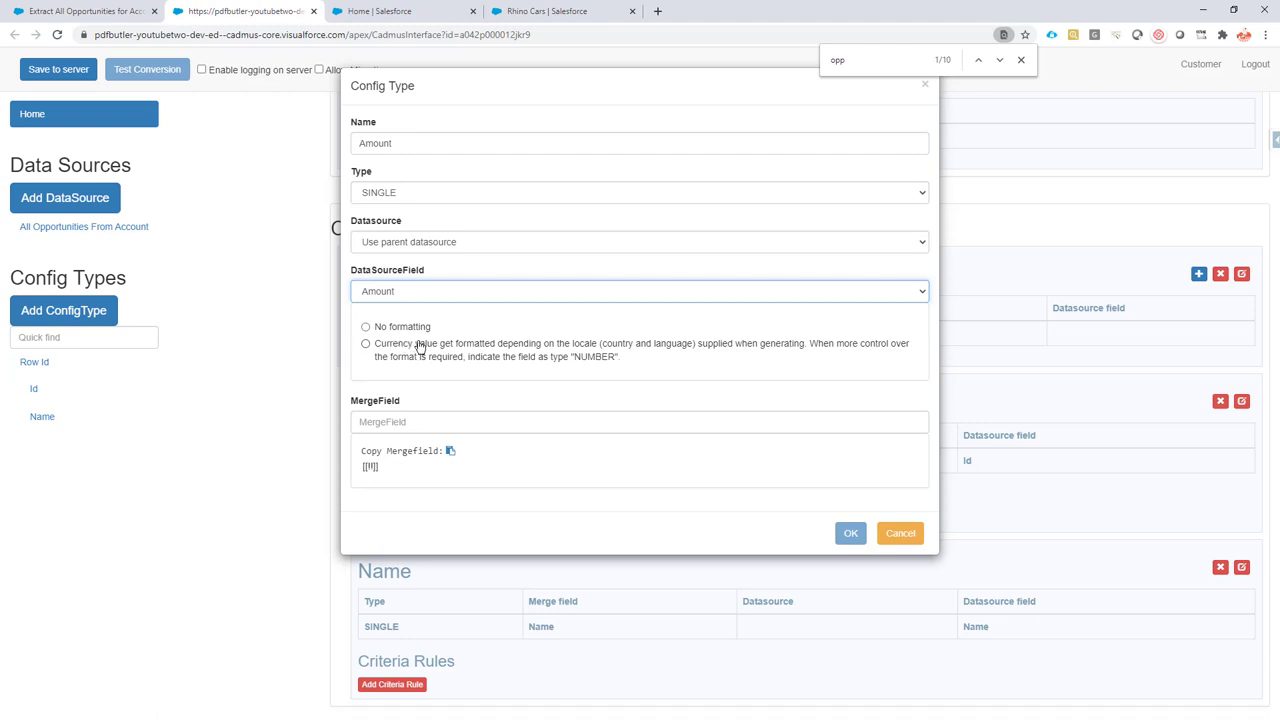
{"action": "left_click", "coordinate": [364, 326]}
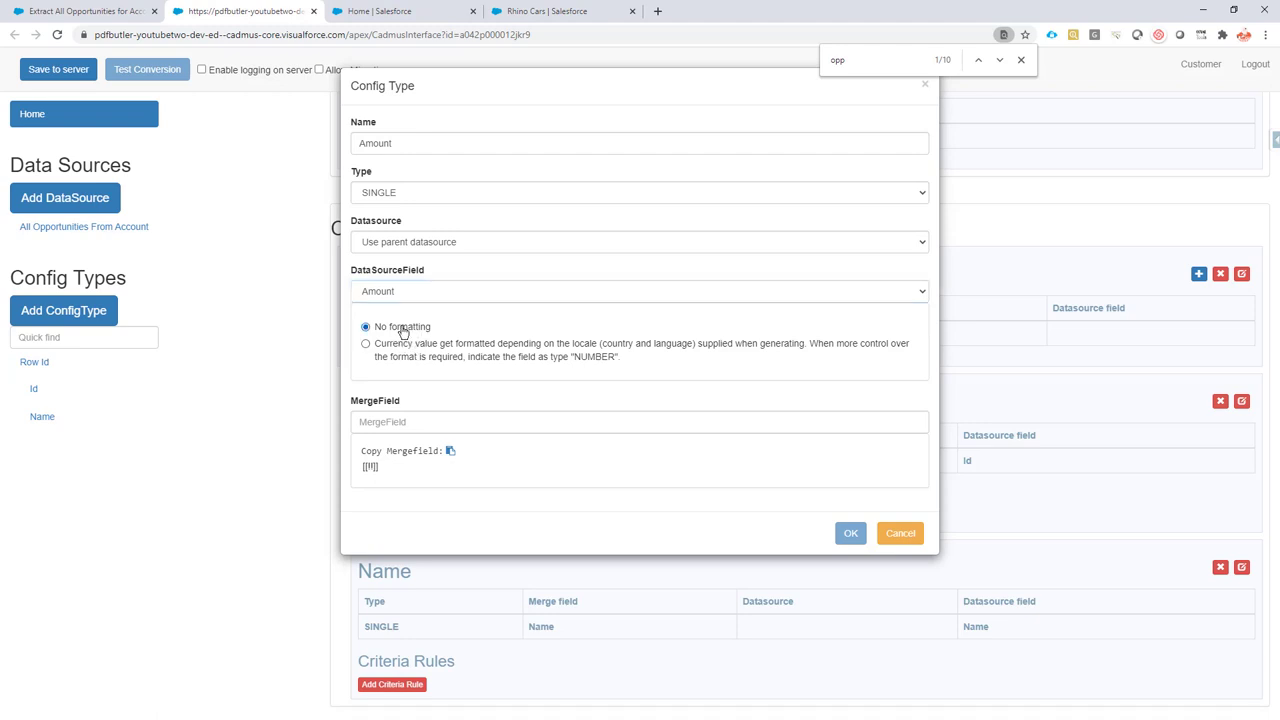
{"action": "mouse_move", "coordinate": [400, 344]}
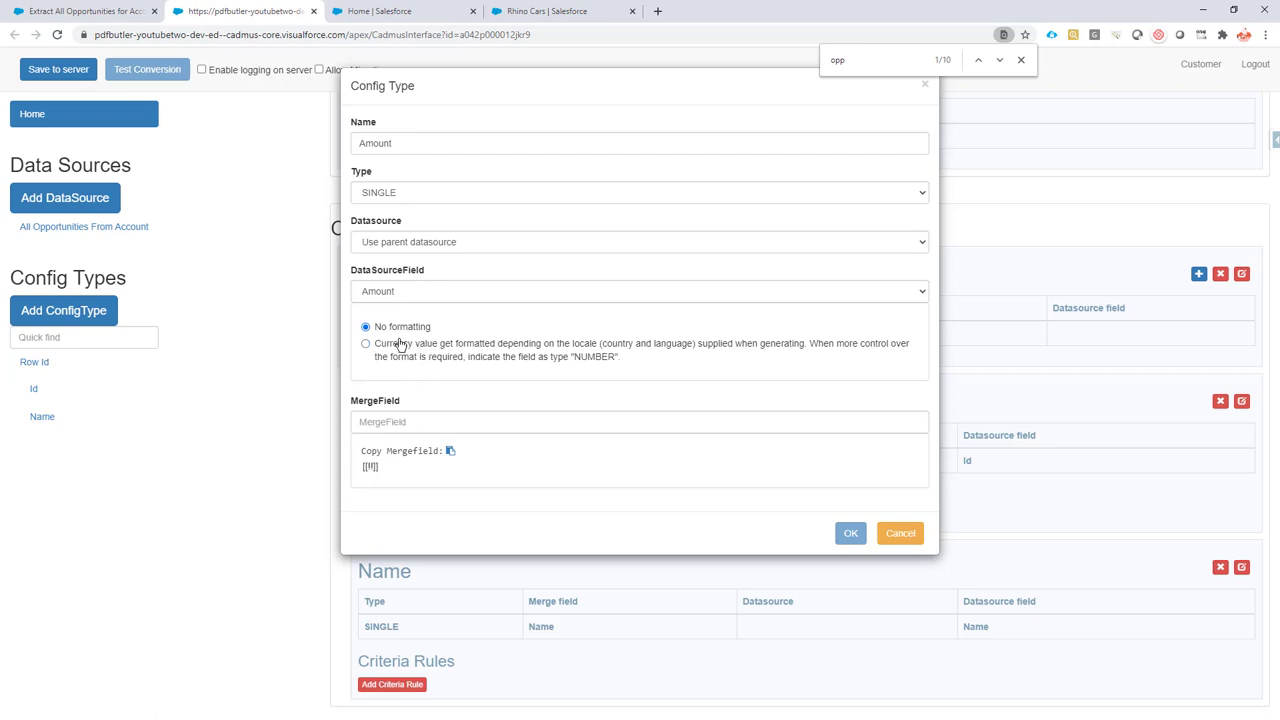
{"action": "mouse_move", "coordinate": [392, 396]}
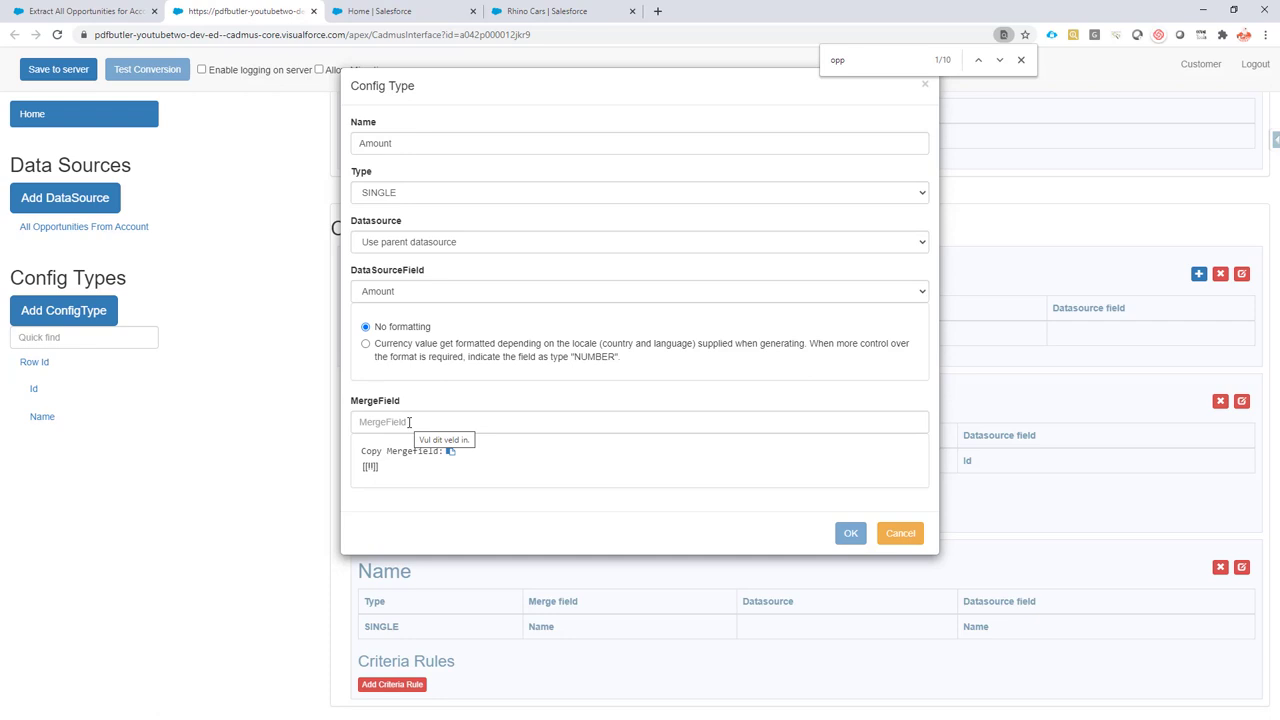
{"action": "type", "text": "Amount"}
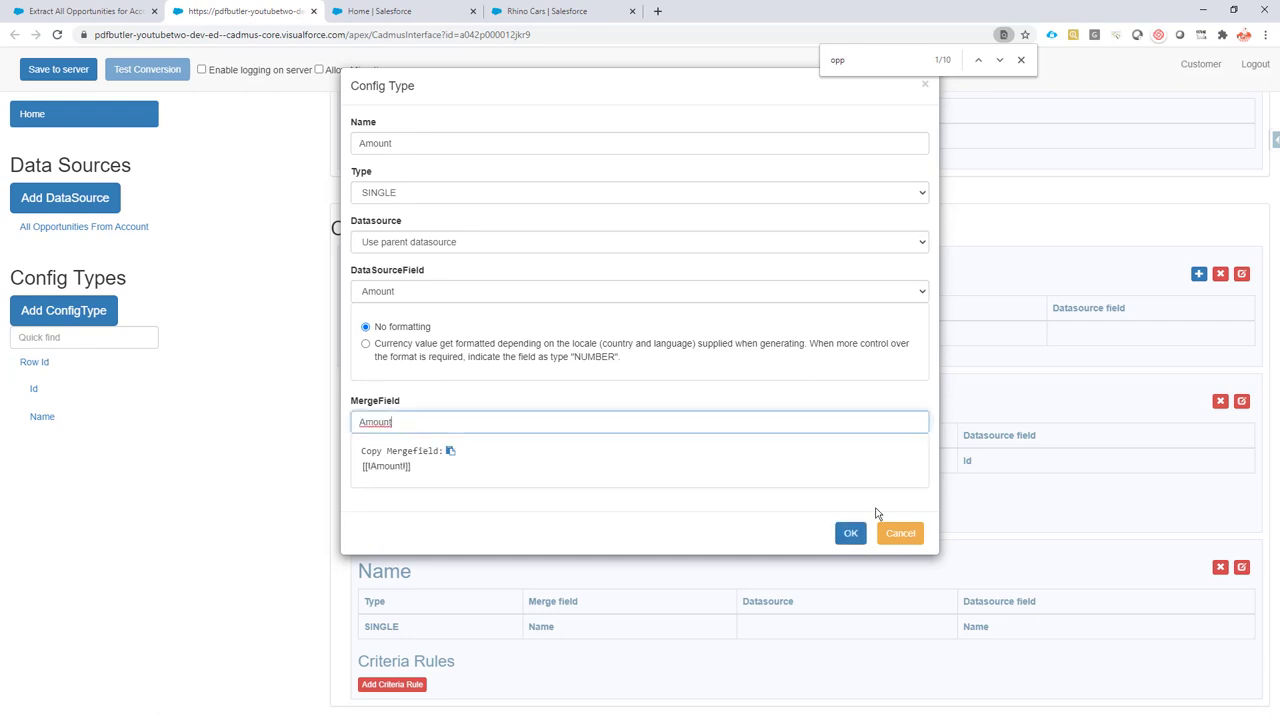
{"action": "left_click", "coordinate": [850, 532]}
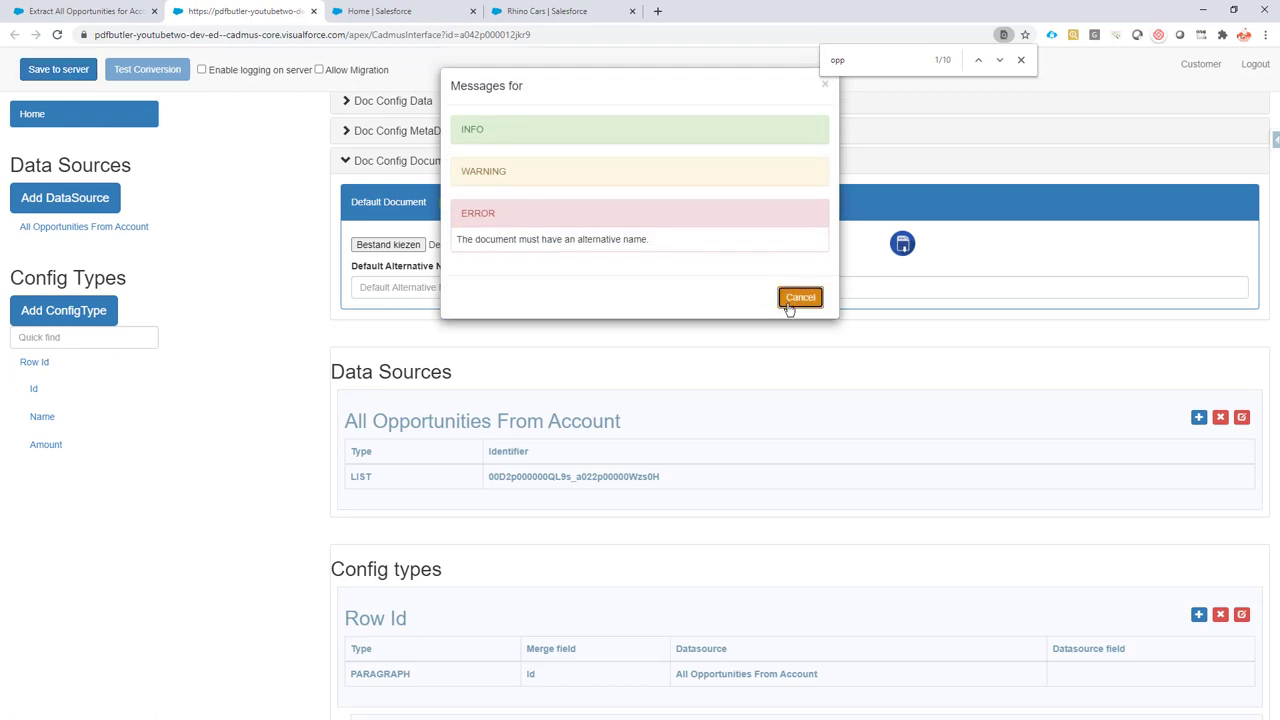
- Set the default document's alternative name to v1, save to server, and return to Rhino Cars
{"action": "left_click", "coordinate": [800, 296]}
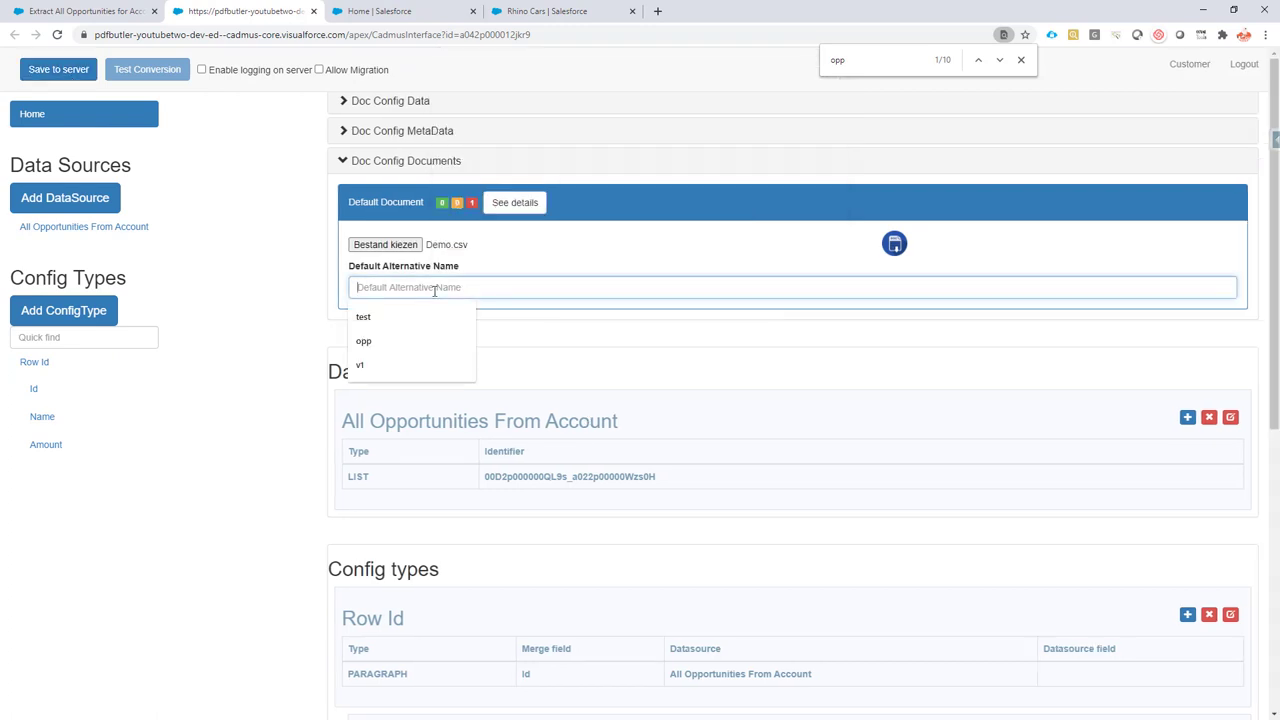
{"action": "left_click", "coordinate": [360, 364]}
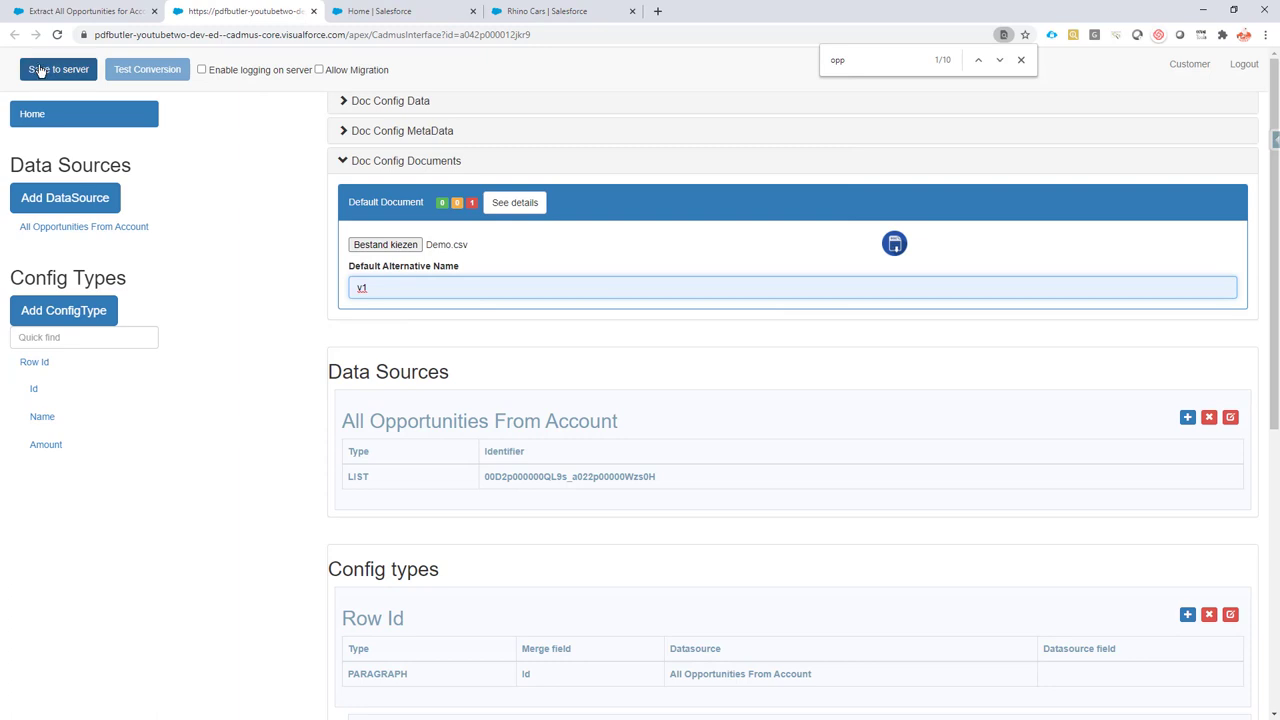
{"action": "left_click", "coordinate": [56, 70]}
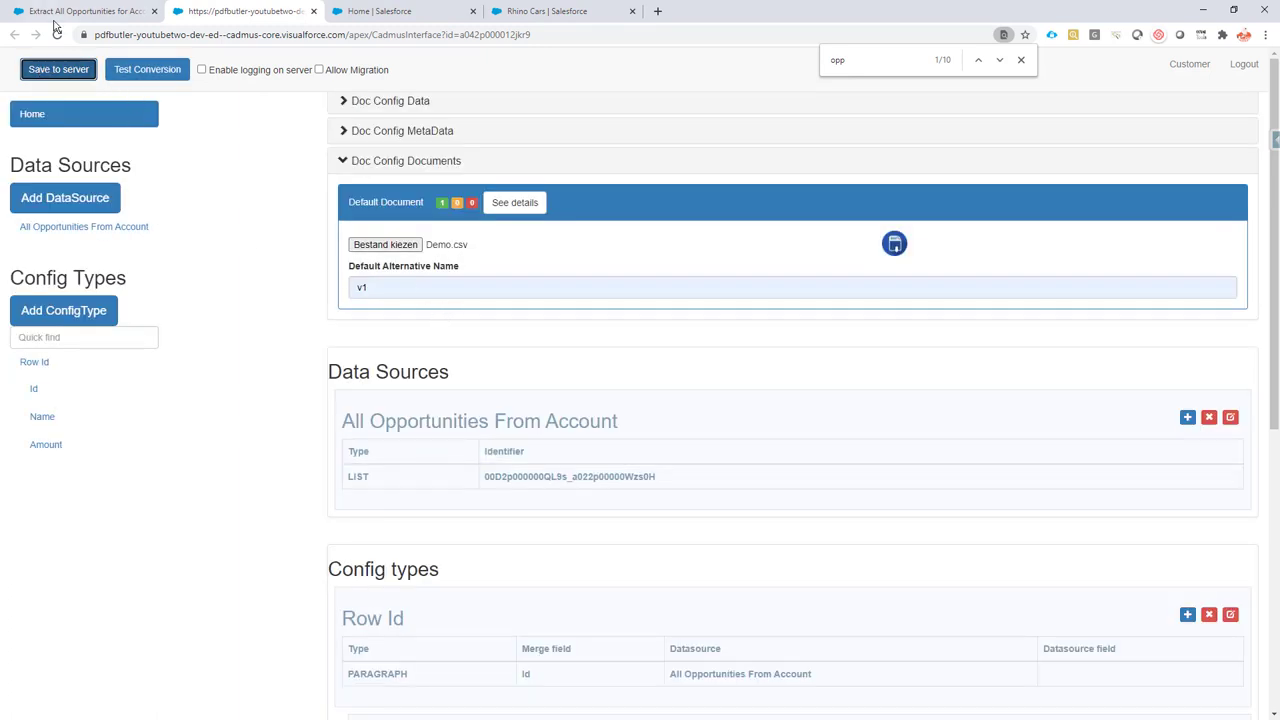
{"action": "left_click", "coordinate": [560, 10]}
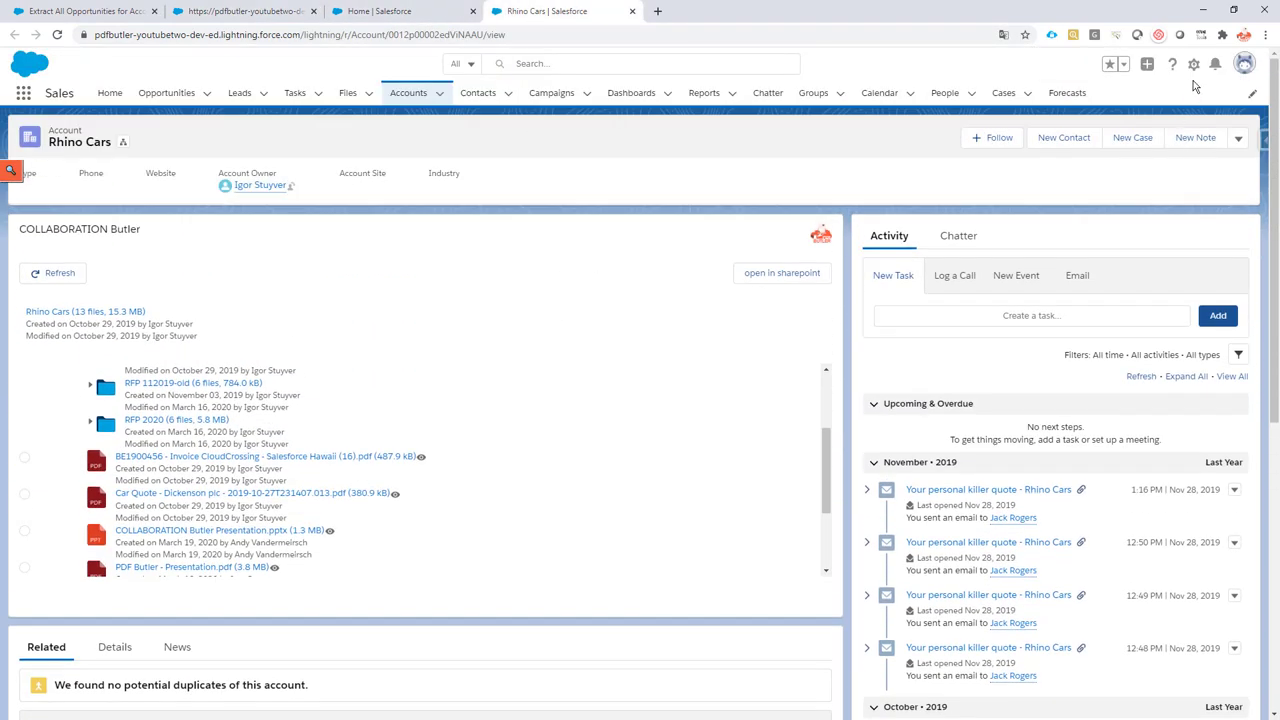
- Choose Edit Page from the gear menu and go to the Account Record Page in App Builder
{"action": "left_click", "coordinate": [1194, 64]}
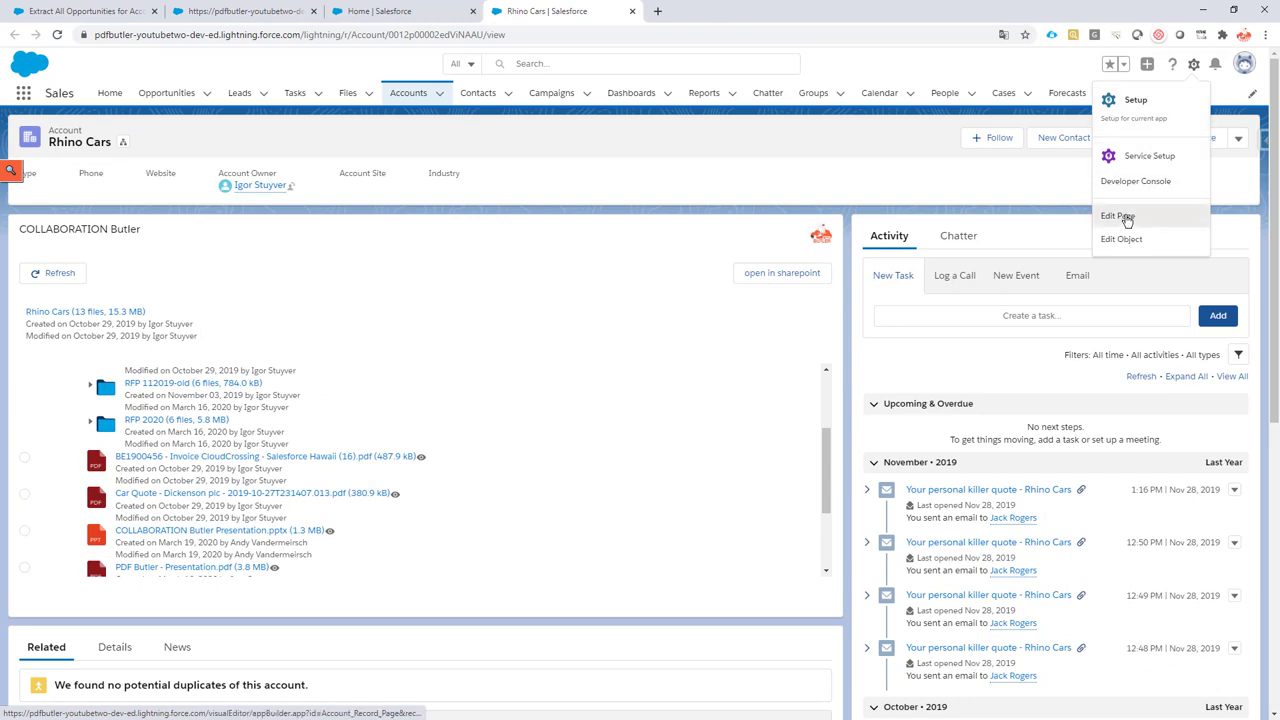
{"action": "left_click", "coordinate": [90, 12]}
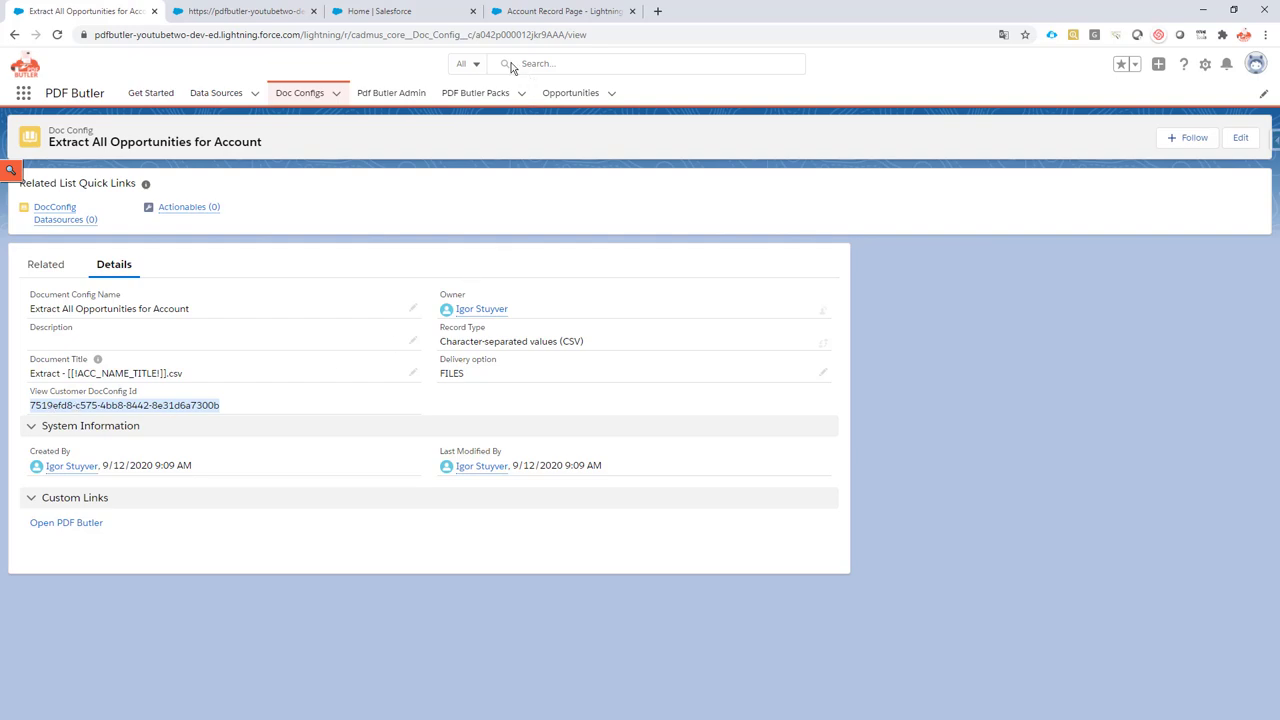
{"action": "left_click", "coordinate": [564, 12]}
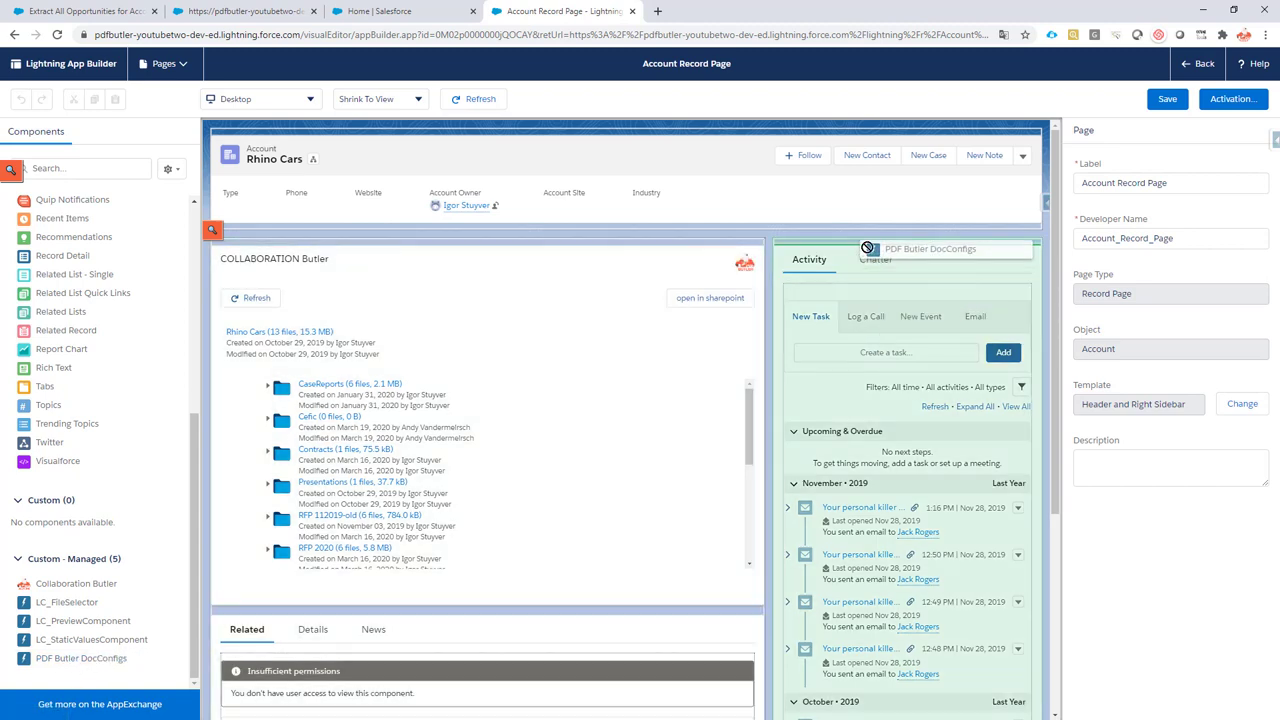
- Link the PDF Butler DocConfigs component to doc config Id 19efd8-c5f5-4bb8-8442-8e31d6a7300b
{"action": "left_click", "coordinate": [868, 248]}
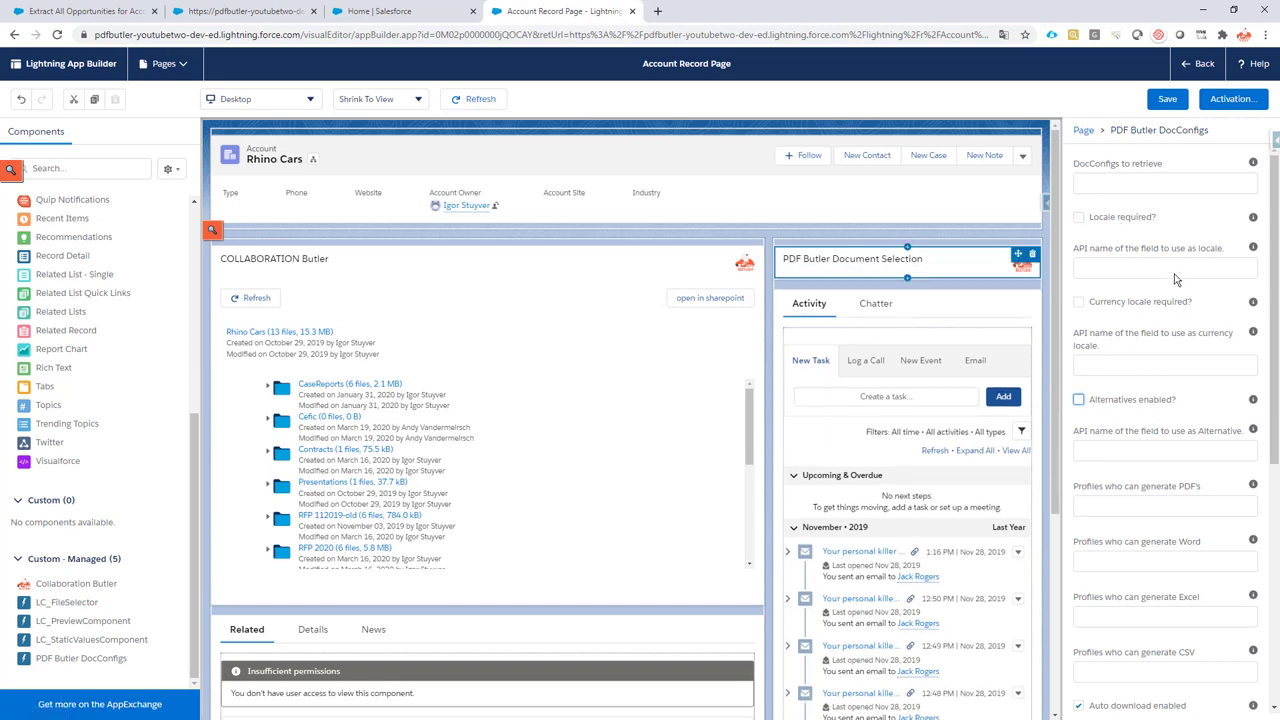
{"action": "type", "text": "19efd8-c5f5-4bb8-8442-8e31d6a7300b"}
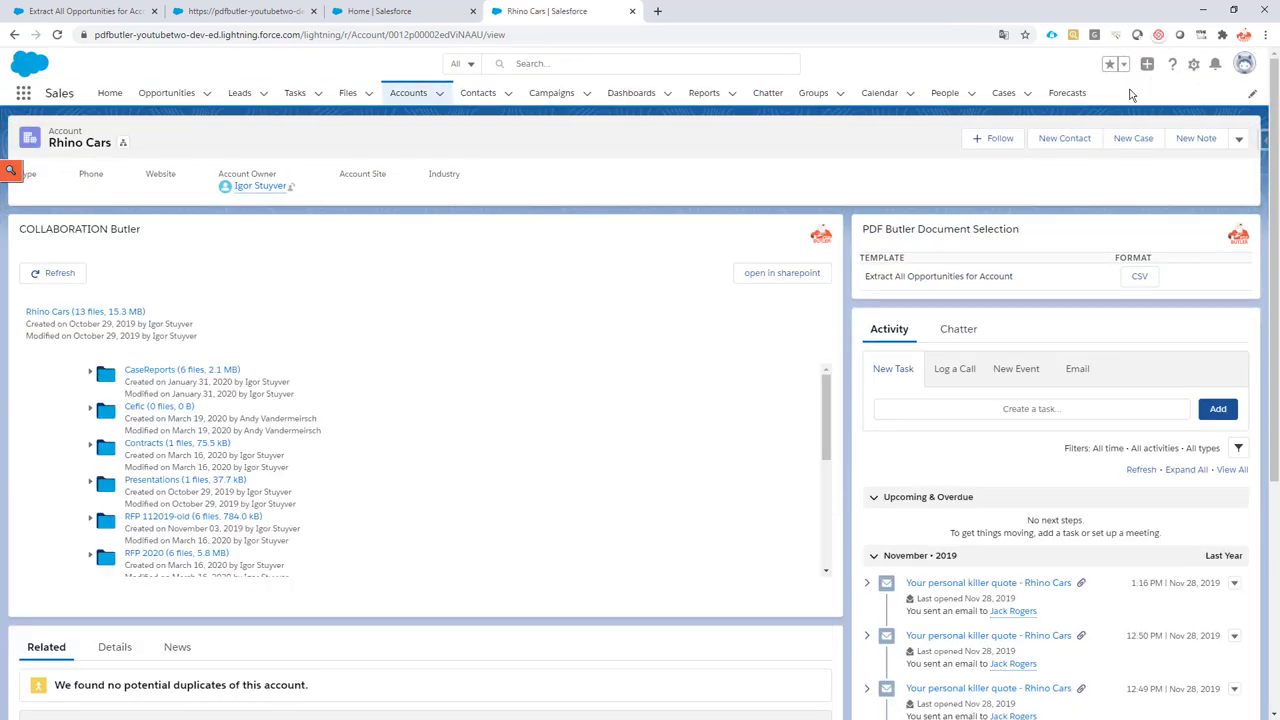
- Generate the Extract All Opportunities CSV for Rhino Cars and open the downloaded file
{"action": "left_click", "coordinate": [1140, 276]}
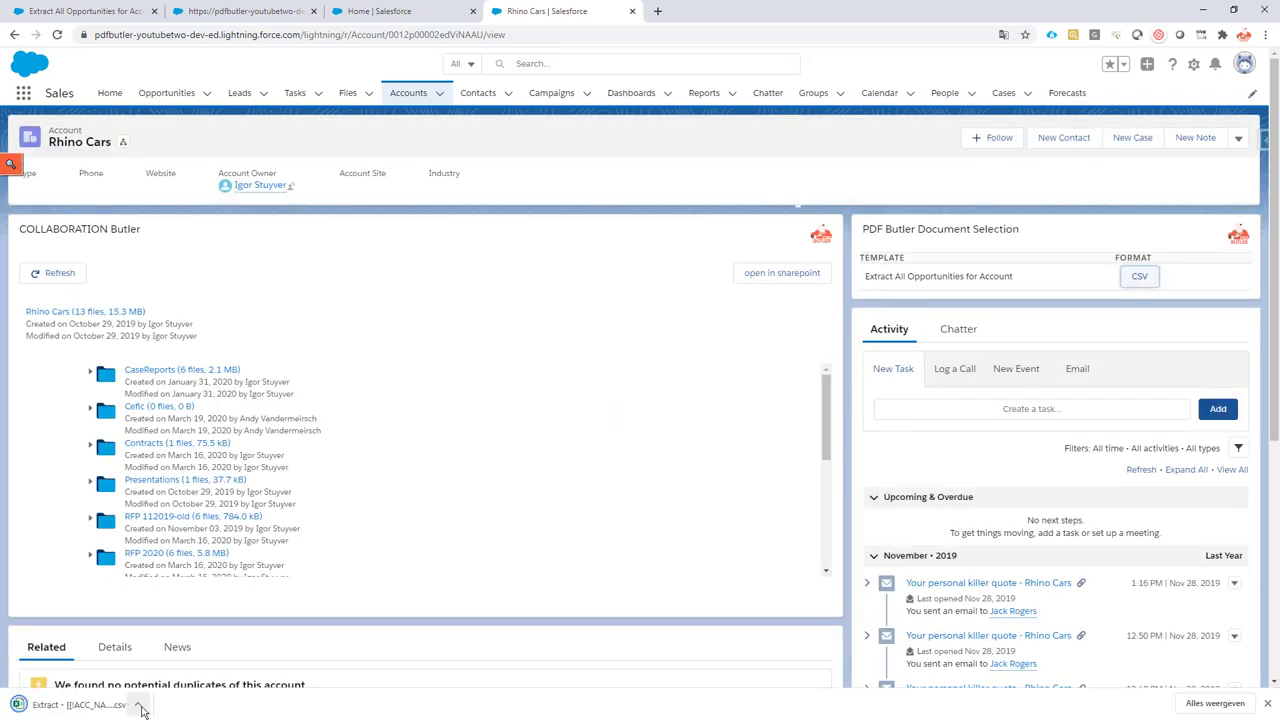
{"action": "left_click", "coordinate": [140, 708]}
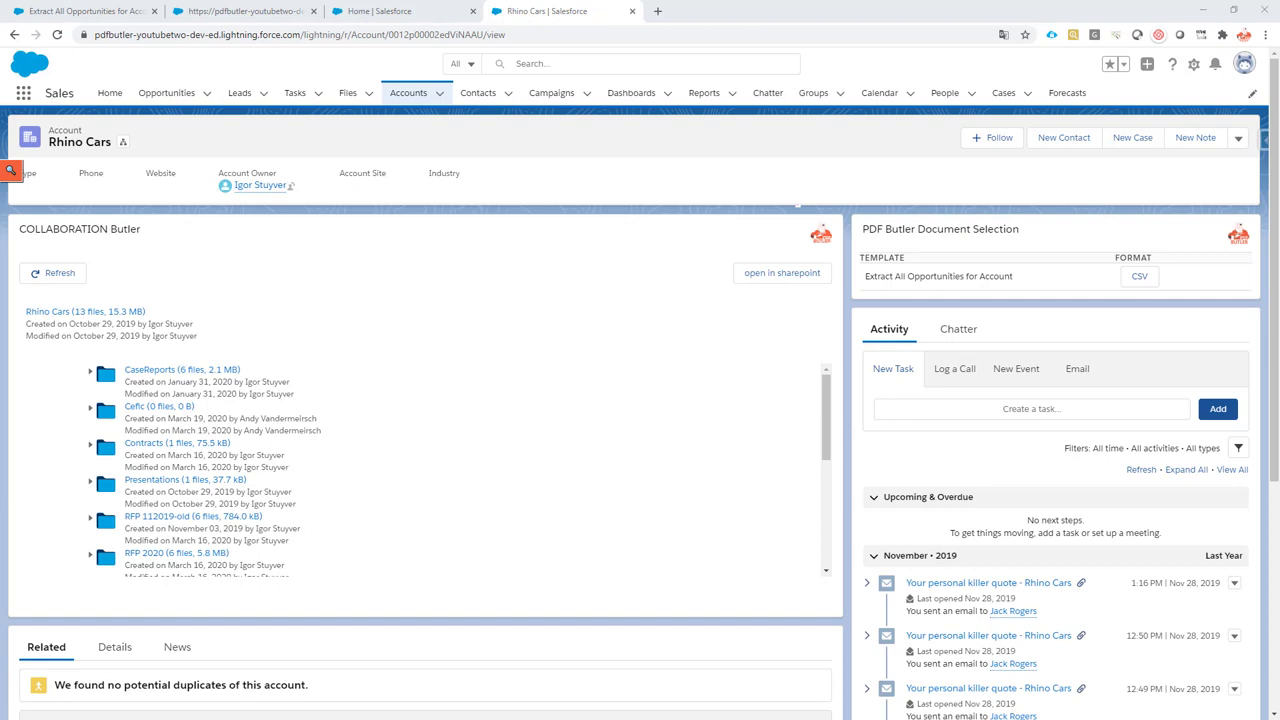
{"action": "mouse_move", "coordinate": [336, 692]}
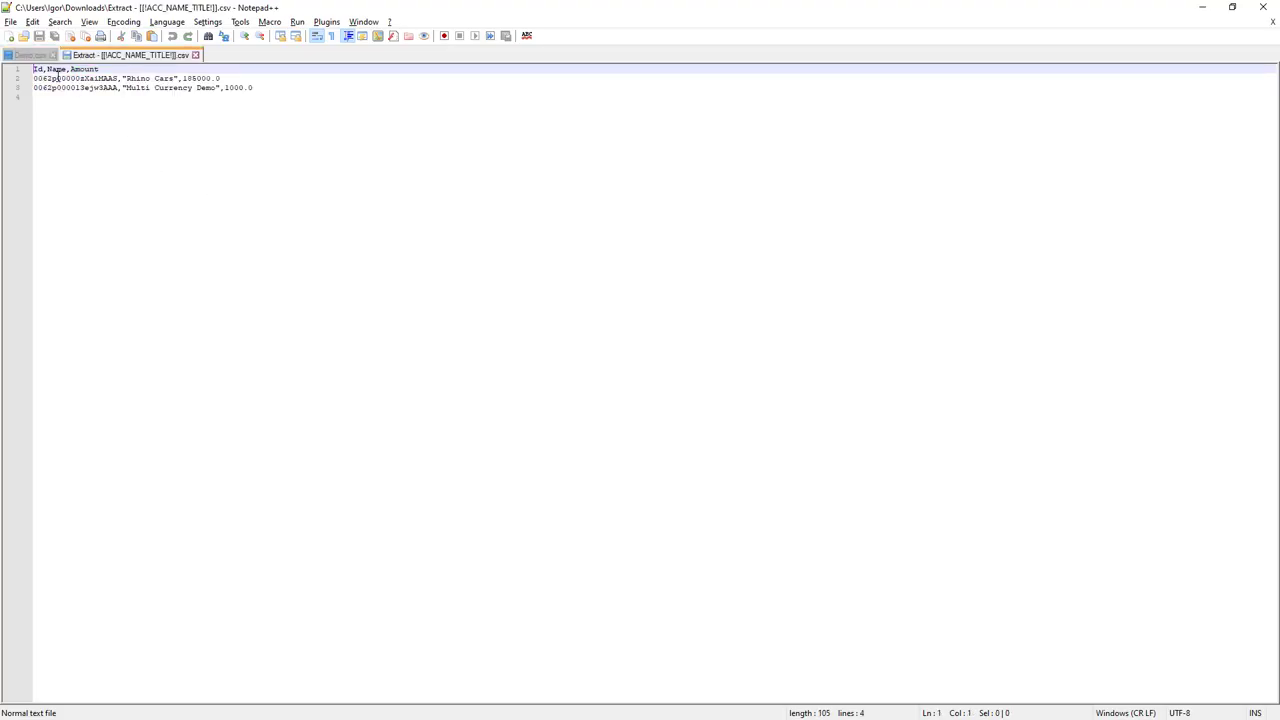
{"action": "left_click", "coordinate": [252, 94]}
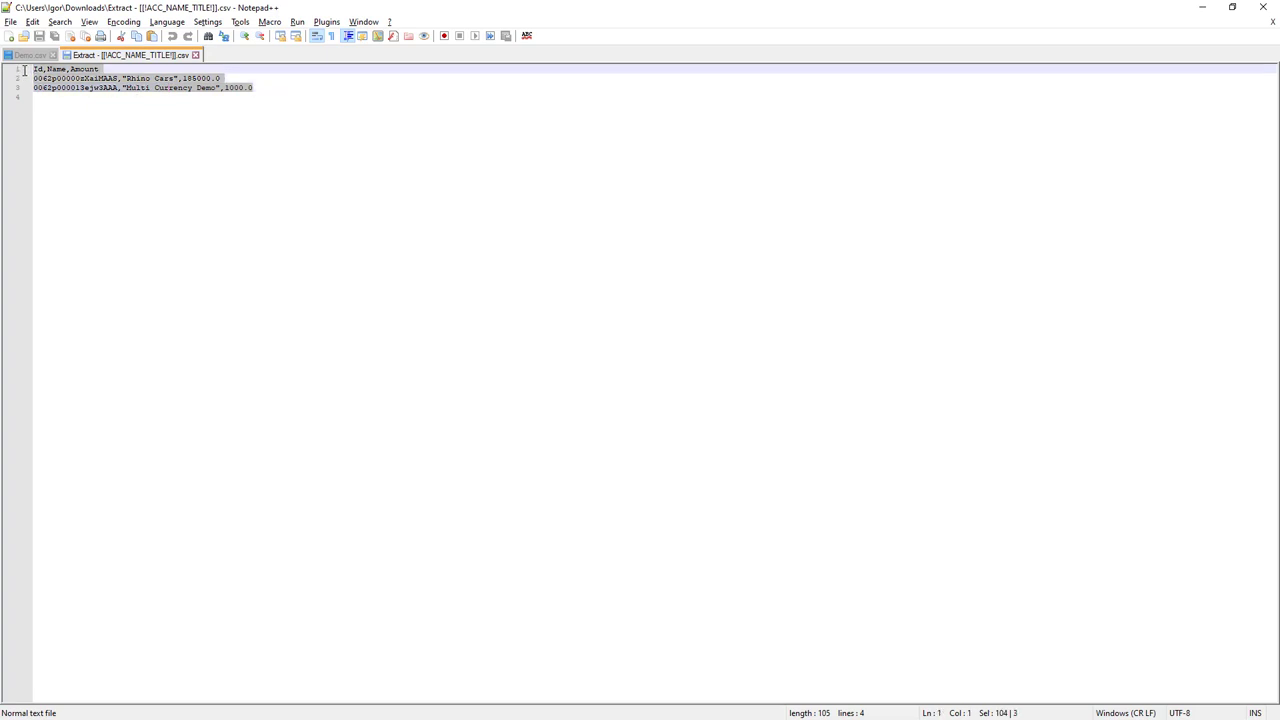
{"action": "left_click", "coordinate": [140, 100]}
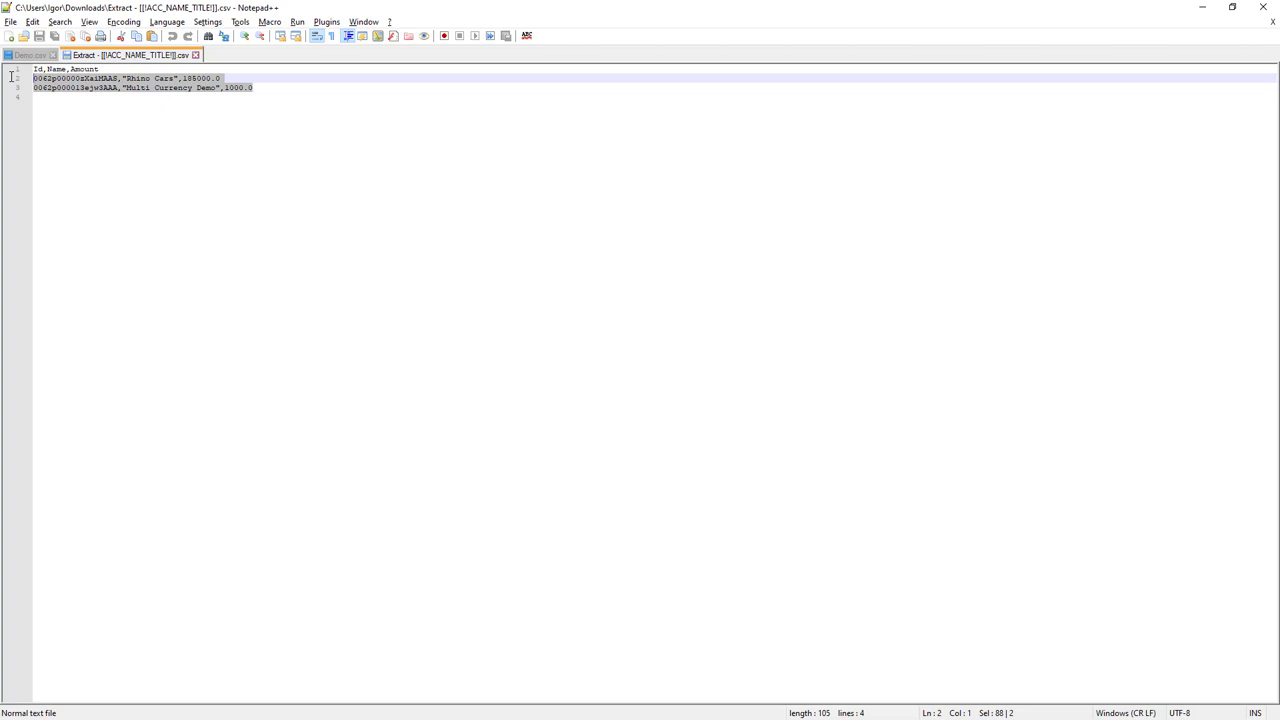
{"action": "left_click", "coordinate": [256, 88]}
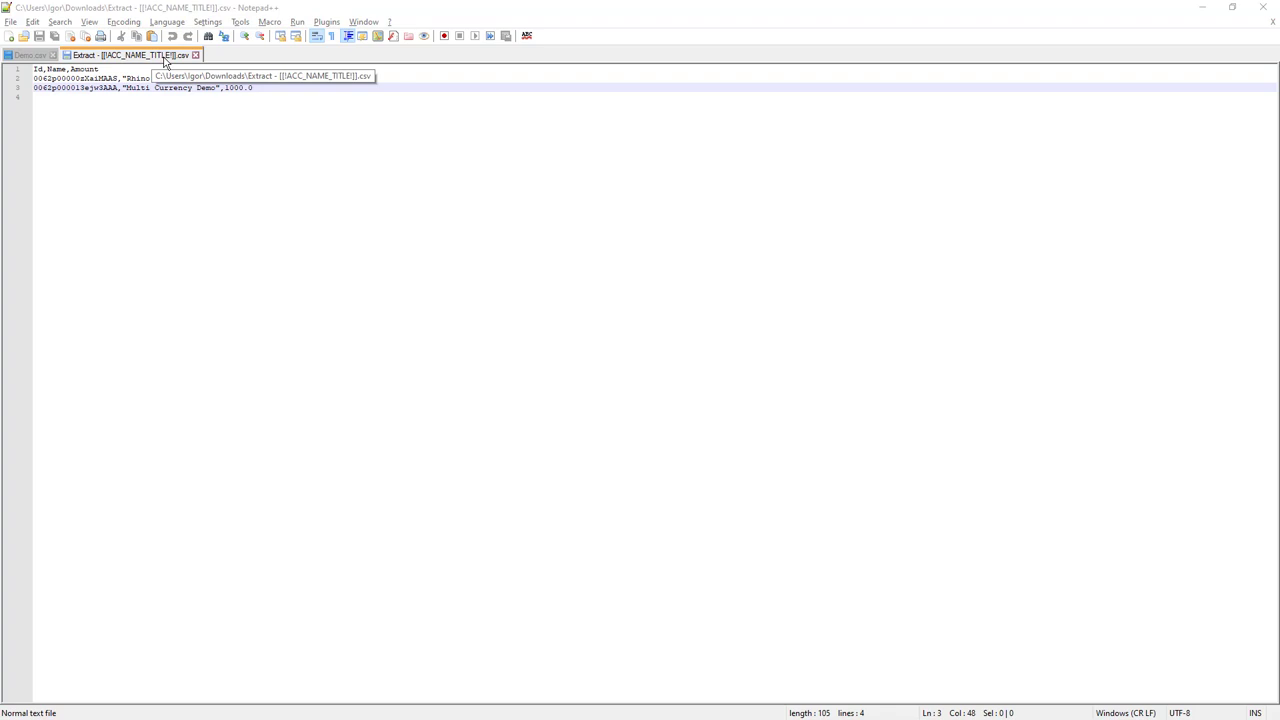
{"action": "mouse_move", "coordinate": [174, 60]}
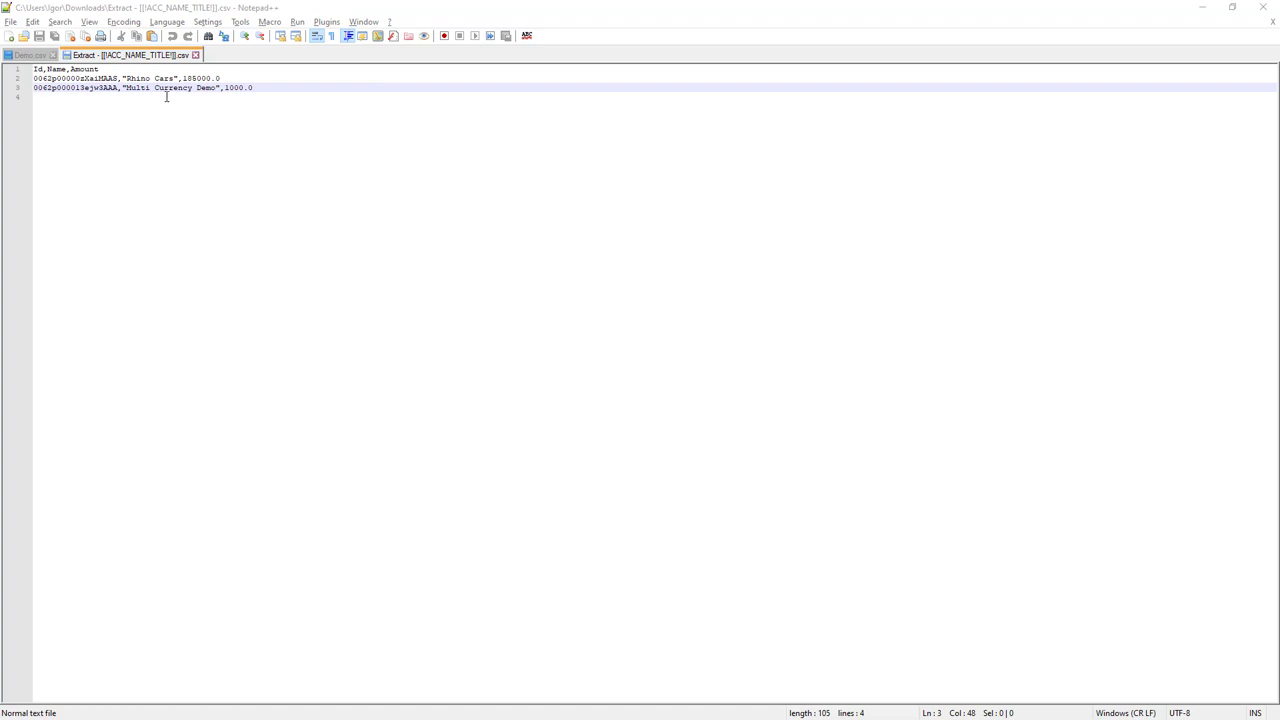
{"action": "mouse_move", "coordinate": [130, 56]}
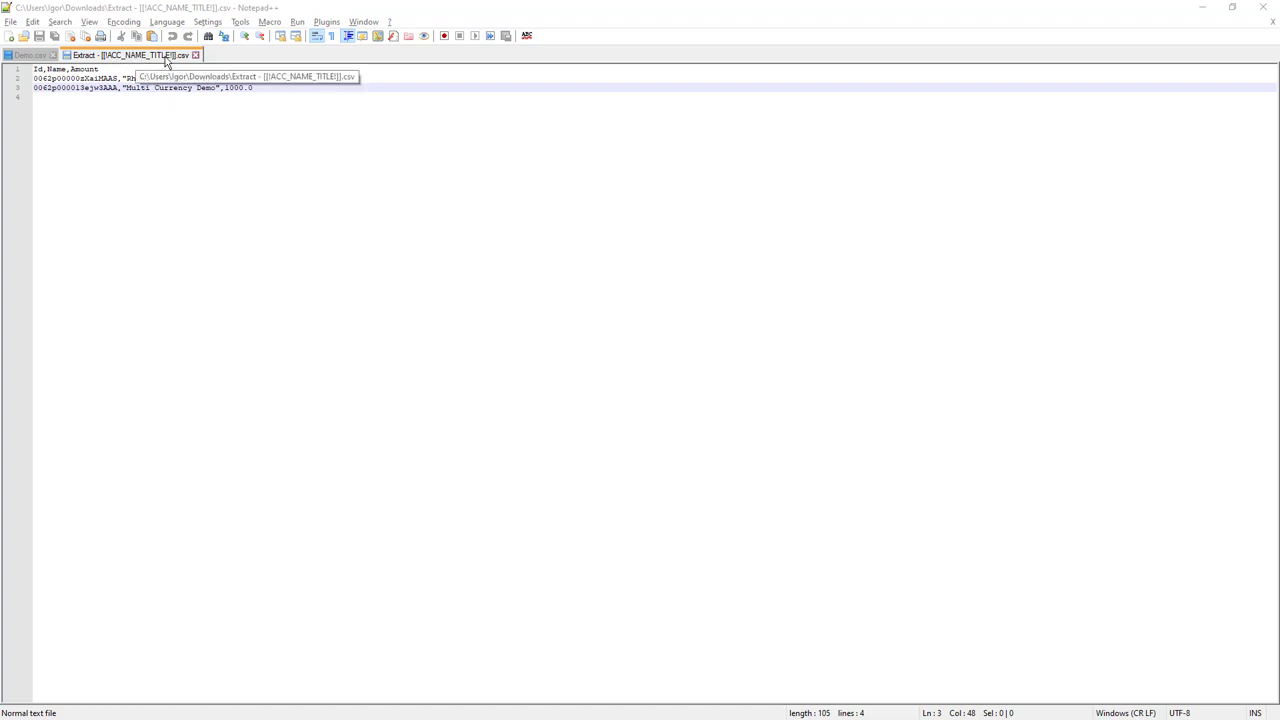